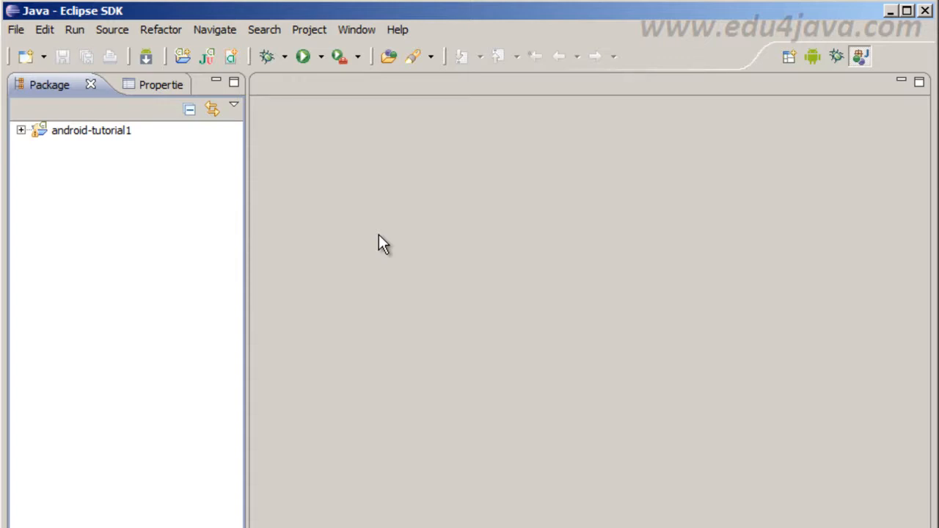
{"action": "mouse_move", "coordinate": [375, 223]}
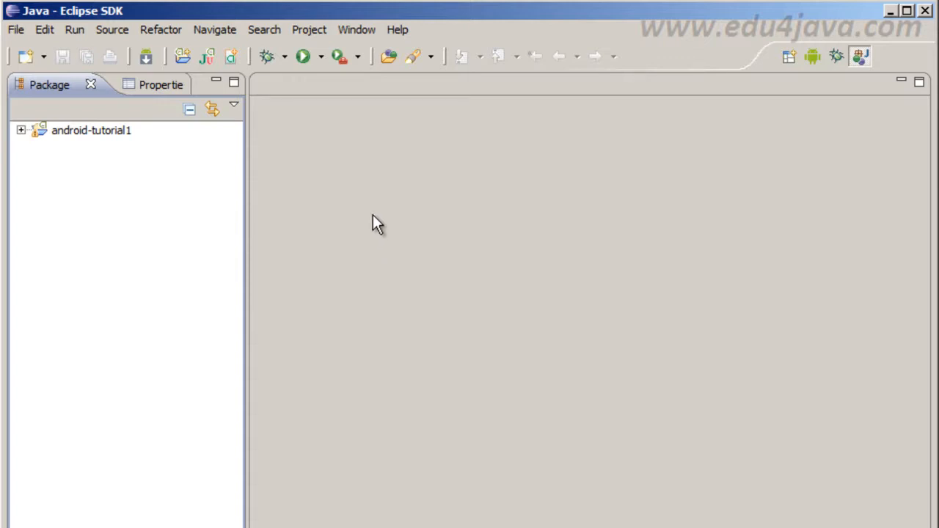
{"action": "mouse_move", "coordinate": [214, 211]}
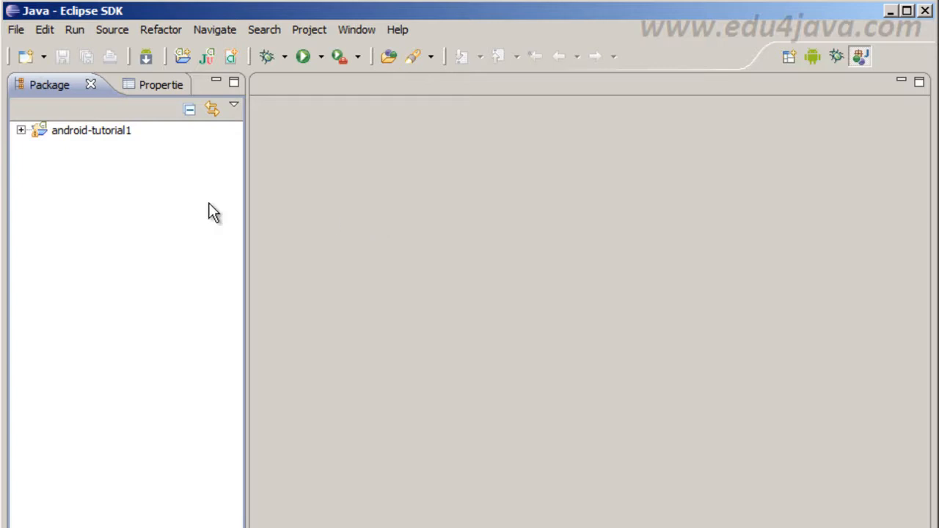
{"action": "mouse_move", "coordinate": [94, 193]}
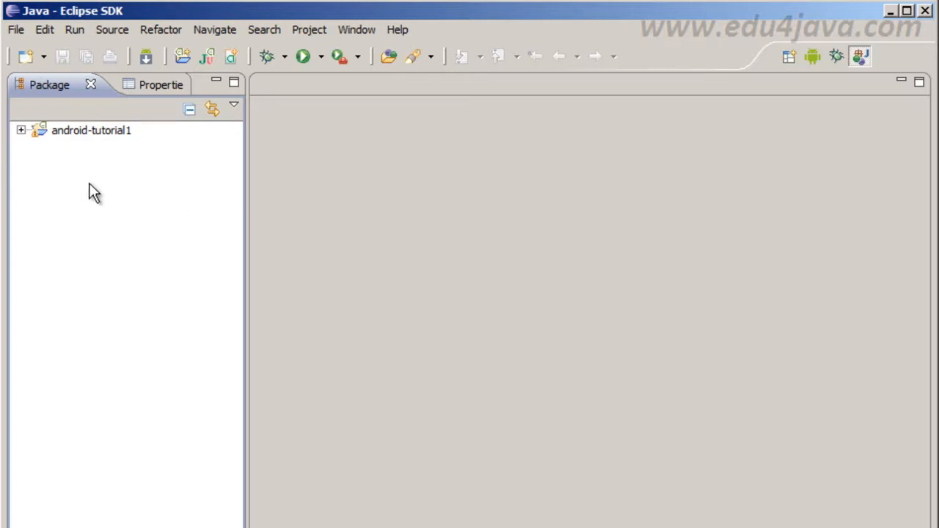
Start the New Android Project wizard from the Package Explorer.
{"action": "right_click", "coordinate": [88, 191]}
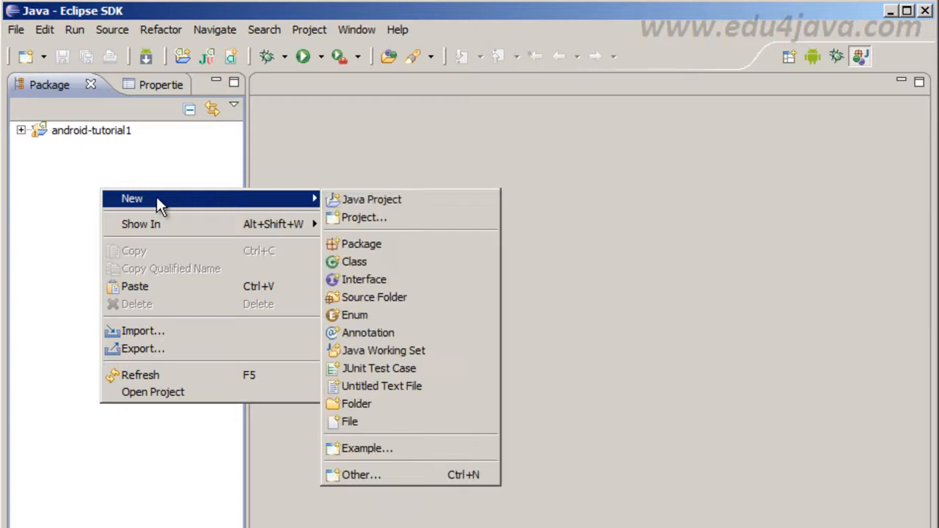
{"action": "left_click", "coordinate": [364, 217]}
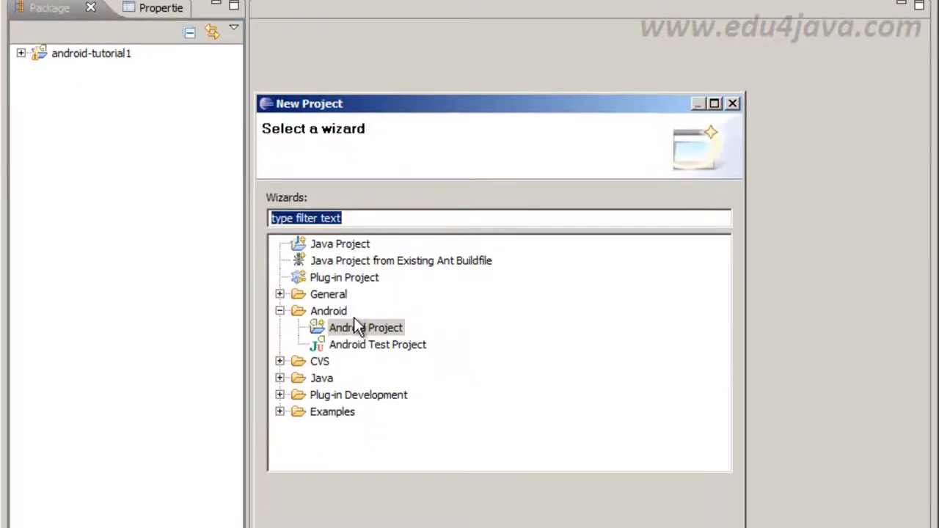
{"action": "double_click", "coordinate": [366, 327]}
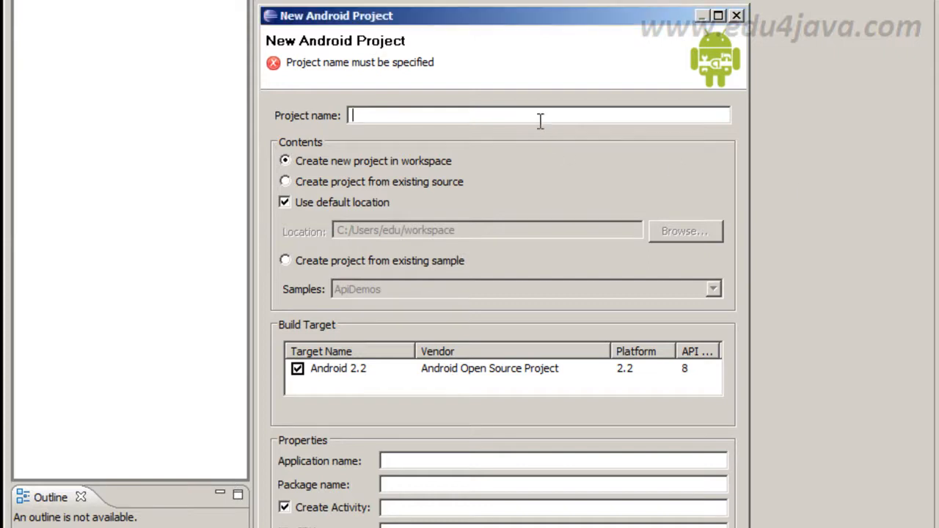
Name the project android-tutorial4, app 'Tutorial de Android 1', package edu.edu4java.android.turorial4, activity Form, min SDK 7.
{"action": "type", "text": "android-tutorial4"}
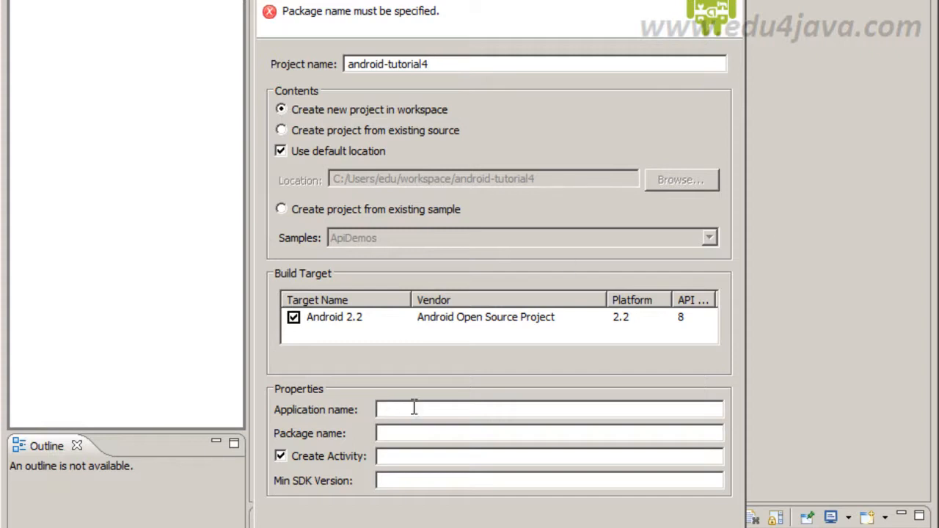
{"action": "type", "text": "Tutorial de Android 1"}
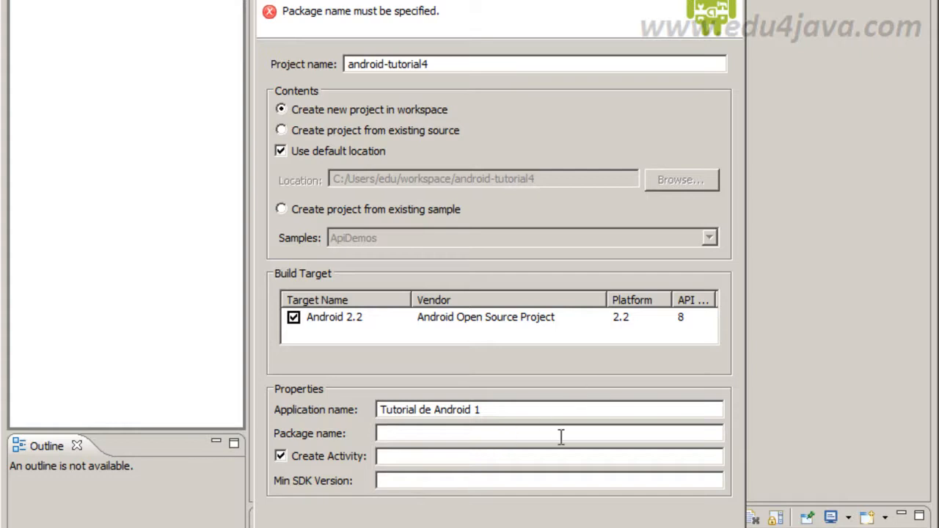
{"action": "type", "text": "edu.edu4java.android.turorial4"}
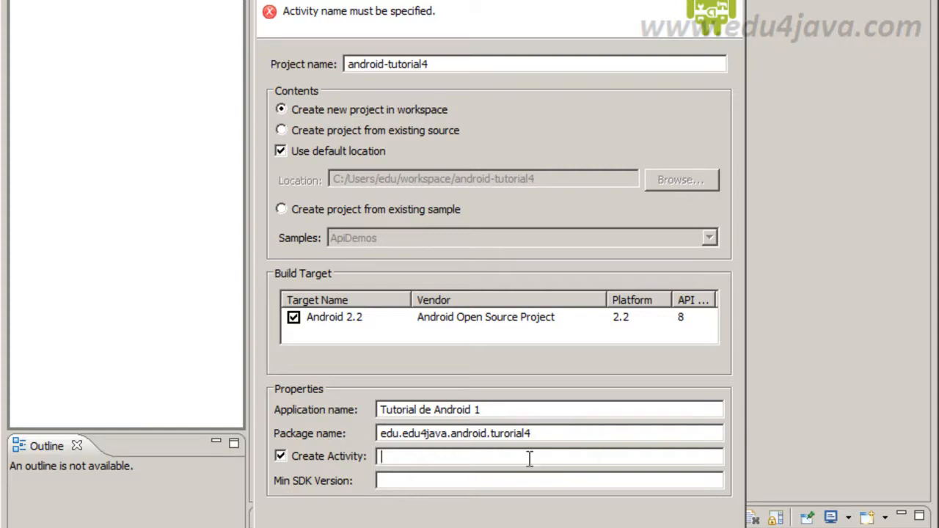
{"action": "type", "text": "Form"}
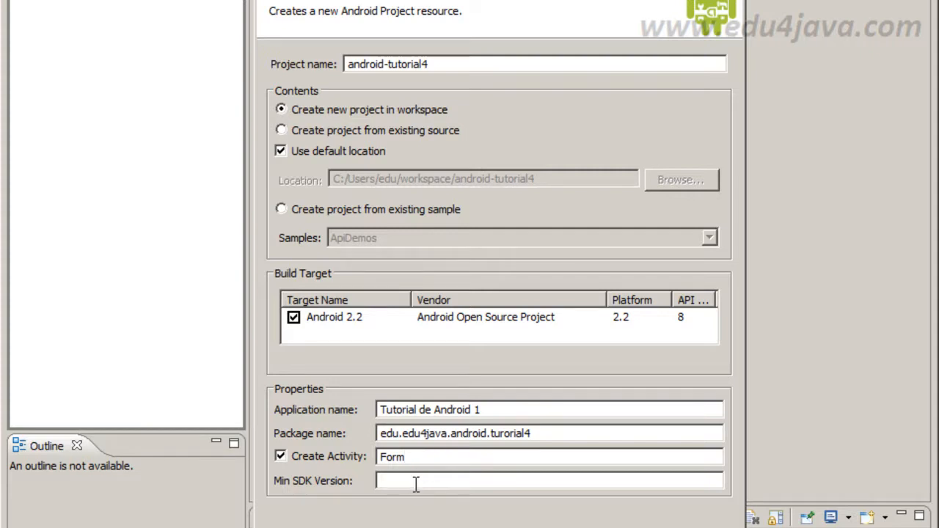
{"action": "mouse_move", "coordinate": [315, 492]}
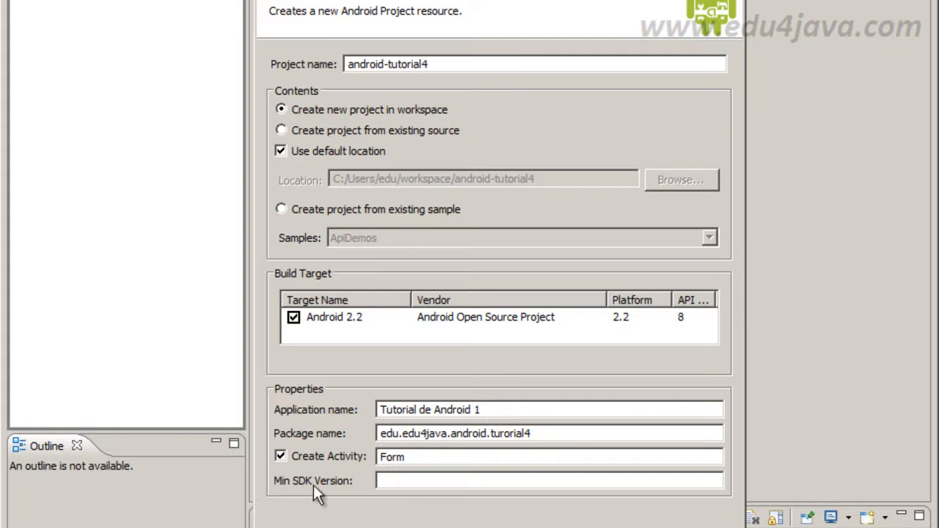
{"action": "mouse_move", "coordinate": [367, 496]}
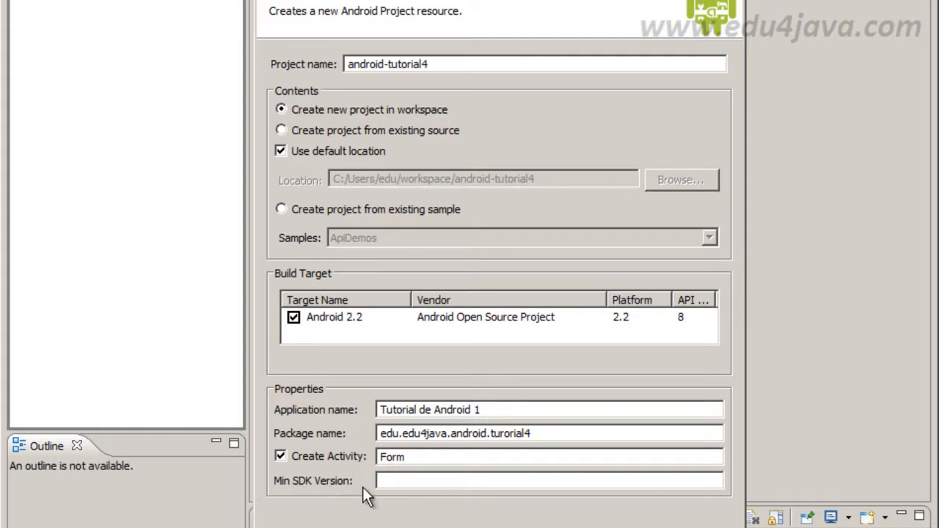
{"action": "type", "text": "7"}
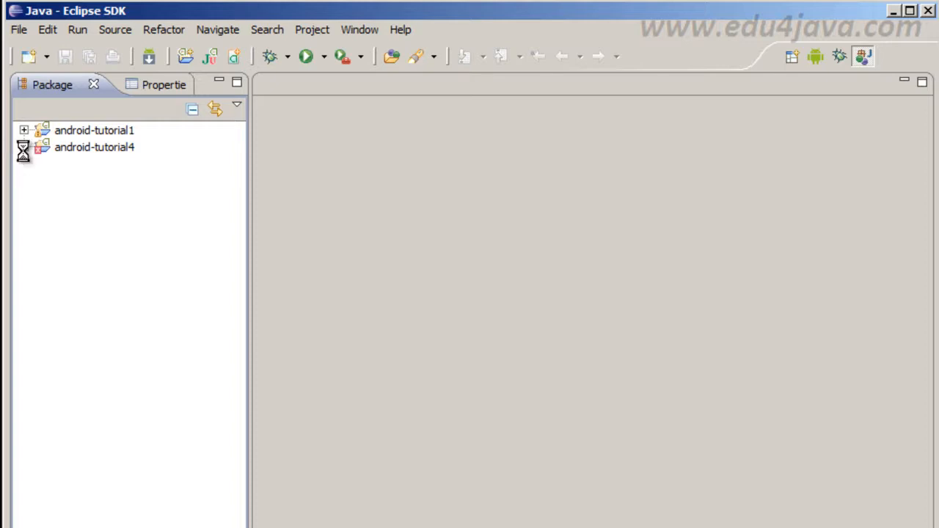
Open main.xml from android-tutorial4 > res > layout.
{"action": "left_click", "coordinate": [24, 146]}
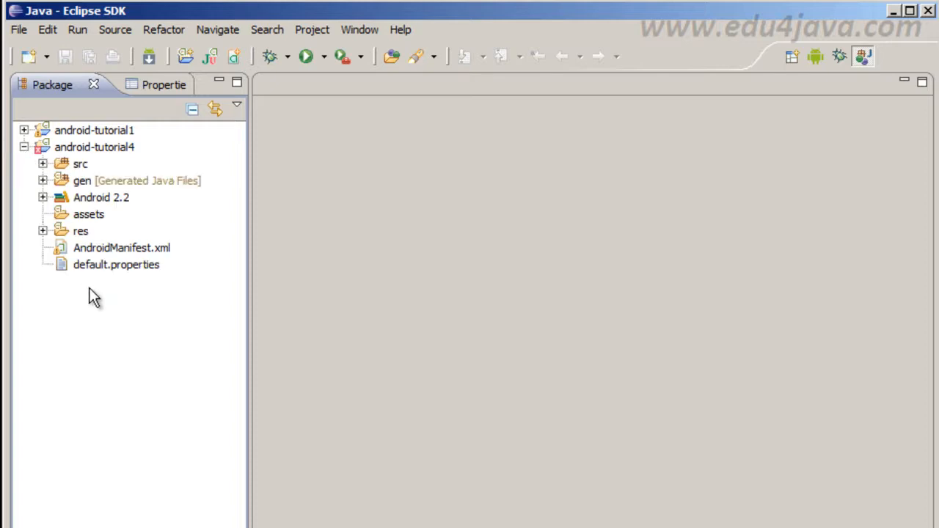
{"action": "left_click", "coordinate": [43, 232]}
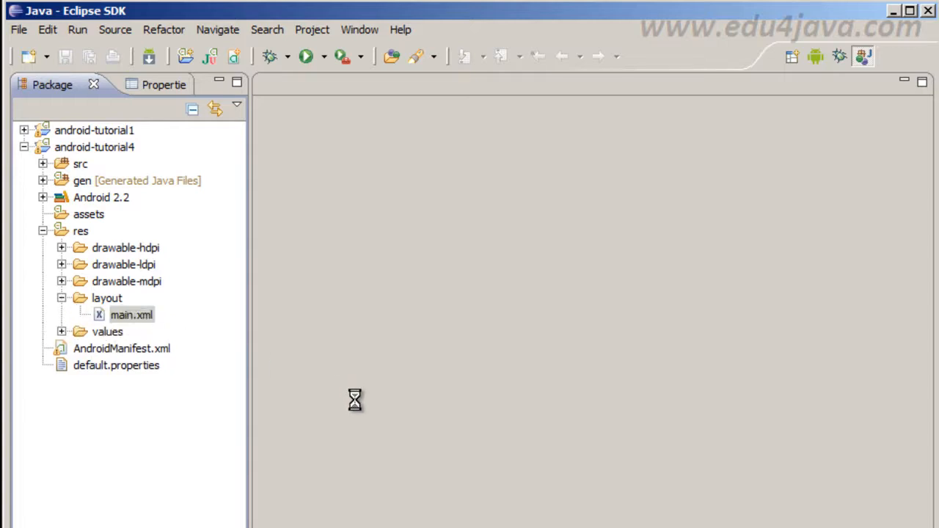
{"action": "double_click", "coordinate": [132, 314]}
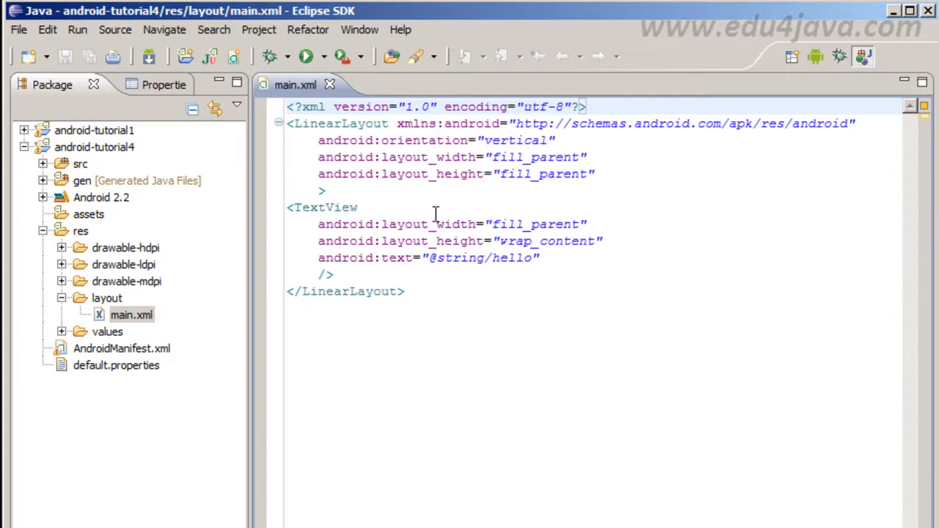
{"action": "mouse_move", "coordinate": [369, 293]}
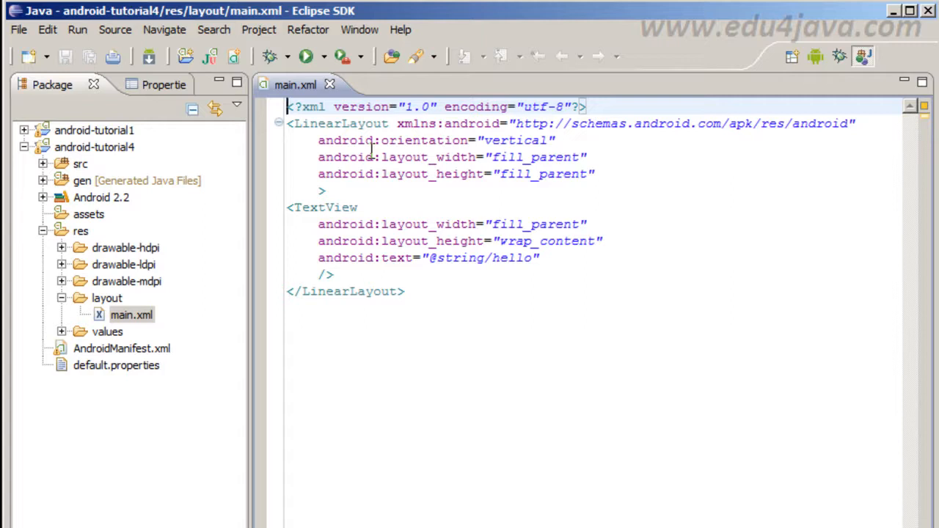
{"action": "mouse_move", "coordinate": [396, 132]}
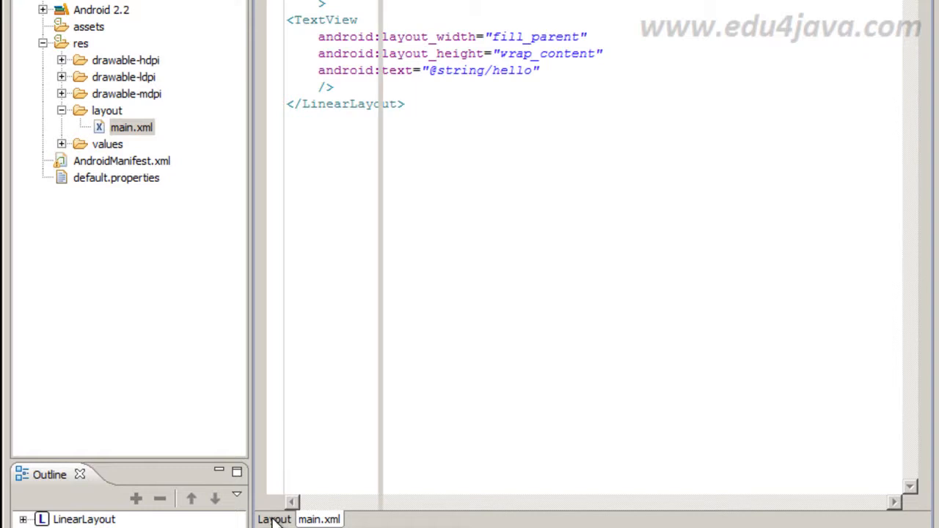
Show main.xml in the visual Layout designer with the TextView's Properties panel.
{"action": "left_click", "coordinate": [273, 519]}
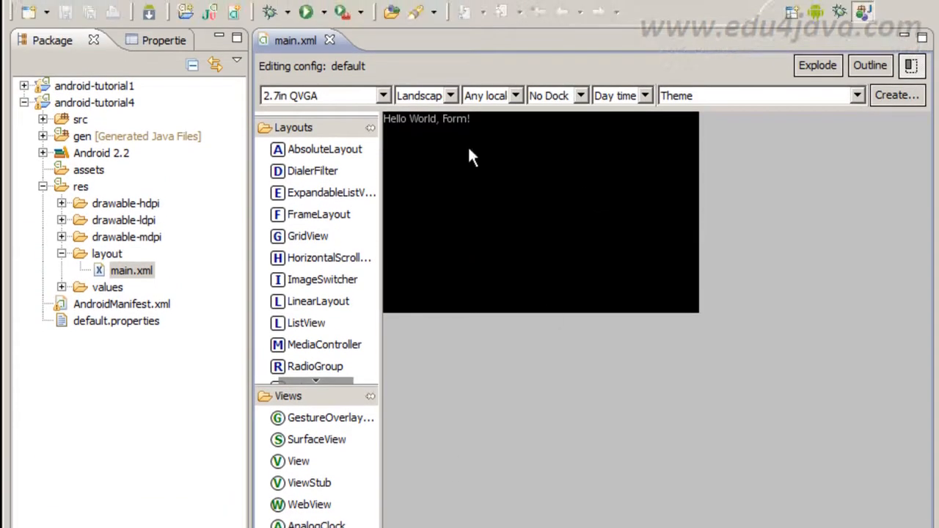
{"action": "mouse_move", "coordinate": [387, 179]}
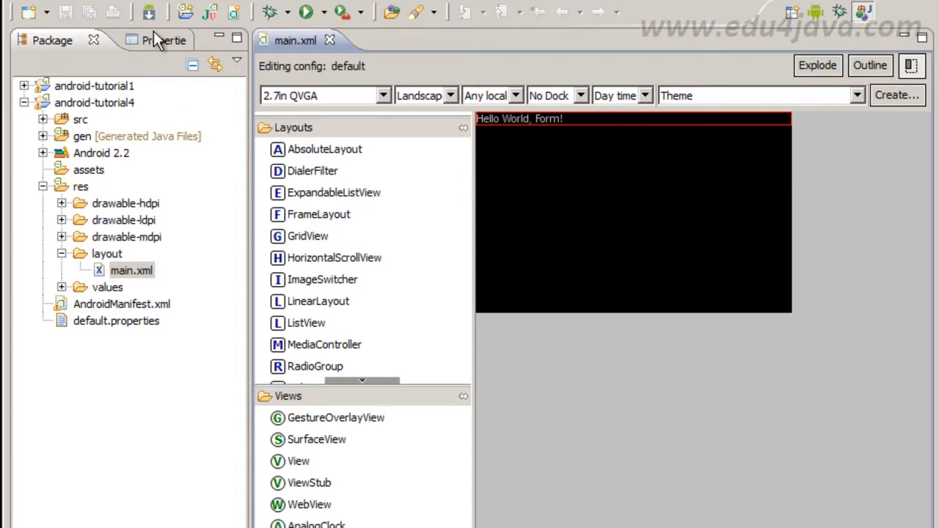
{"action": "mouse_move", "coordinate": [565, 124]}
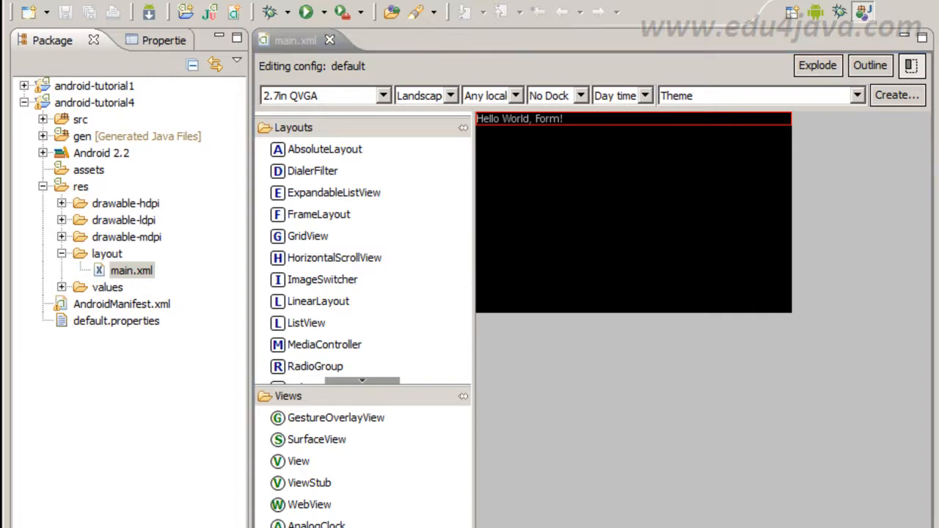
{"action": "mouse_move", "coordinate": [575, 123]}
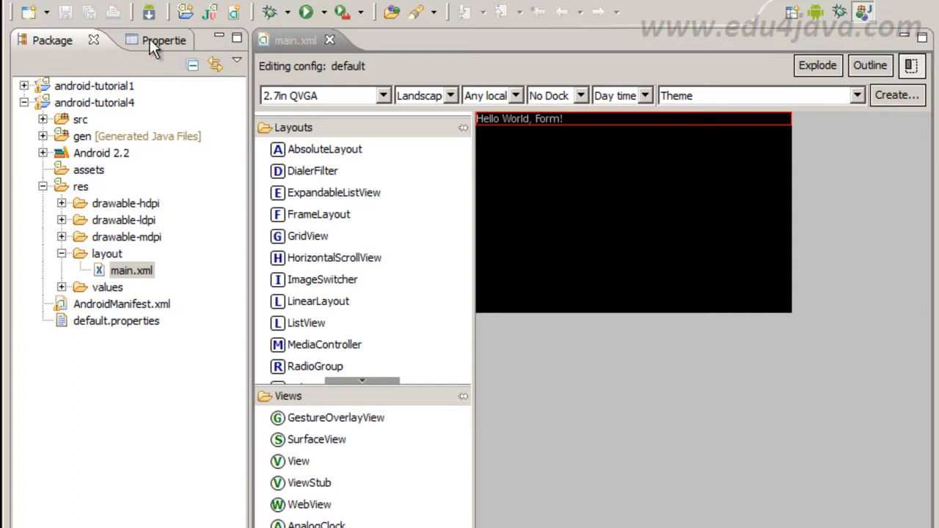
{"action": "left_click", "coordinate": [165, 41]}
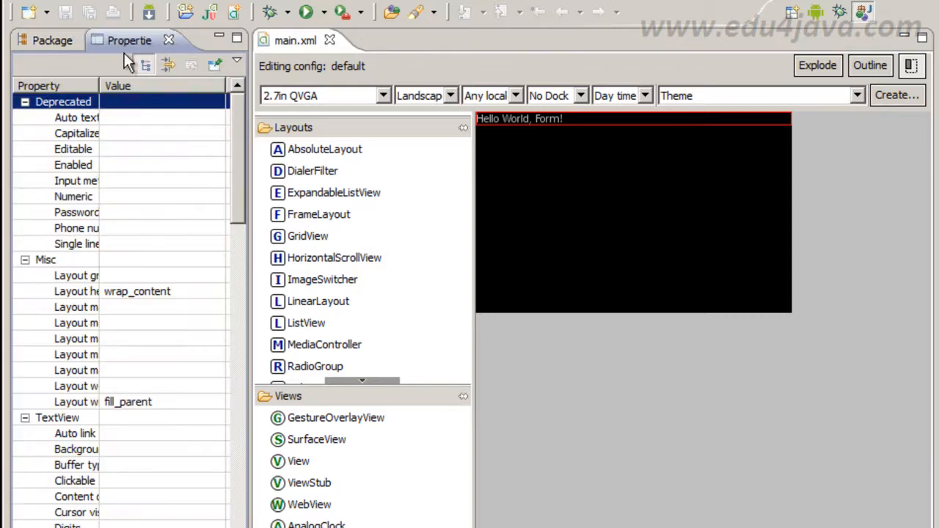
{"action": "mouse_move", "coordinate": [36, 140]}
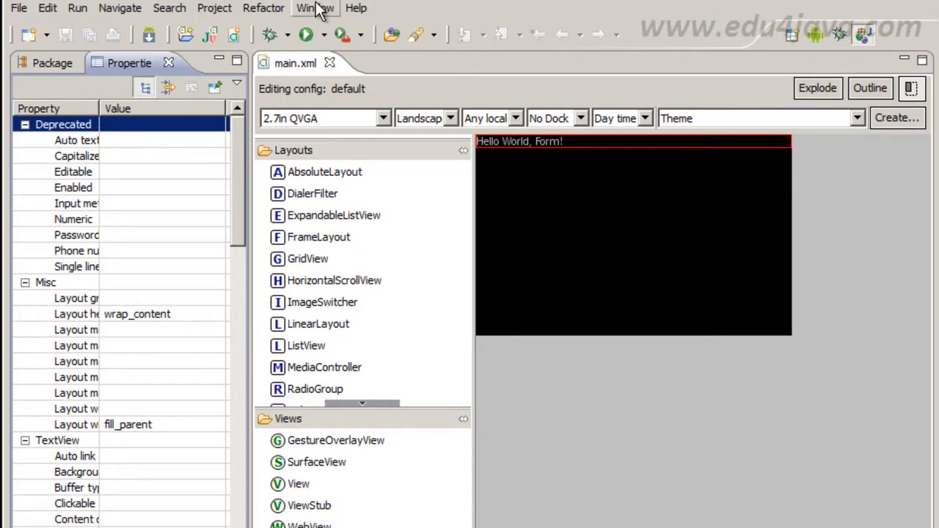
{"action": "mouse_move", "coordinate": [316, 9]}
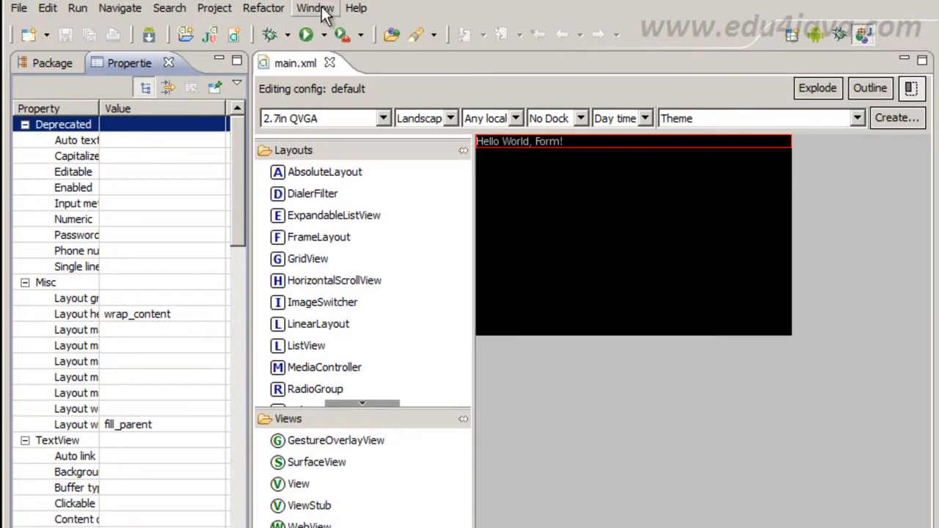
{"action": "left_click", "coordinate": [314, 8]}
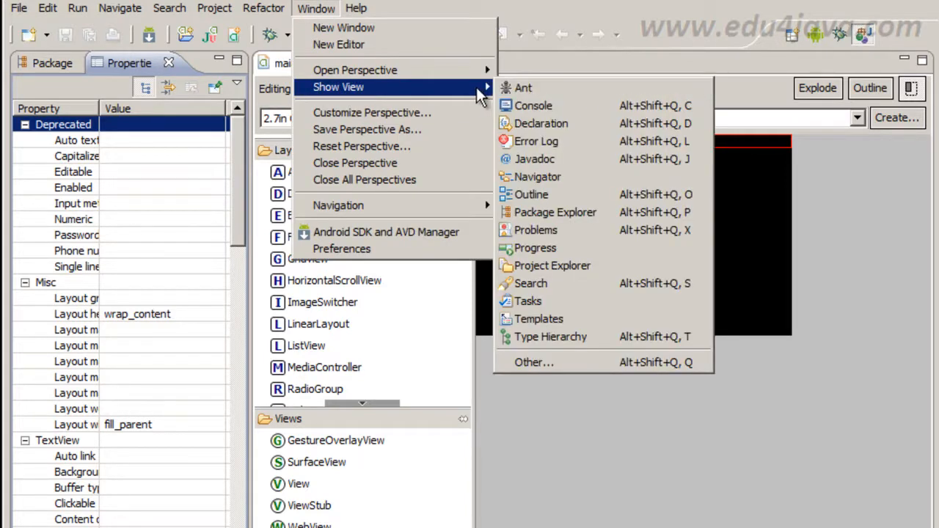
{"action": "left_click", "coordinate": [534, 361]}
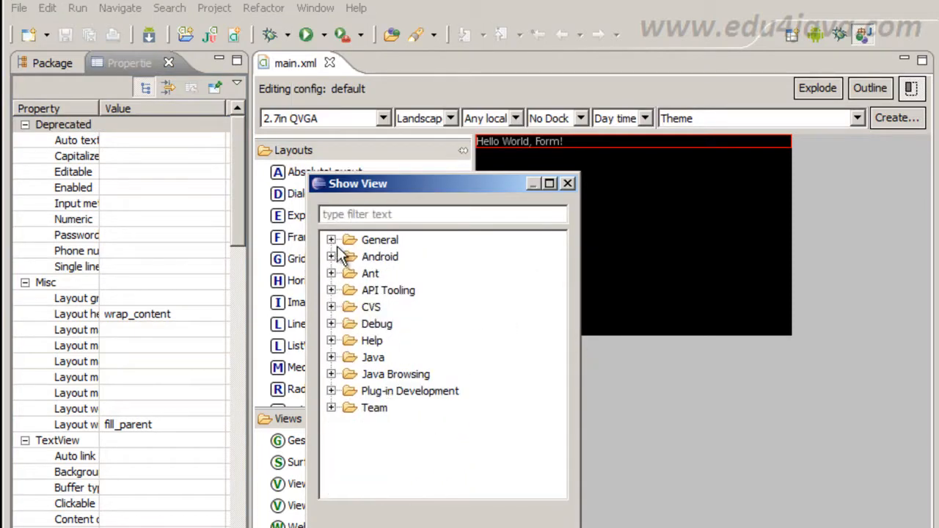
{"action": "left_click", "coordinate": [331, 240]}
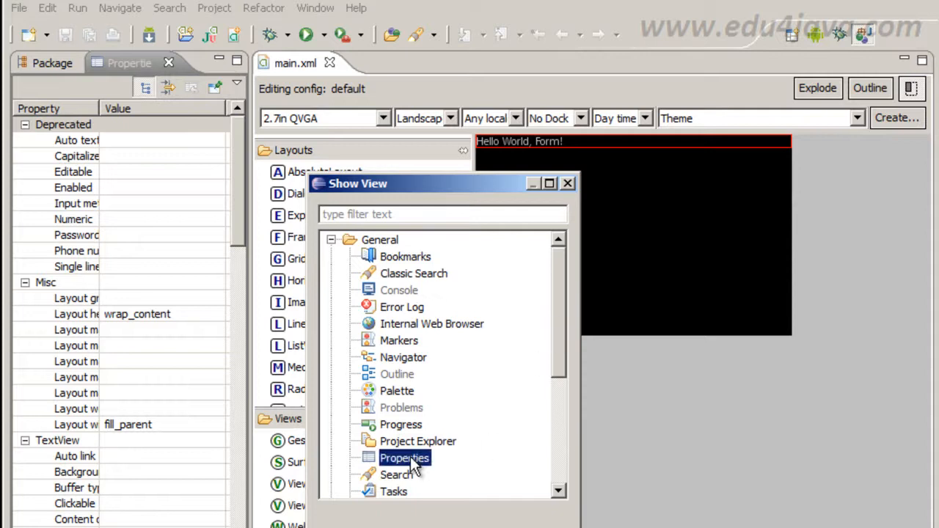
{"action": "double_click", "coordinate": [405, 458]}
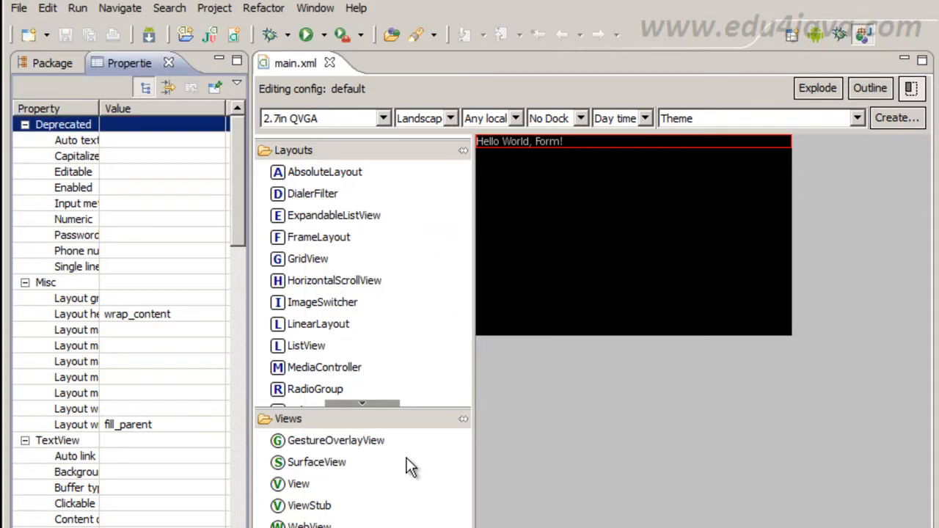
{"action": "mouse_move", "coordinate": [188, 88]}
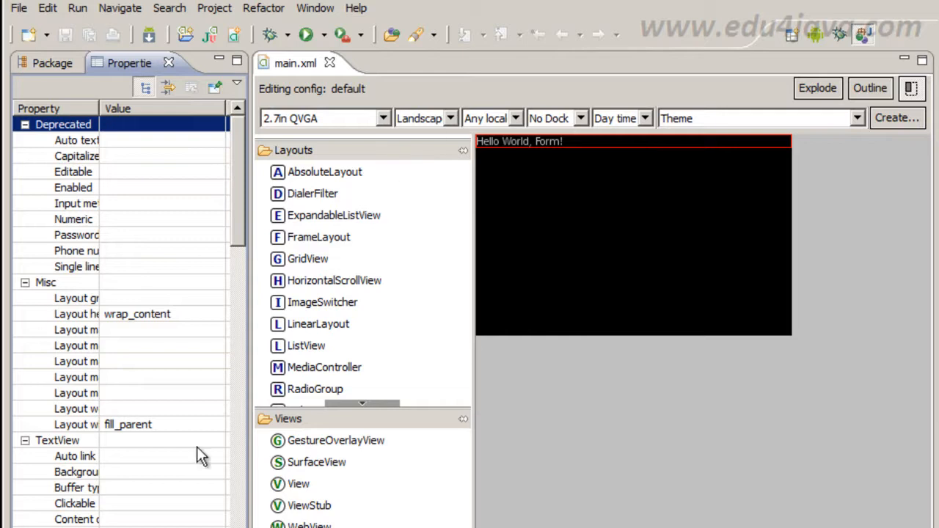
{"action": "mouse_move", "coordinate": [536, 150]}
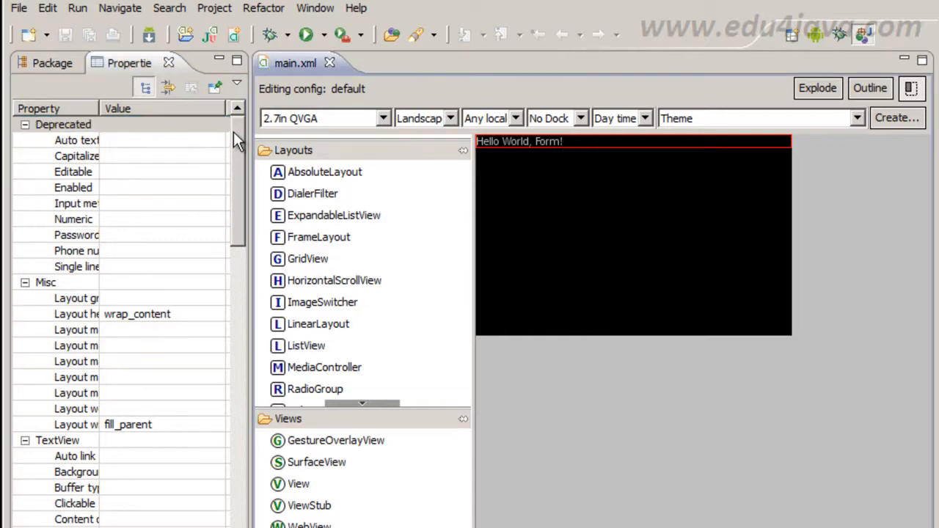
{"action": "left_click", "coordinate": [63, 124]}
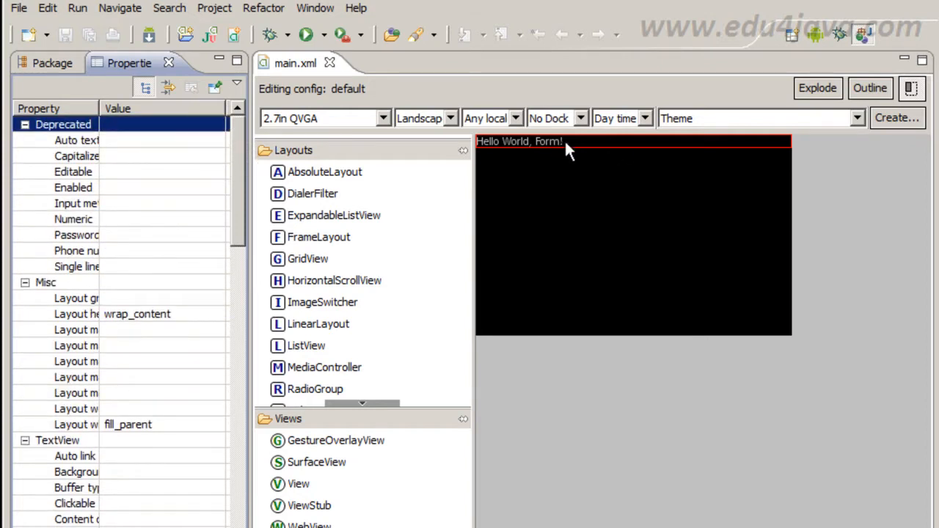
{"action": "mouse_move", "coordinate": [544, 154]}
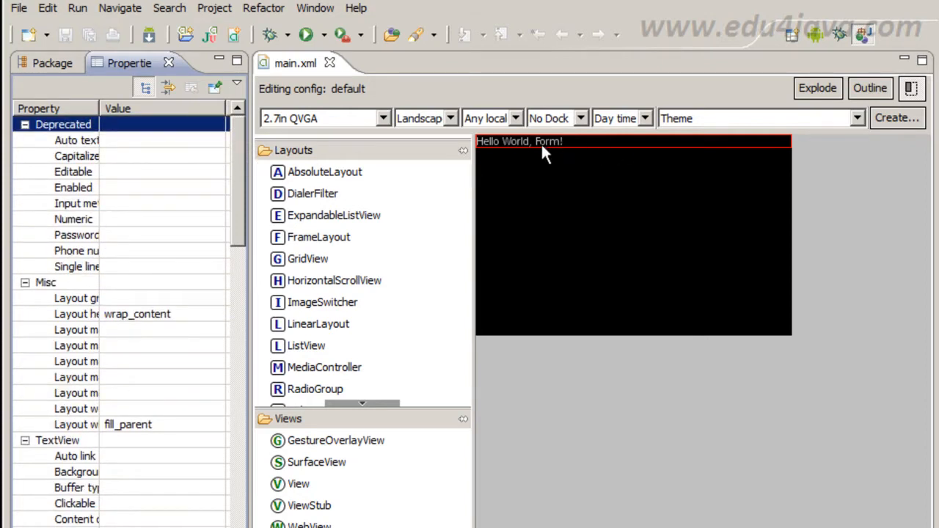
{"action": "mouse_move", "coordinate": [575, 154]}
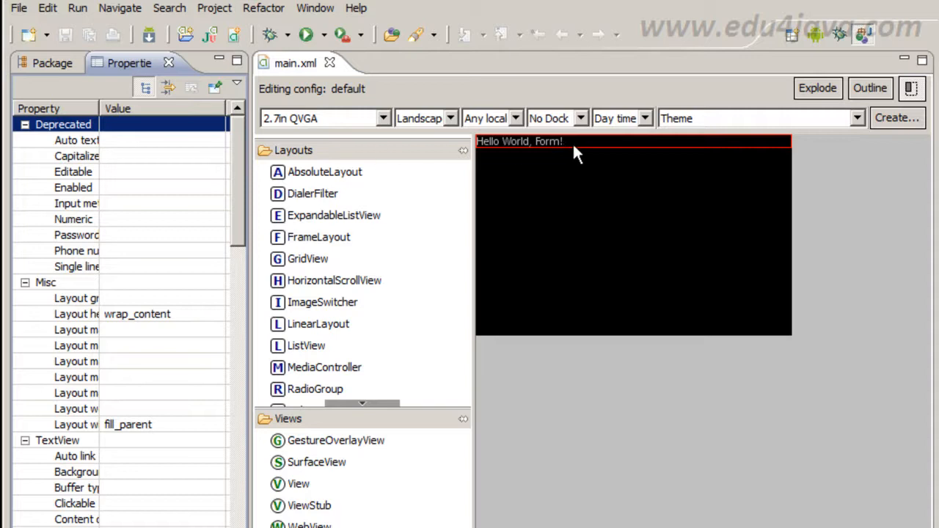
{"action": "scroll", "scroll_direction": "down", "scroll_amount": 3}
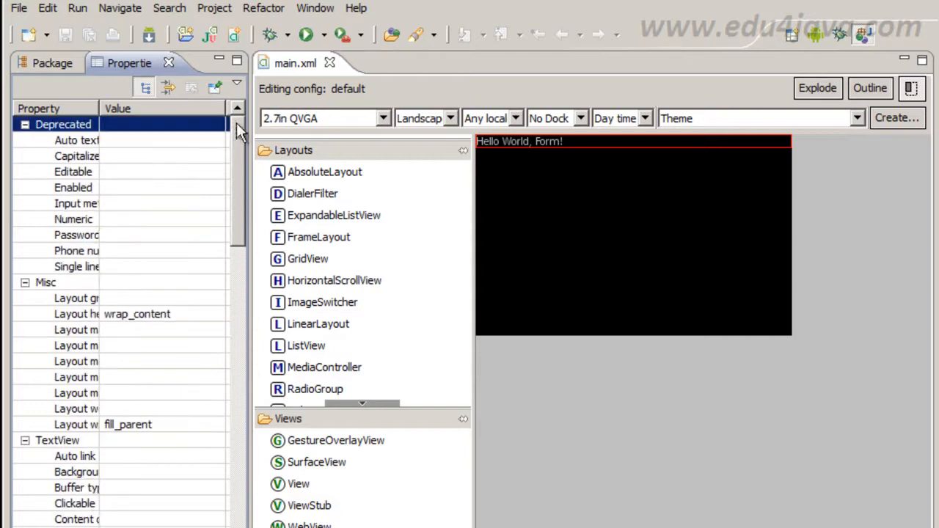
{"action": "mouse_move", "coordinate": [534, 262]}
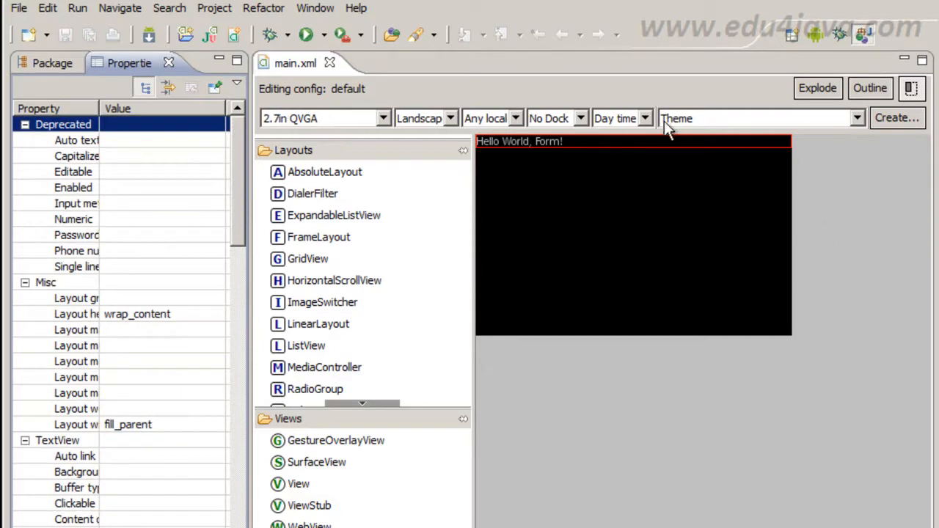
{"action": "mouse_move", "coordinate": [505, 132]}
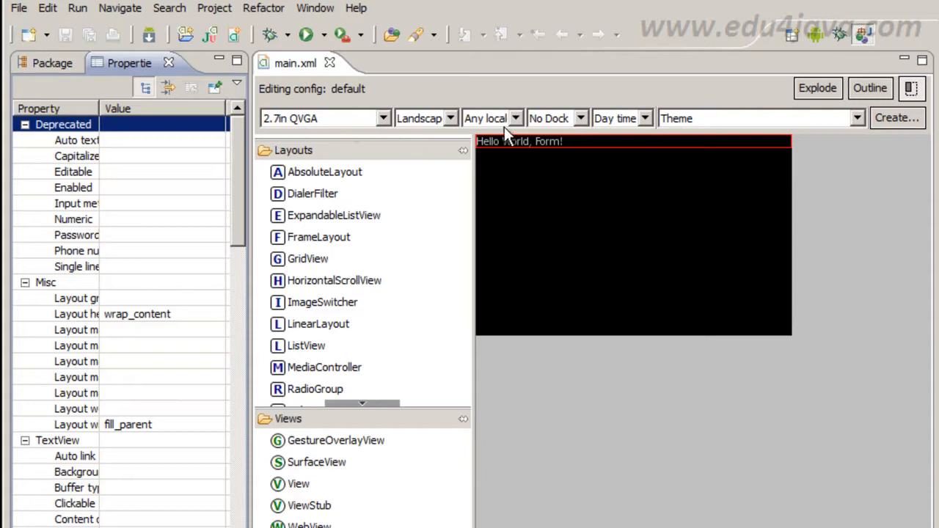
{"action": "mouse_move", "coordinate": [381, 120]}
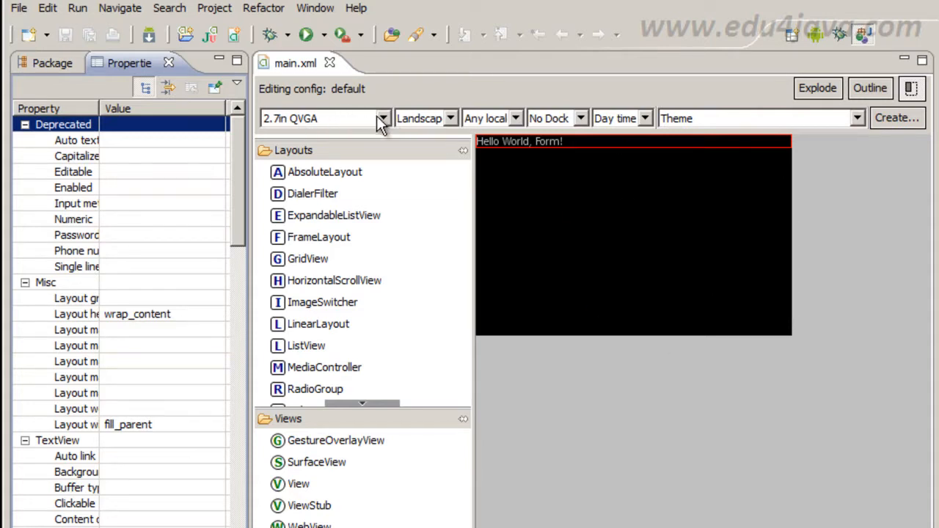
Preview the layout on a 3.2in HVGA (ADP2) screen in Portrait orientation.
{"action": "left_click", "coordinate": [381, 118]}
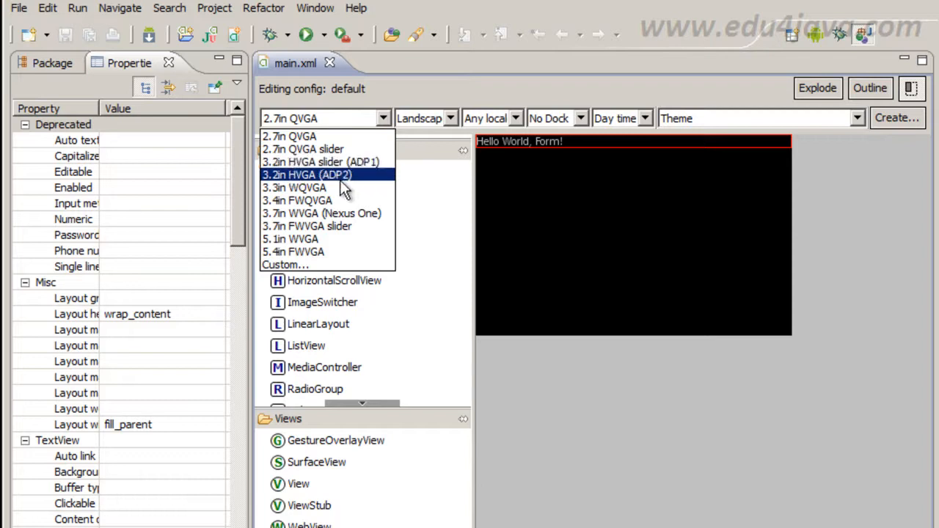
{"action": "left_click", "coordinate": [307, 174]}
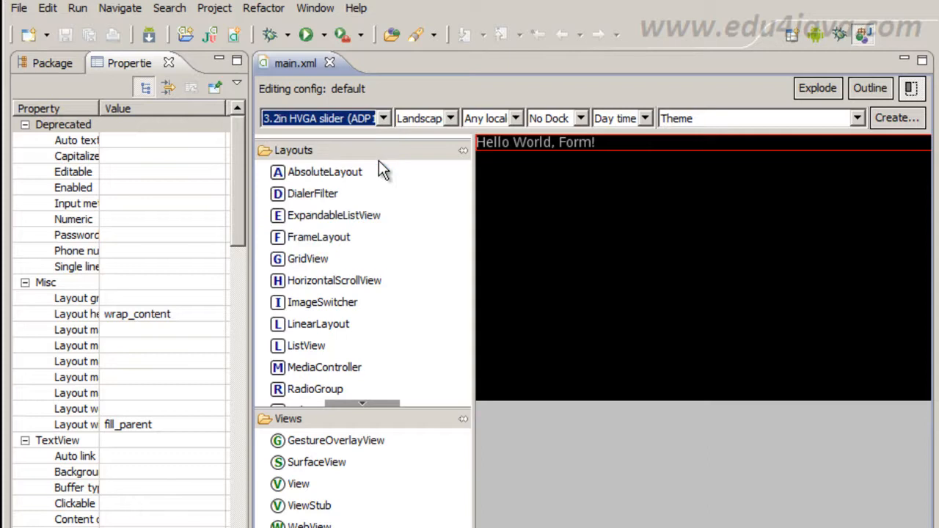
{"action": "left_click", "coordinate": [320, 118]}
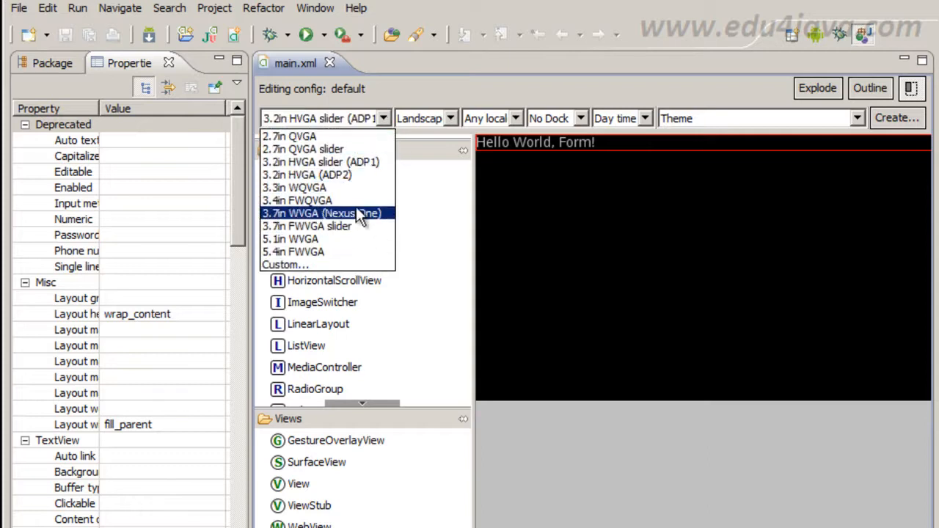
{"action": "mouse_move", "coordinate": [349, 226]}
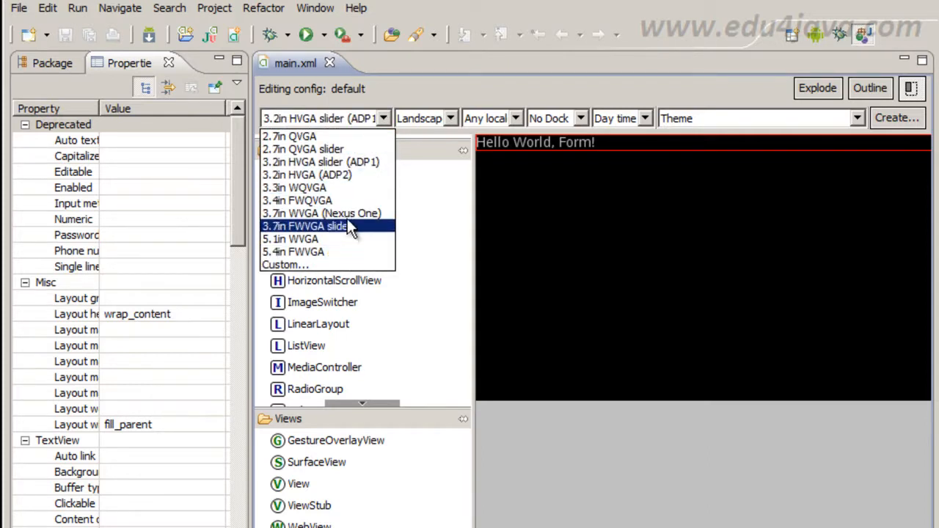
{"action": "mouse_move", "coordinate": [360, 162]}
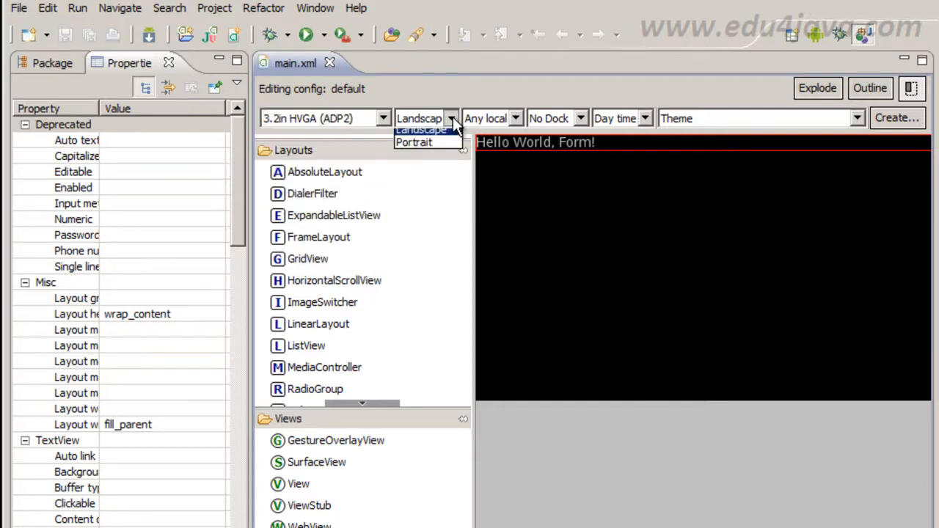
{"action": "left_click", "coordinate": [414, 140]}
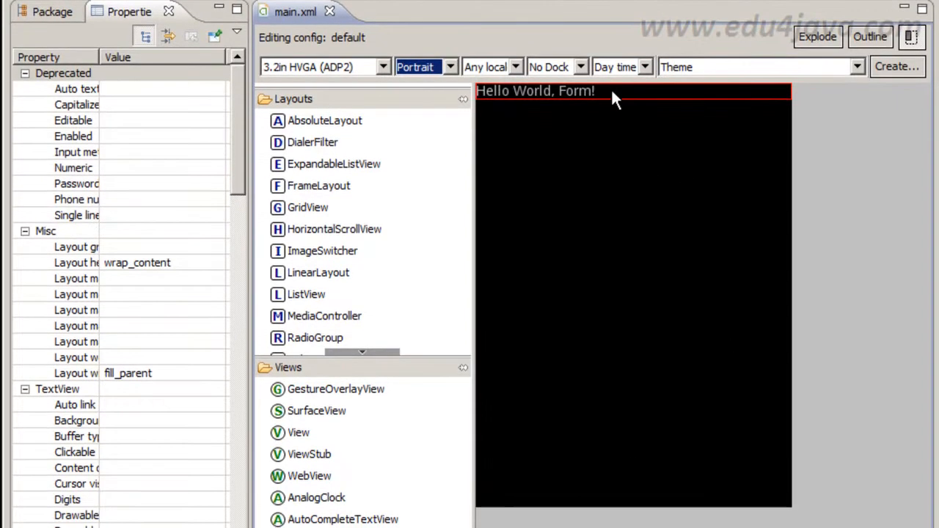
{"action": "mouse_move", "coordinate": [653, 156]}
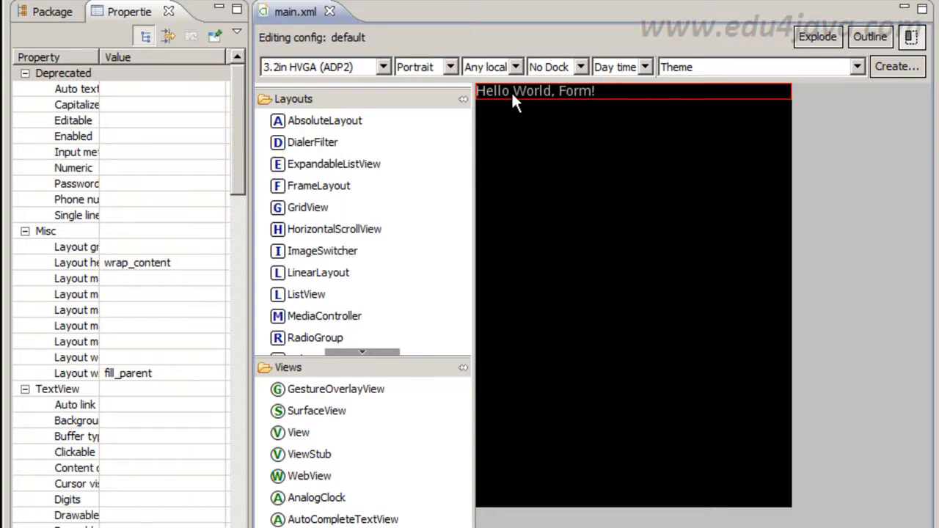
{"action": "mouse_move", "coordinate": [237, 96]}
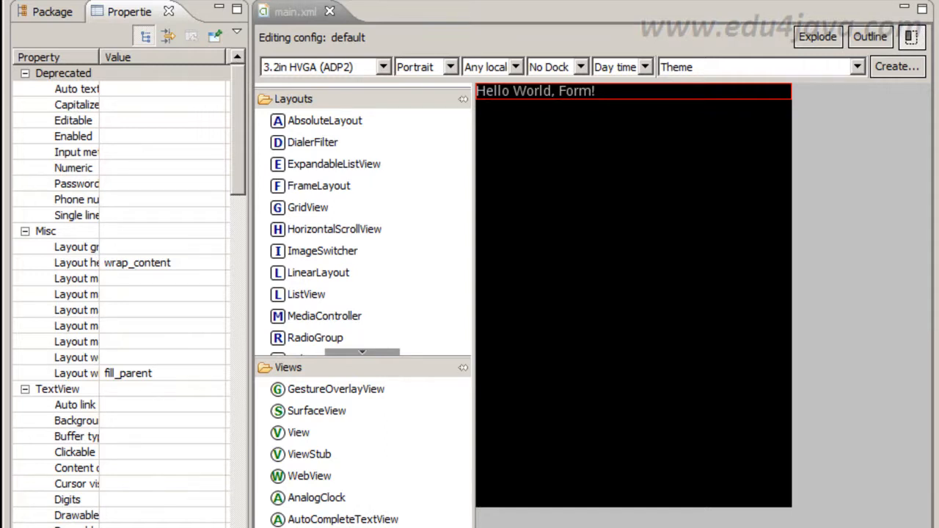
{"action": "mouse_move", "coordinate": [150, 156]}
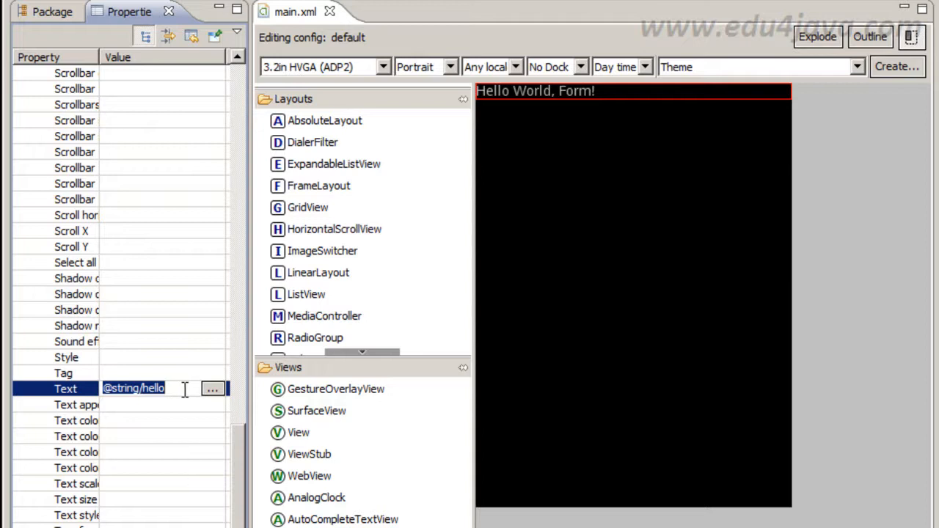
Edit strings.xml source so the hello string reads 'Hello World, Form!'.
{"action": "left_click", "coordinate": [51, 12]}
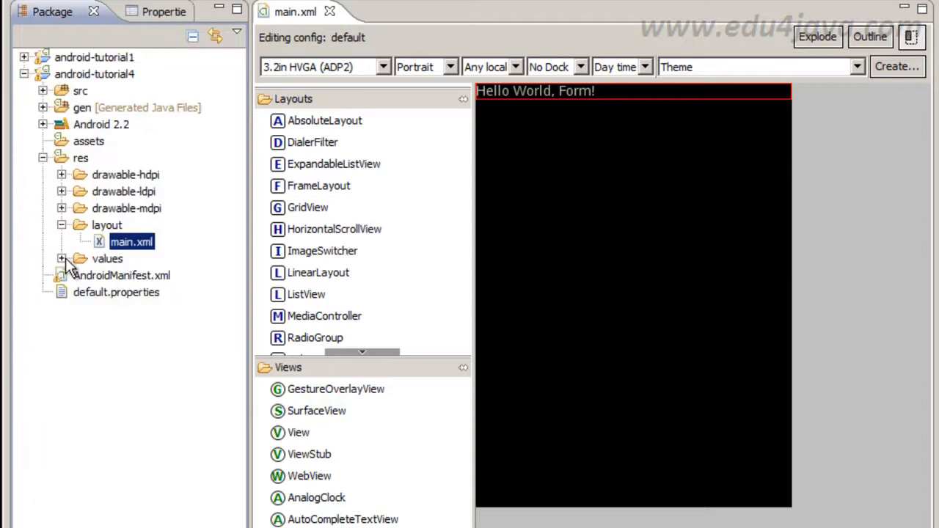
{"action": "left_click", "coordinate": [61, 258]}
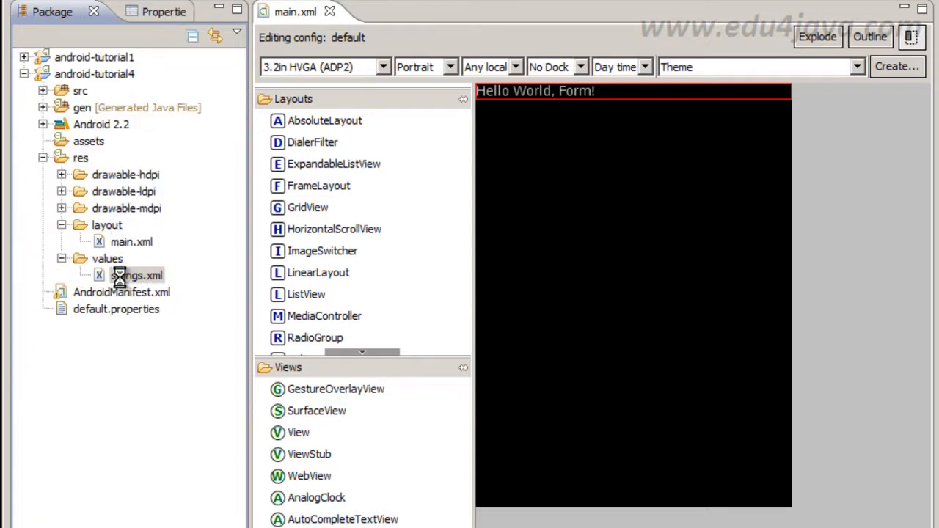
{"action": "double_click", "coordinate": [136, 276]}
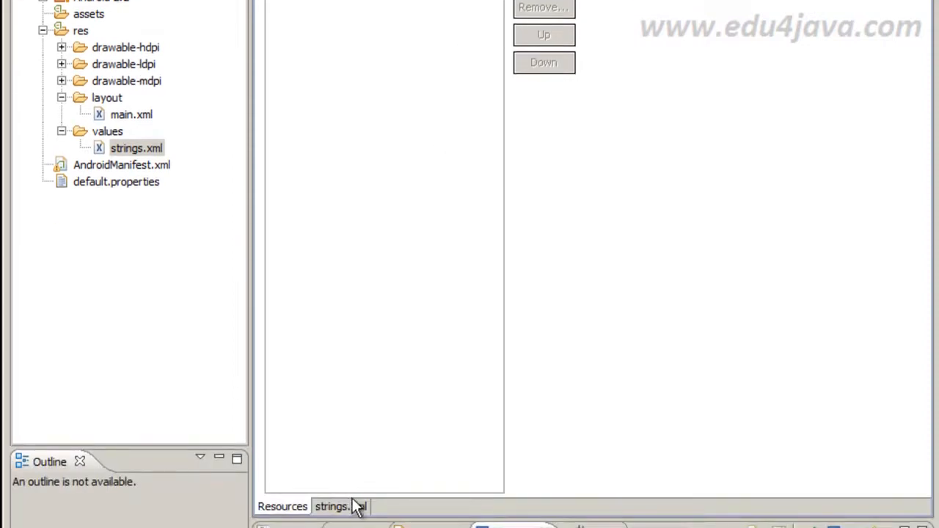
{"action": "left_click", "coordinate": [332, 506]}
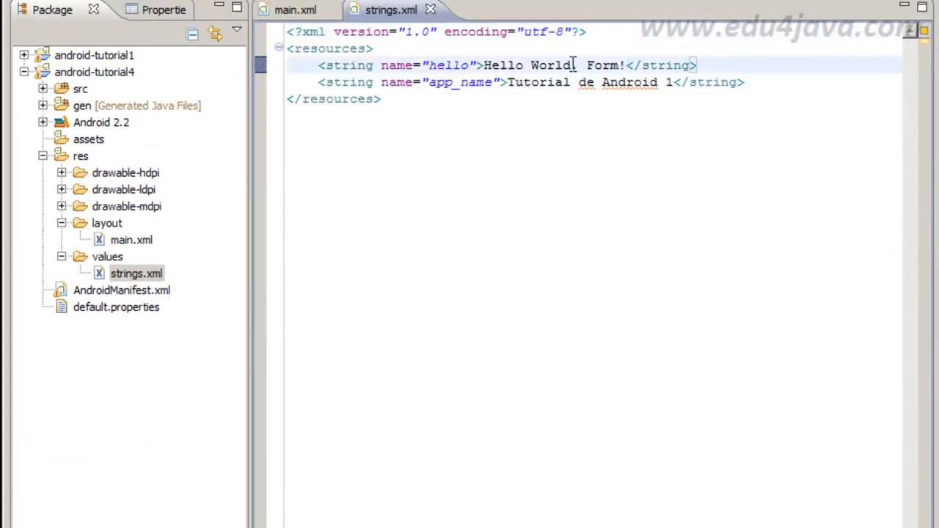
{"action": "type", "text": ","}
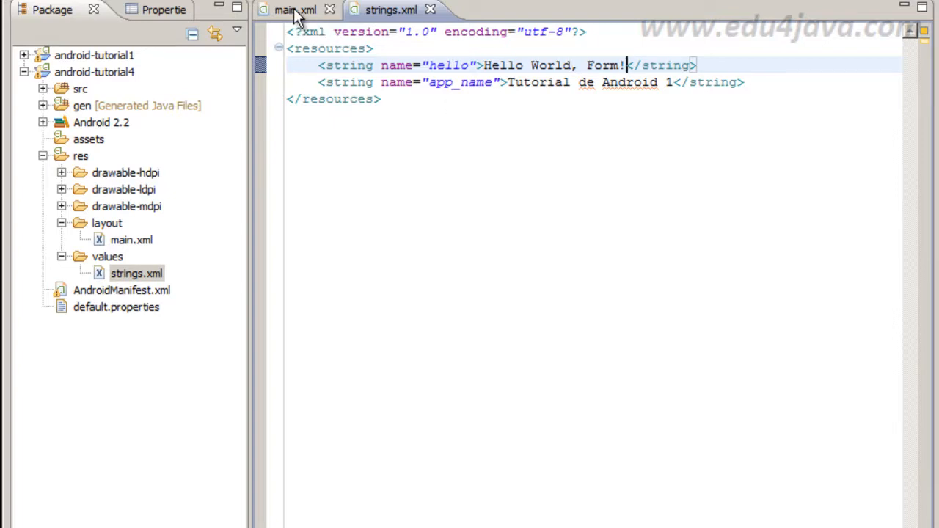
Create string AddNewBook = 'Agregar un nuevo libro' as the label's text.
{"action": "left_click", "coordinate": [294, 9]}
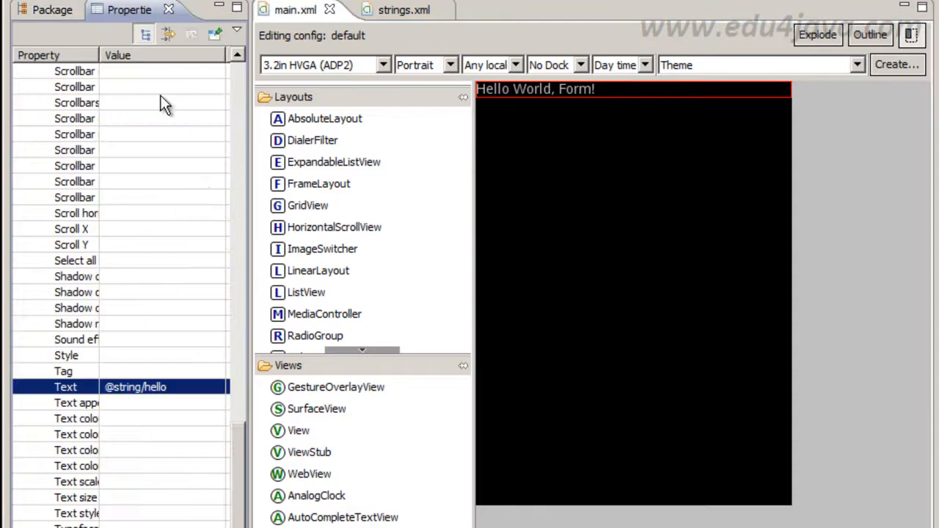
{"action": "mouse_move", "coordinate": [162, 396]}
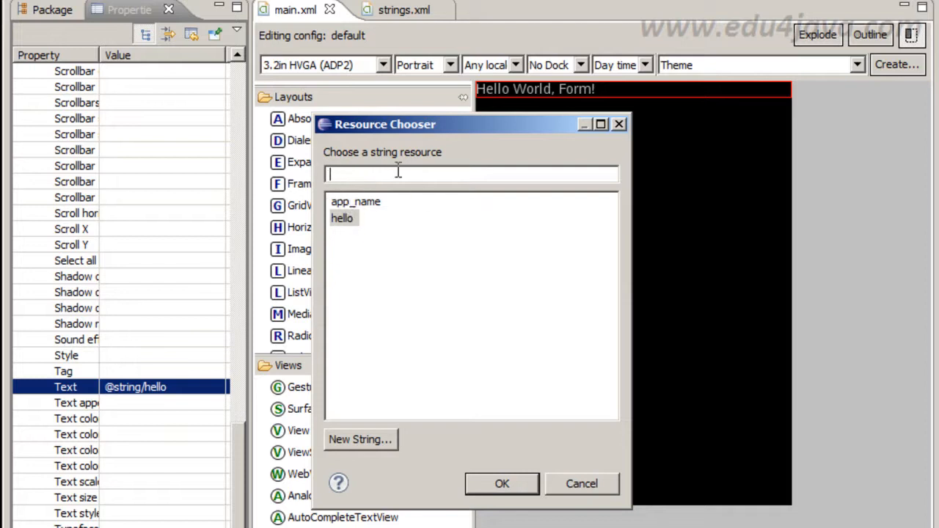
{"action": "left_click", "coordinate": [361, 440]}
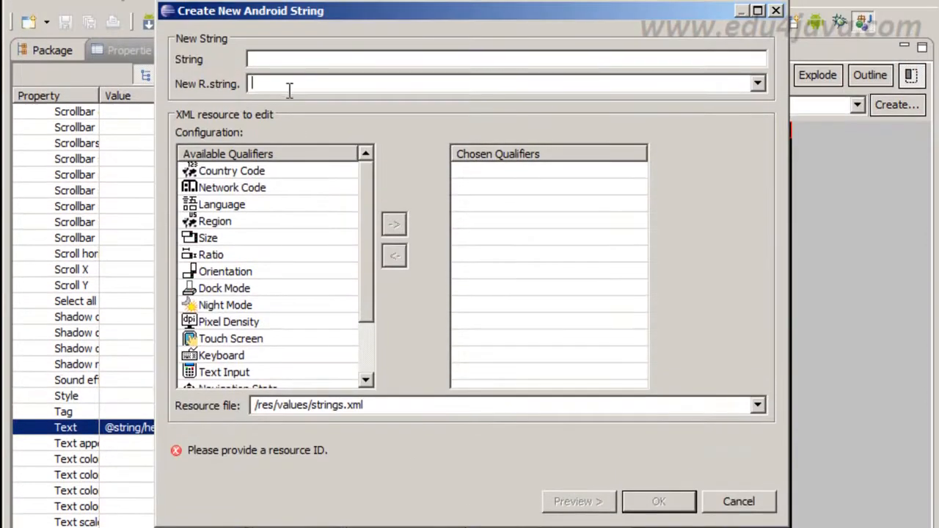
{"action": "type", "text": "AddNewBook"}
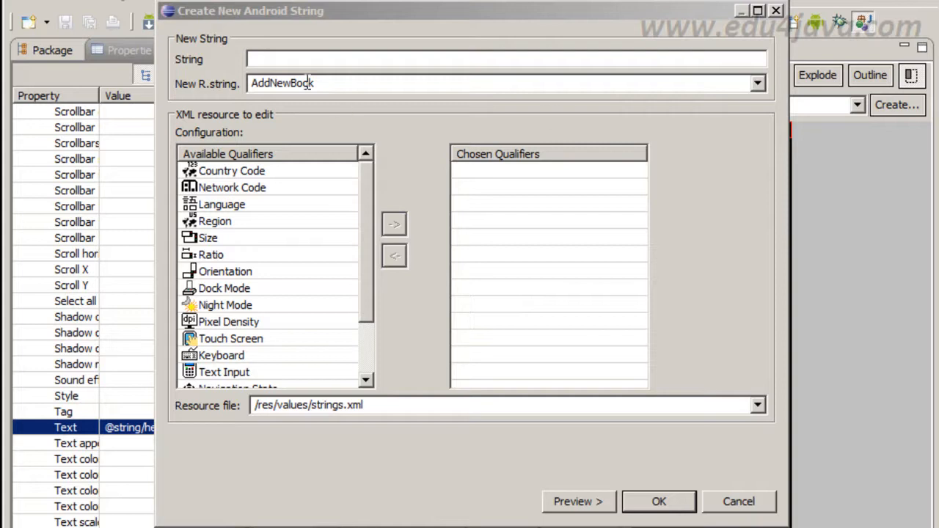
{"action": "type", "text": "Agregar un nuevo libro"}
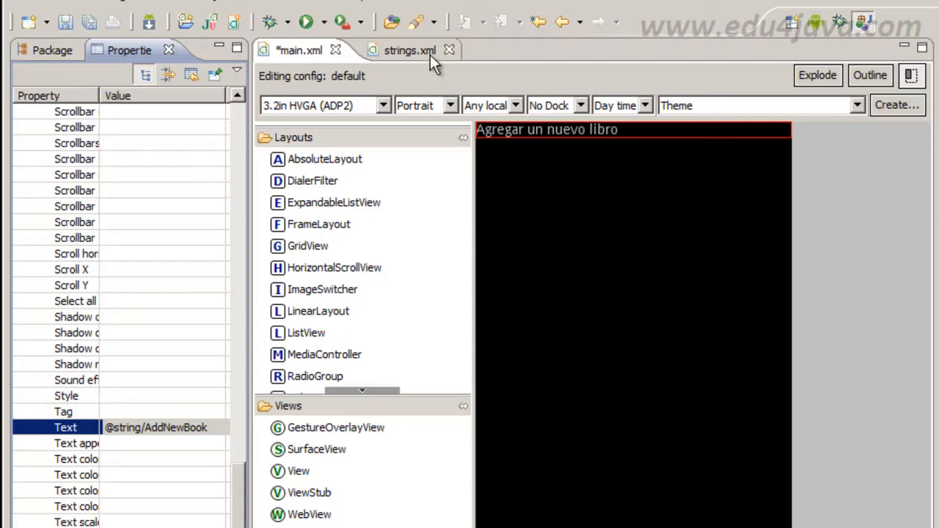
{"action": "left_click", "coordinate": [398, 50]}
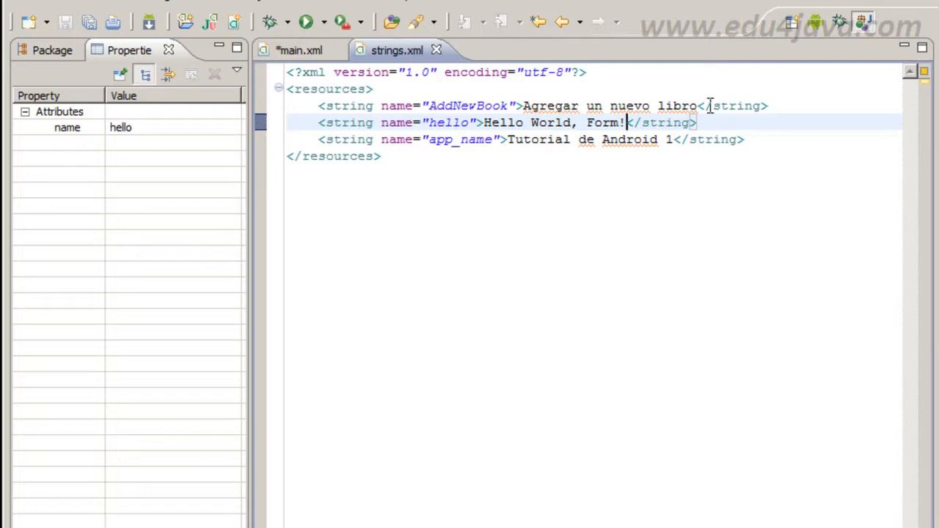
{"action": "left_click", "coordinate": [297, 50]}
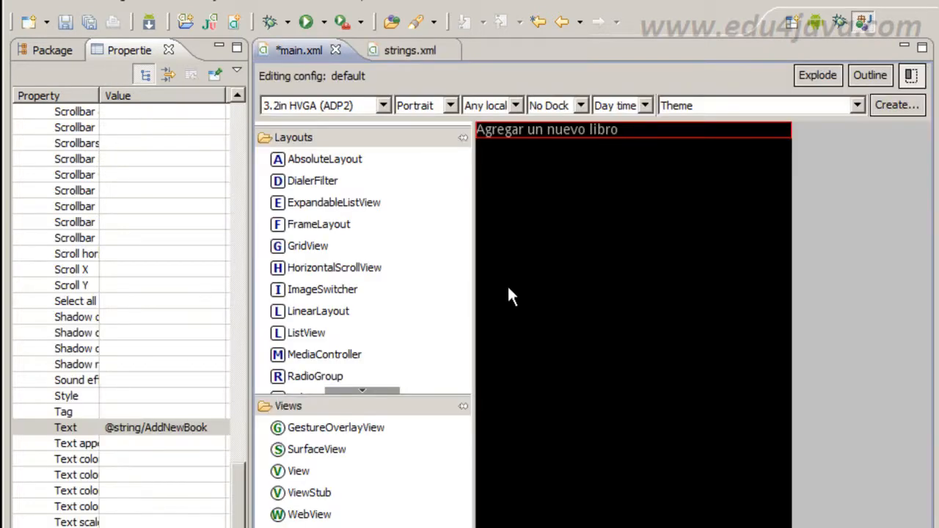
{"action": "mouse_move", "coordinate": [819, 146]}
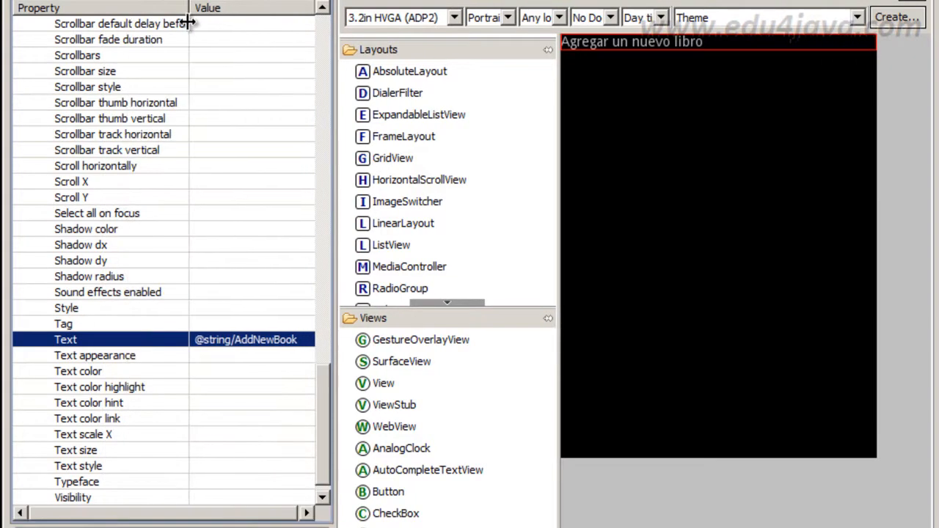
Set the heading TextView's text size to 25sp.
{"action": "left_click", "coordinate": [76, 449]}
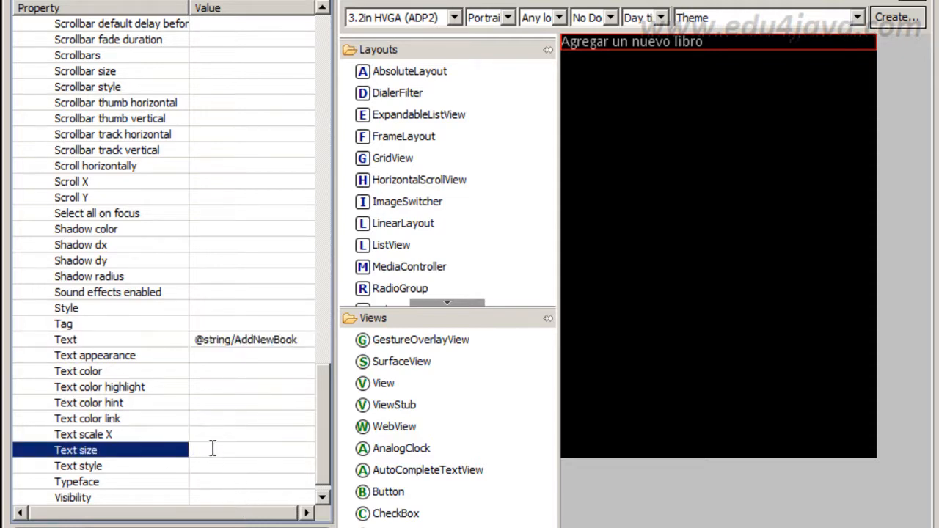
{"action": "type", "text": "25sp"}
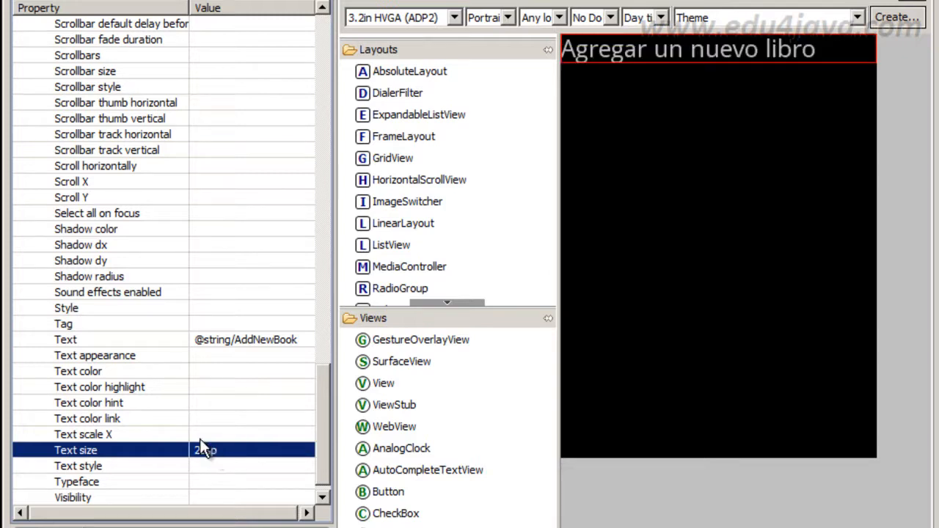
{"action": "type", "text": "25sp"}
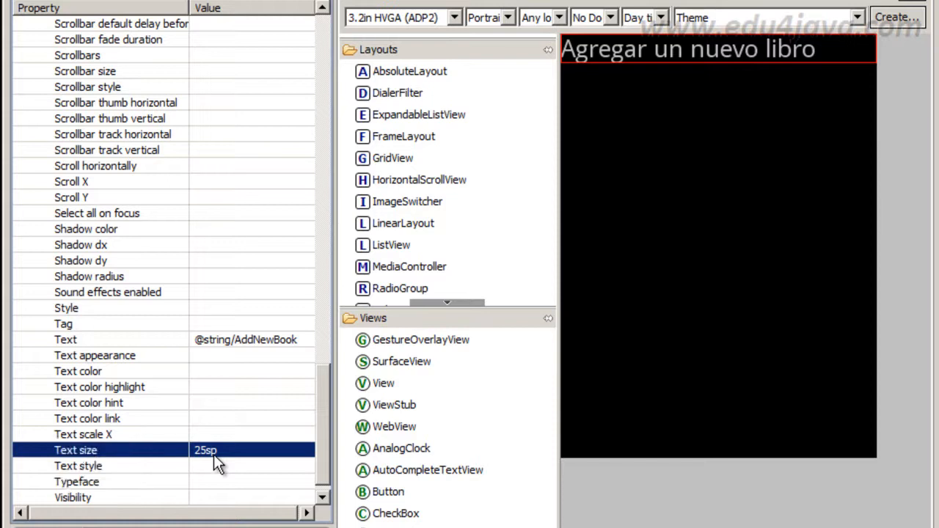
{"action": "mouse_move", "coordinate": [228, 462]}
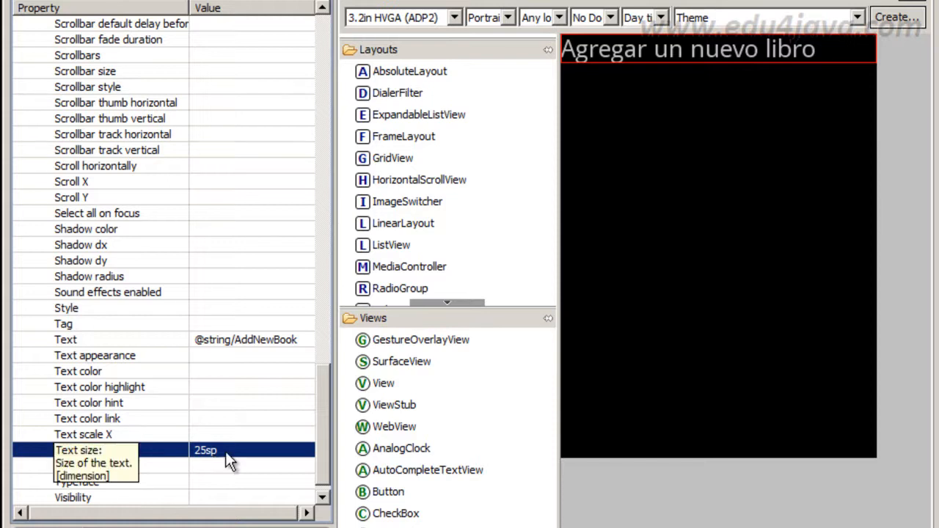
{"action": "mouse_move", "coordinate": [242, 455]}
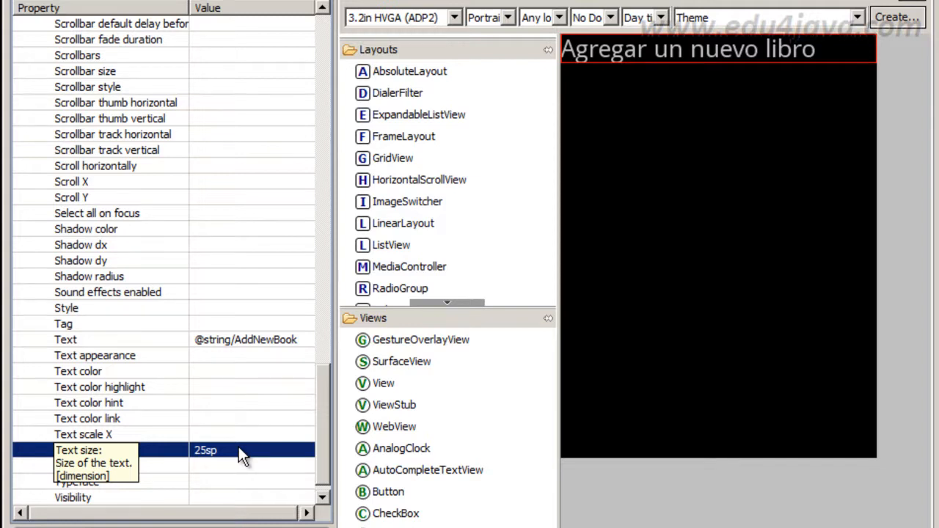
{"action": "left_click", "coordinate": [77, 467]}
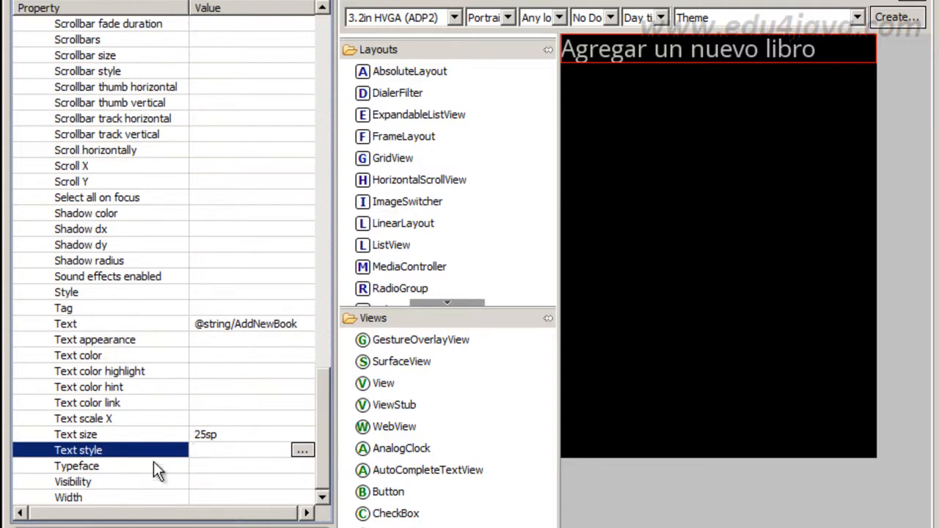
Make the heading's text style bold.
{"action": "left_click", "coordinate": [302, 449]}
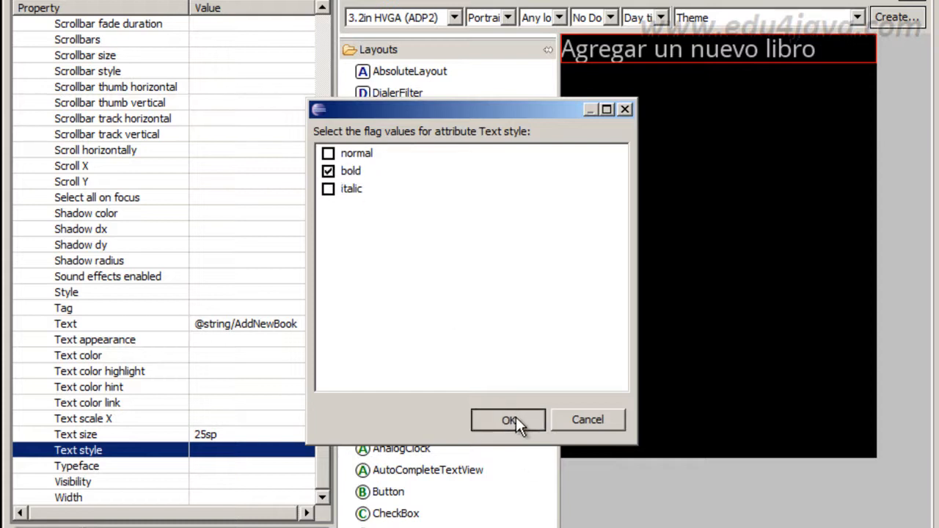
{"action": "left_click", "coordinate": [507, 420]}
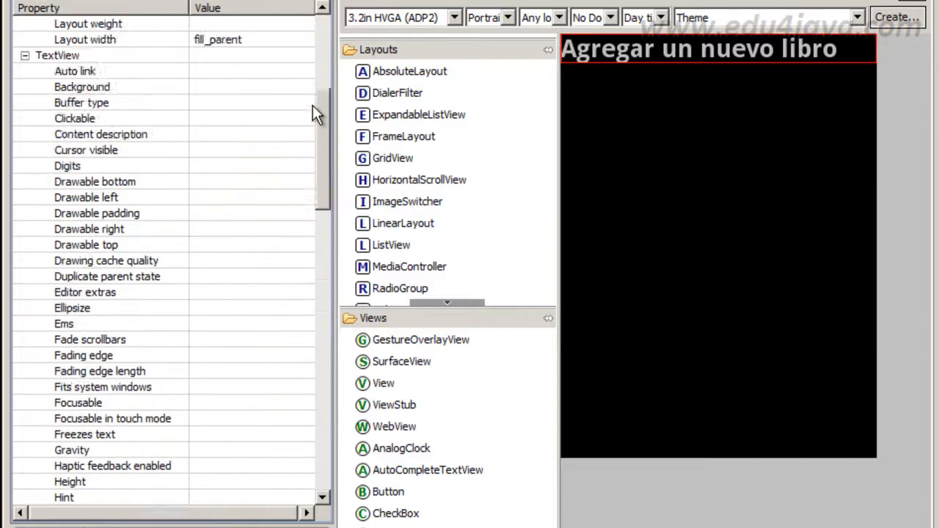
Set the heading's Gravity to center.
{"action": "scroll", "scroll_direction": "down", "scroll_amount": 3}
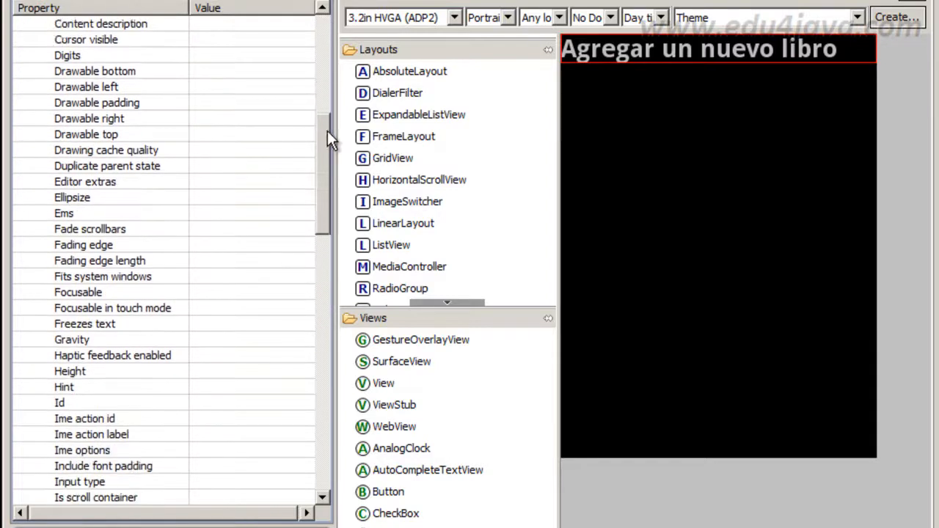
{"action": "scroll", "scroll_direction": "down", "scroll_amount": 3}
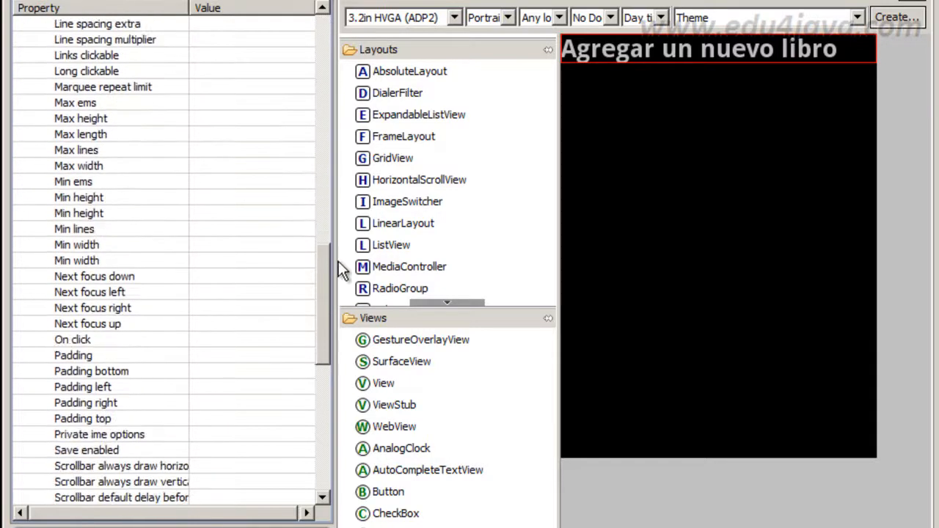
{"action": "scroll", "scroll_direction": "down", "scroll_amount": 3}
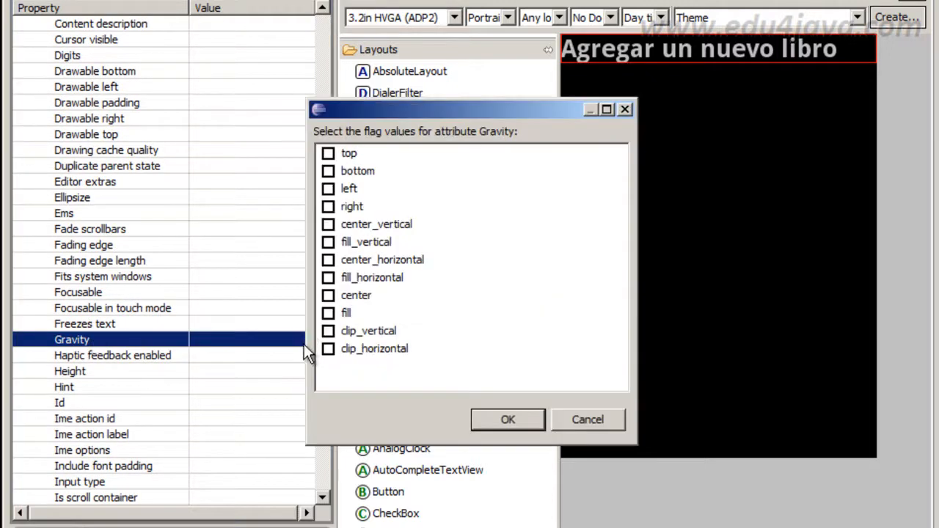
{"action": "left_click", "coordinate": [329, 294]}
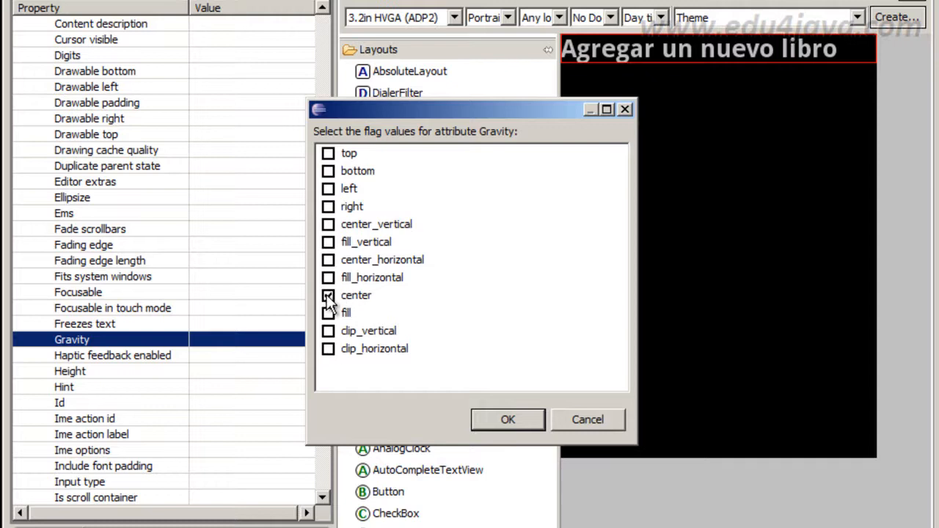
{"action": "left_click", "coordinate": [507, 420]}
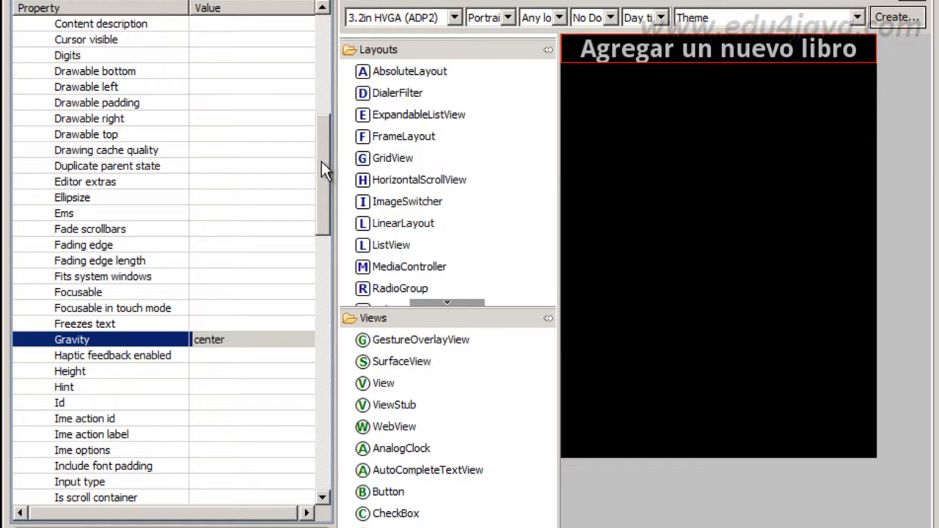
{"action": "mouse_move", "coordinate": [410, 218]}
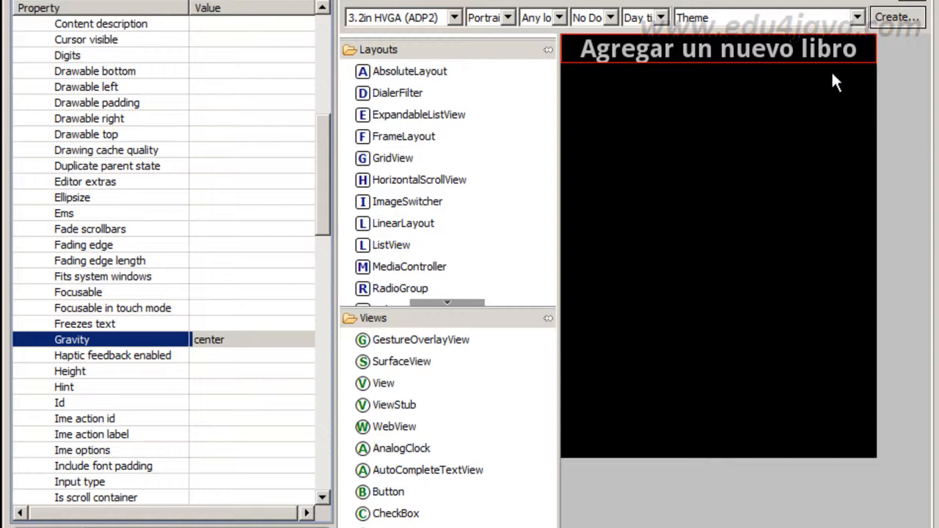
{"action": "mouse_move", "coordinate": [455, 367]}
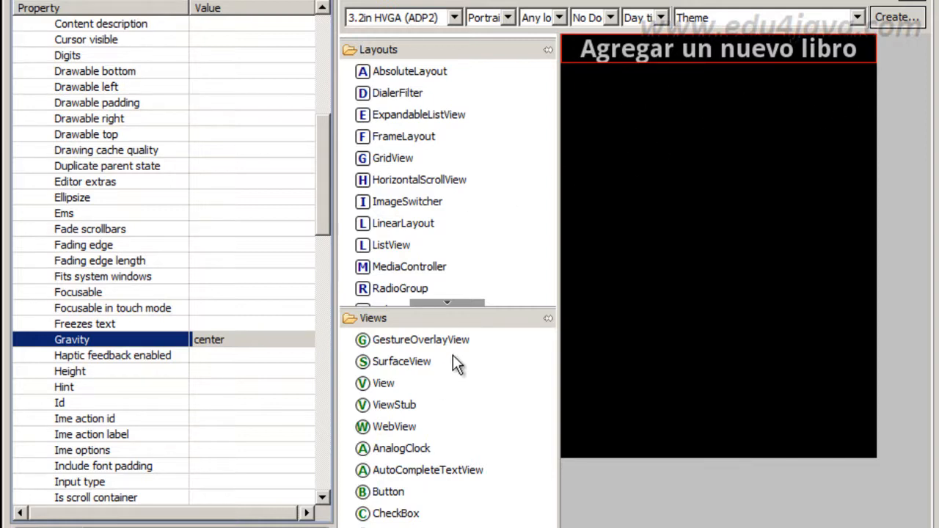
{"action": "mouse_move", "coordinate": [452, 325]}
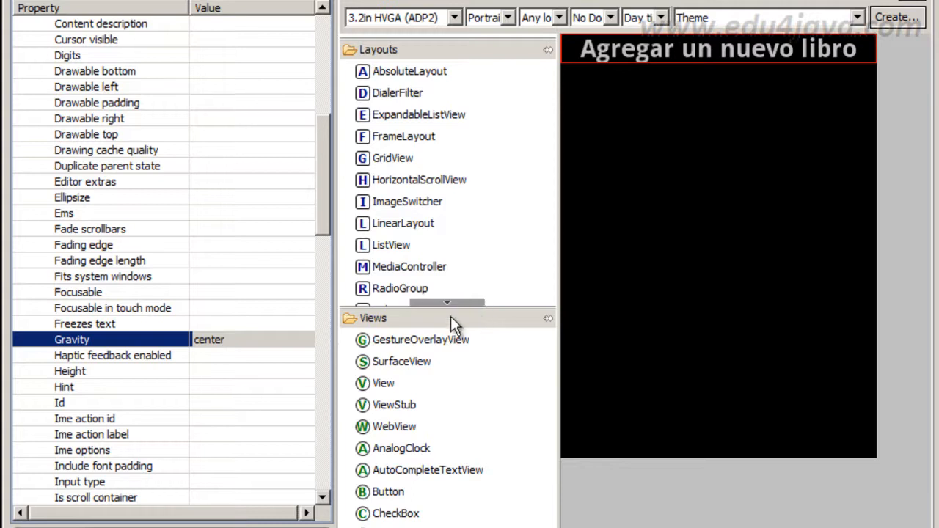
Add a TextView below the heading and pick AutoCompleteTextView in the palette.
{"action": "scroll", "scroll_direction": "down", "scroll_amount": 3}
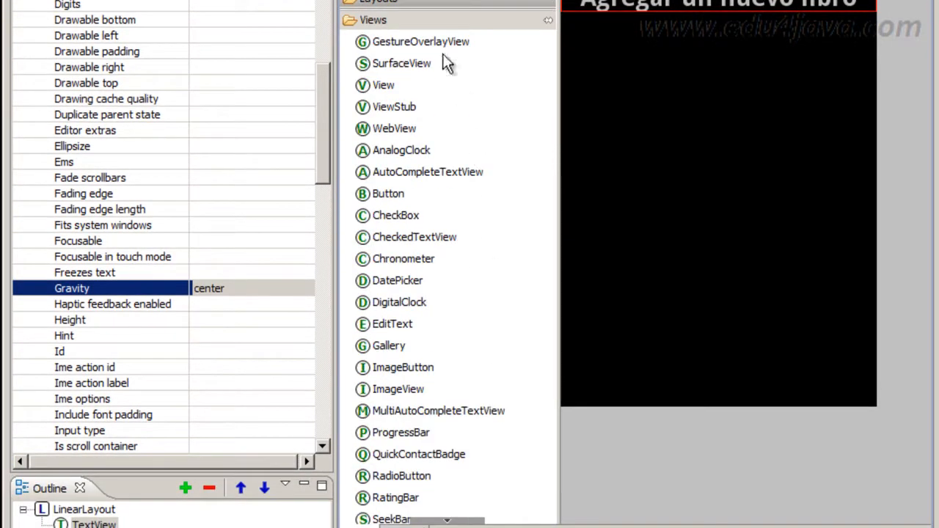
{"action": "mouse_move", "coordinate": [420, 349]}
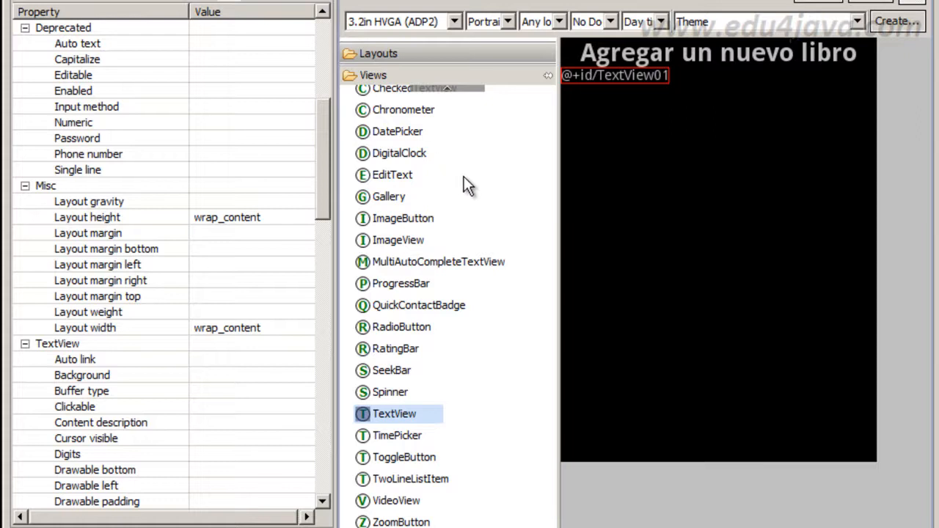
{"action": "mouse_move", "coordinate": [495, 133]}
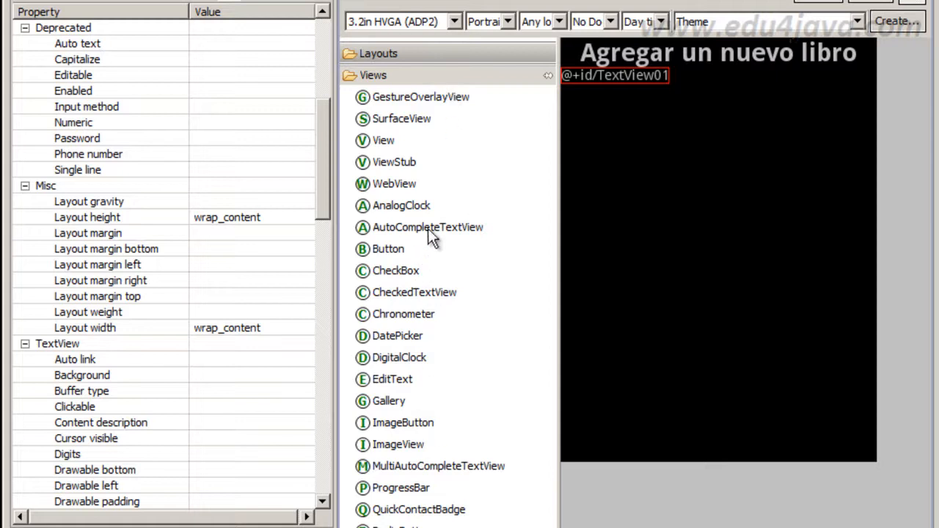
{"action": "left_click", "coordinate": [429, 226]}
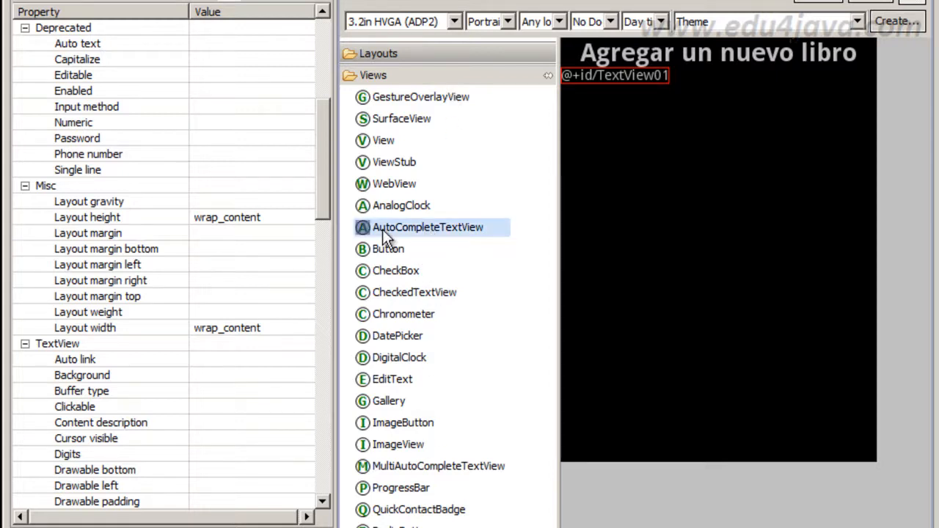
{"action": "mouse_move", "coordinate": [390, 238]}
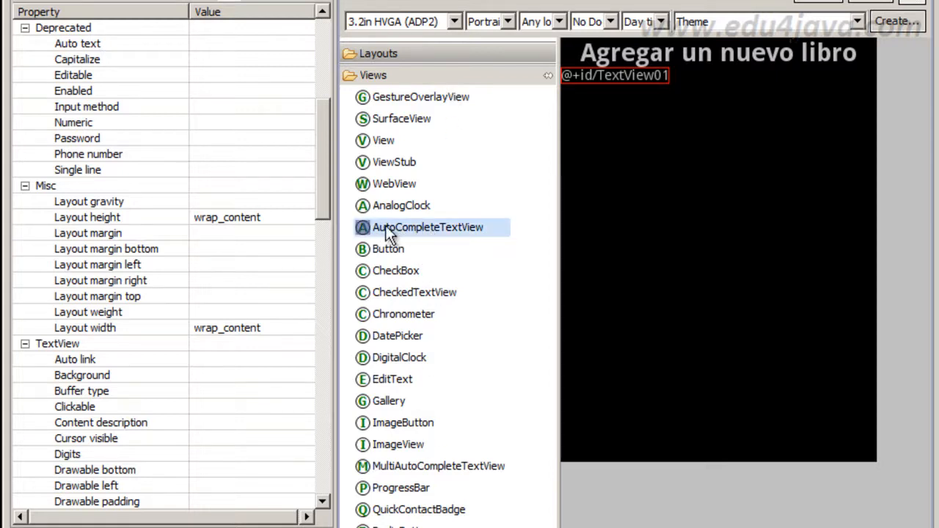
Add an AutoCompleteTextView under TextView01 and clear its default Text value.
{"action": "double_click", "coordinate": [427, 225]}
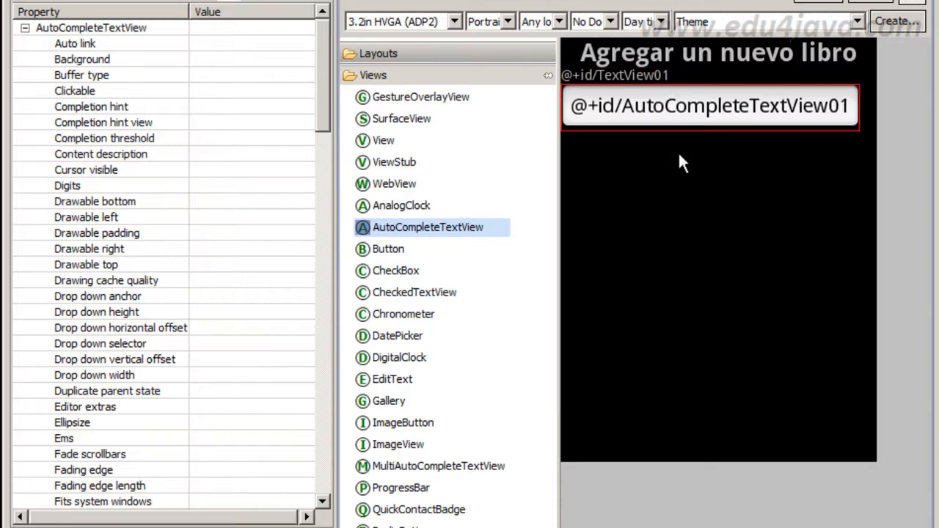
{"action": "mouse_move", "coordinate": [701, 114]}
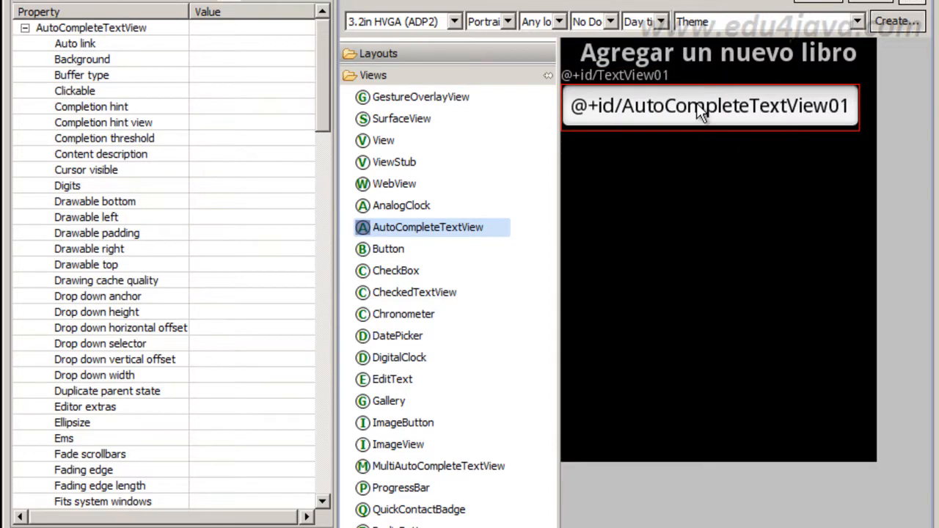
{"action": "mouse_move", "coordinate": [692, 121]}
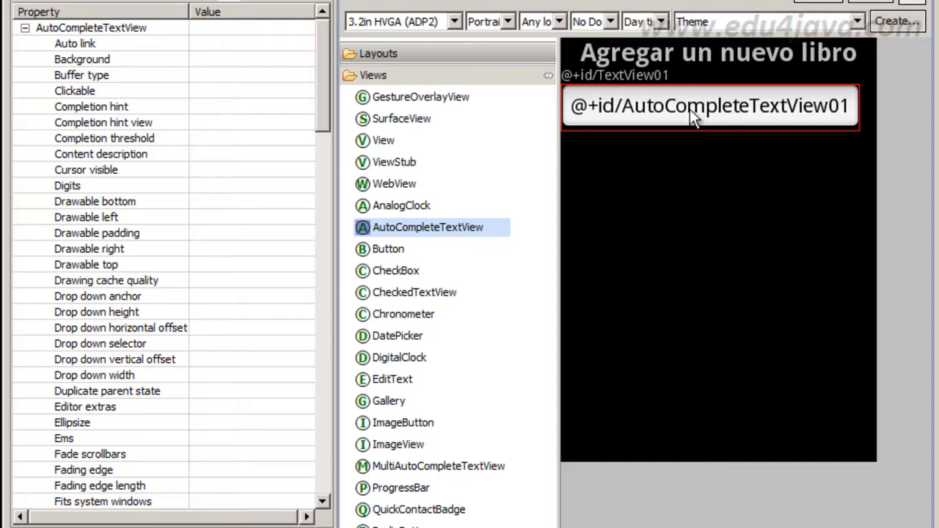
{"action": "mouse_move", "coordinate": [707, 115]}
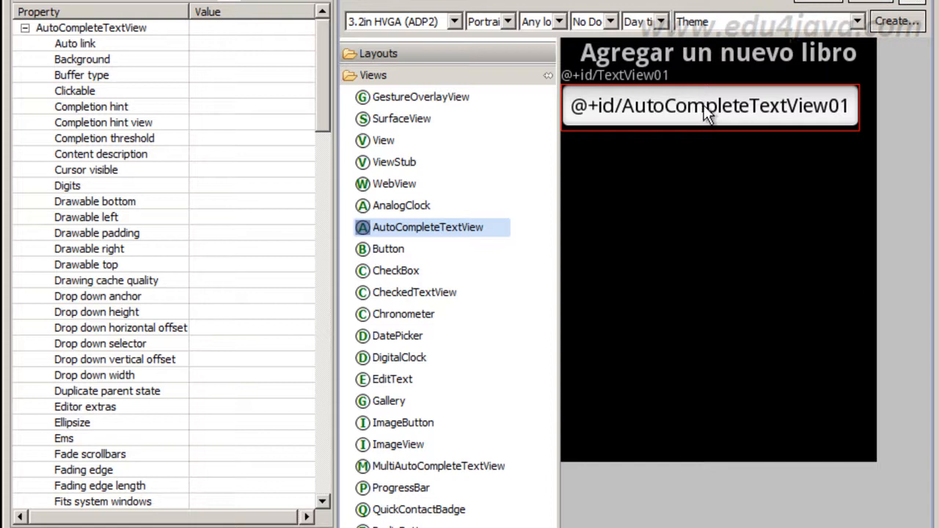
{"action": "mouse_move", "coordinate": [746, 120]}
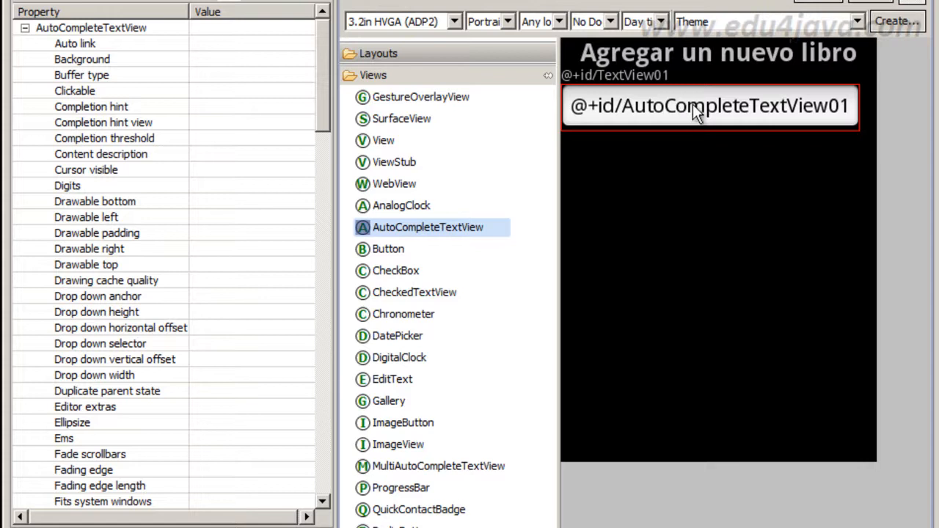
{"action": "mouse_move", "coordinate": [675, 118]}
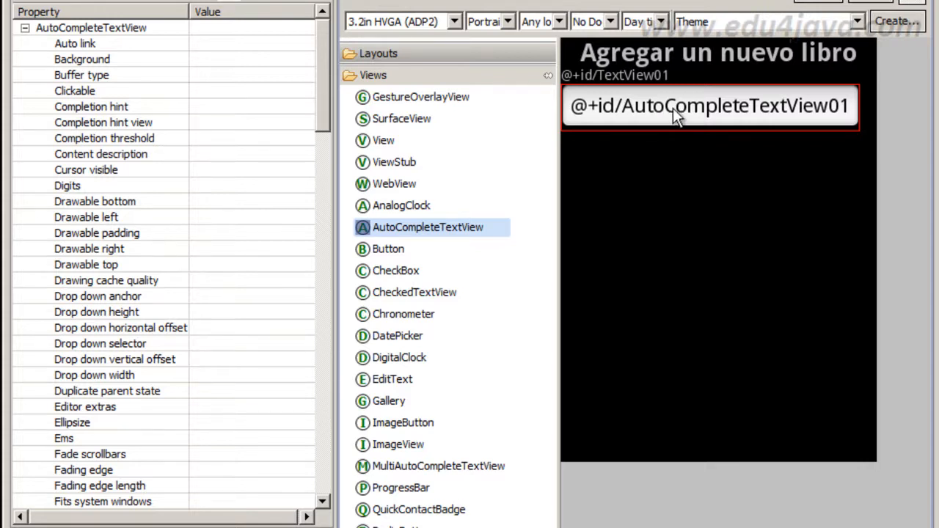
{"action": "scroll", "scroll_direction": "down", "scroll_amount": 3}
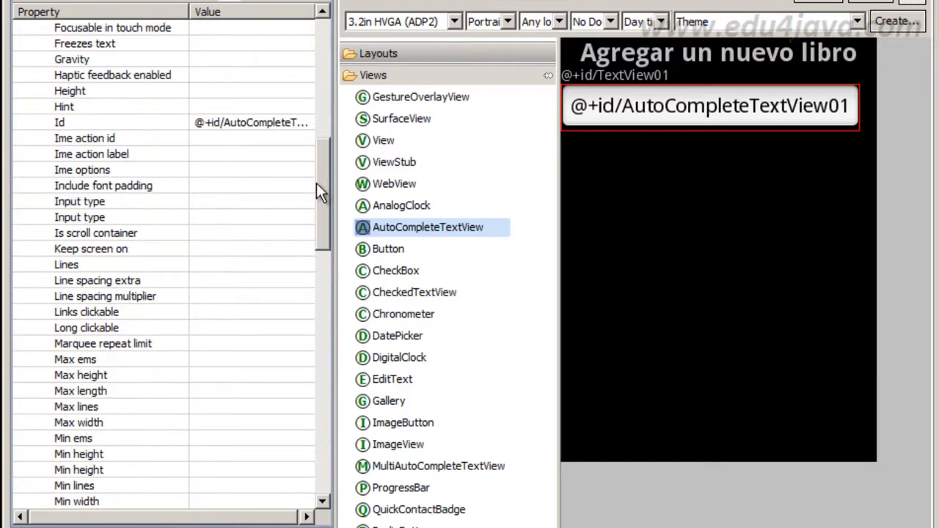
{"action": "scroll", "scroll_direction": "down", "scroll_amount": 3}
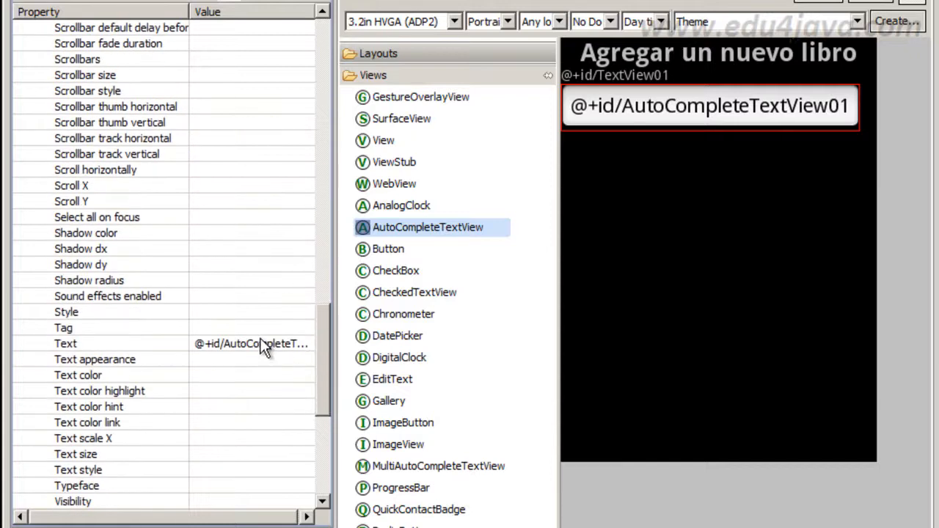
{"action": "left_click", "coordinate": [65, 344]}
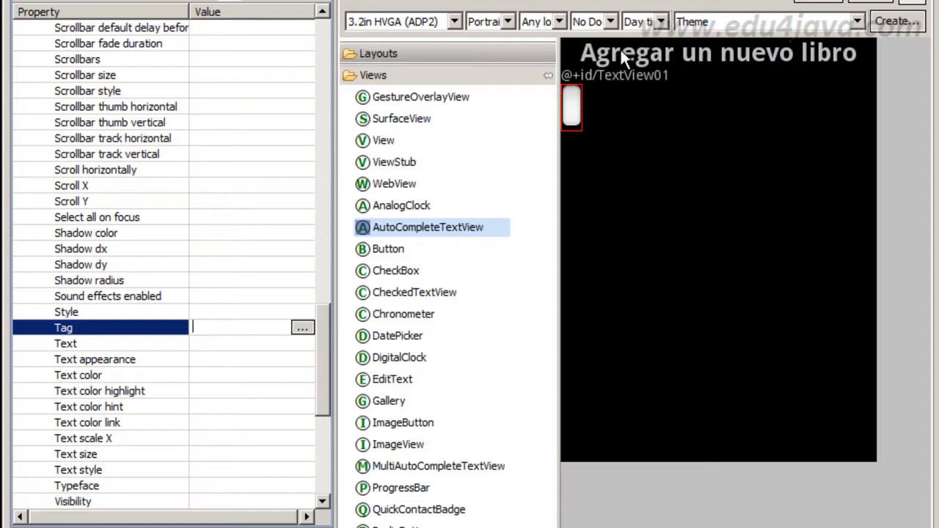
{"action": "mouse_move", "coordinate": [615, 83]}
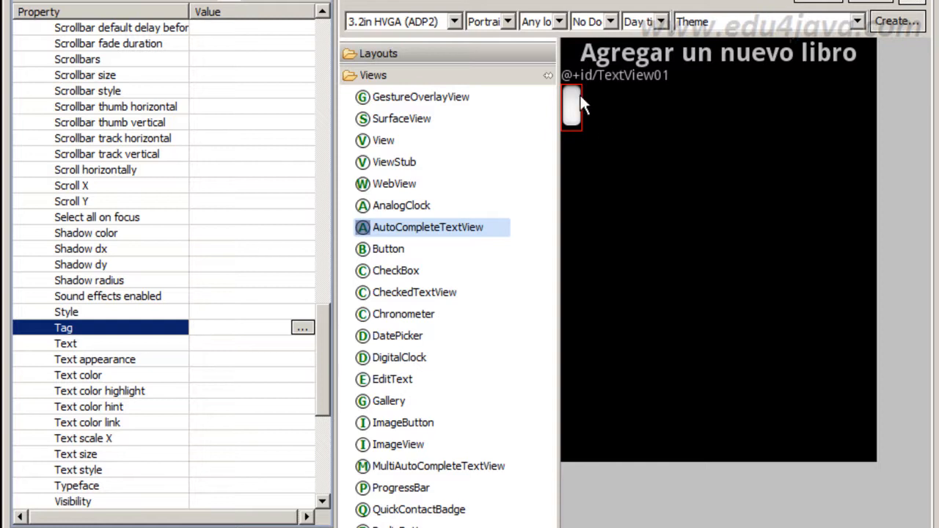
{"action": "mouse_move", "coordinate": [587, 179]}
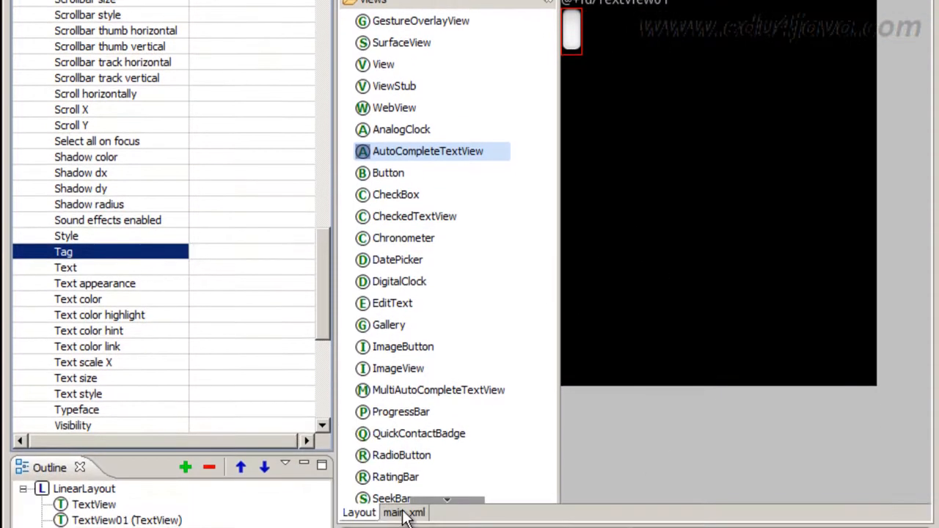
Reformat the main.xml source so elements indent under LinearLayout, then return to the preview.
{"action": "left_click", "coordinate": [404, 512]}
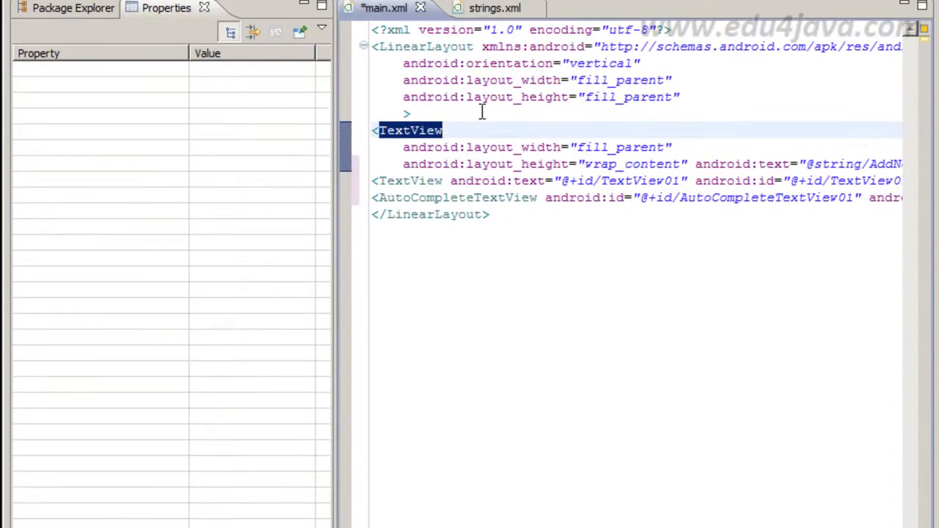
{"action": "left_click", "coordinate": [411, 113]}
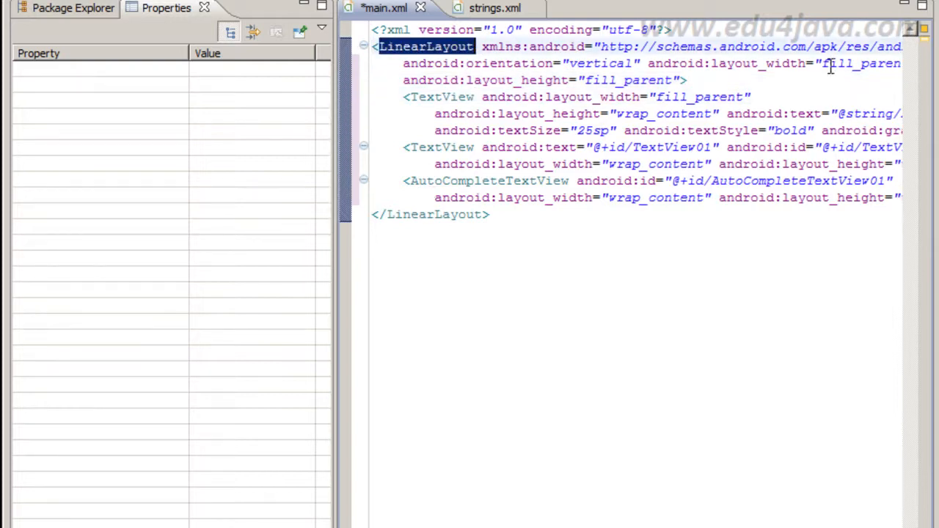
{"action": "mouse_move", "coordinate": [697, 65]}
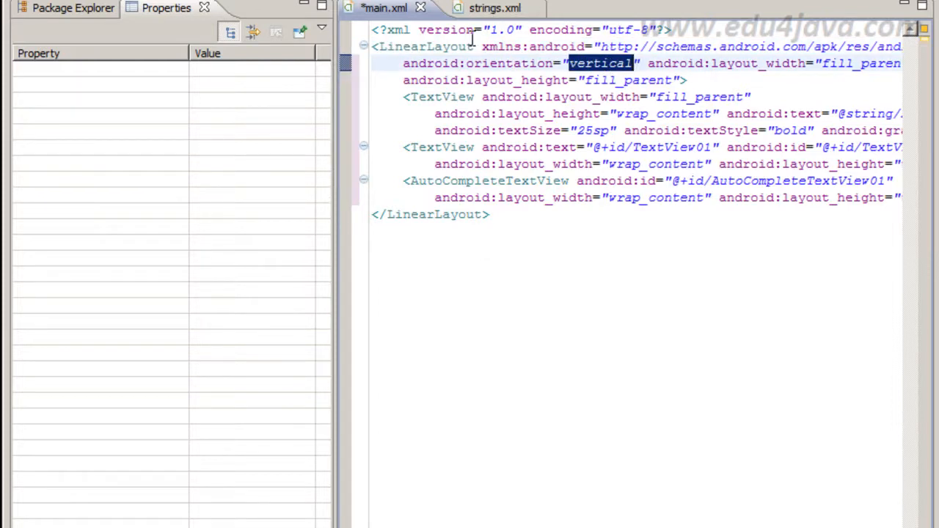
{"action": "left_click", "coordinate": [481, 9]}
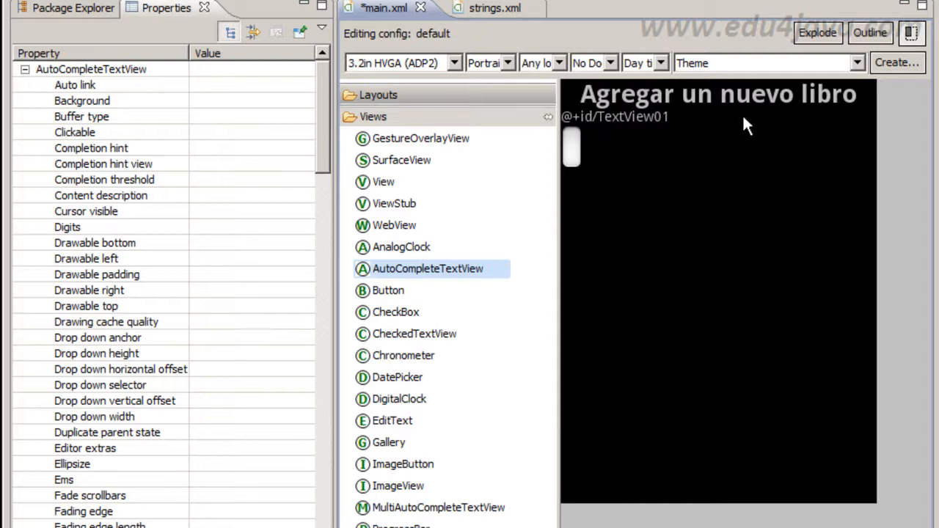
{"action": "mouse_move", "coordinate": [711, 130]}
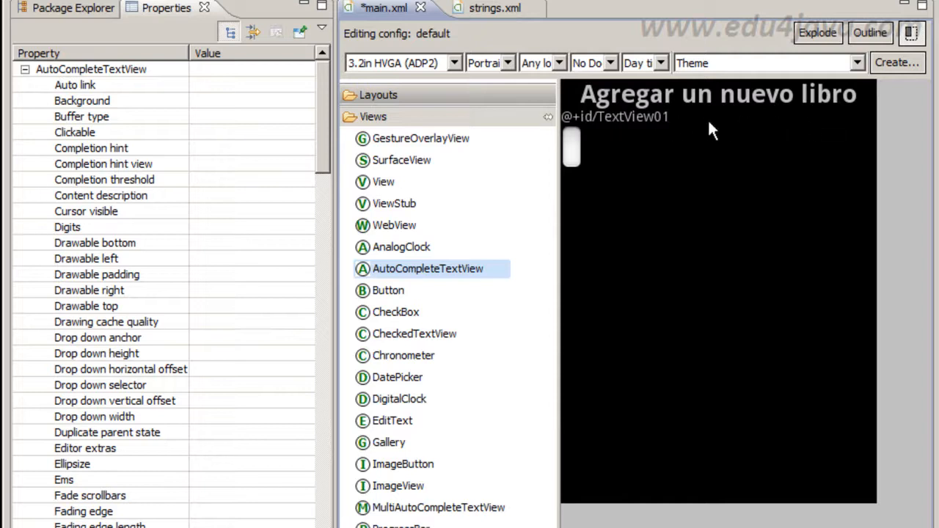
{"action": "mouse_move", "coordinate": [781, 136]}
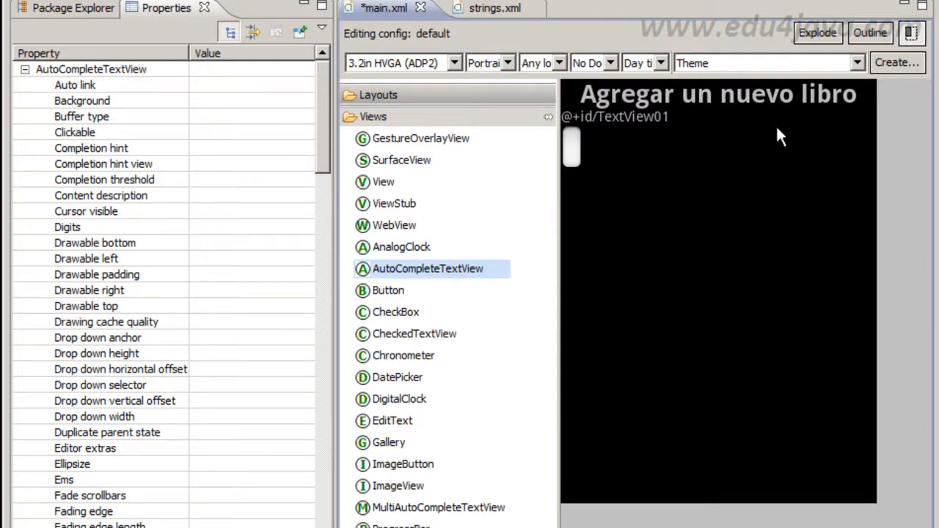
{"action": "mouse_move", "coordinate": [624, 117]}
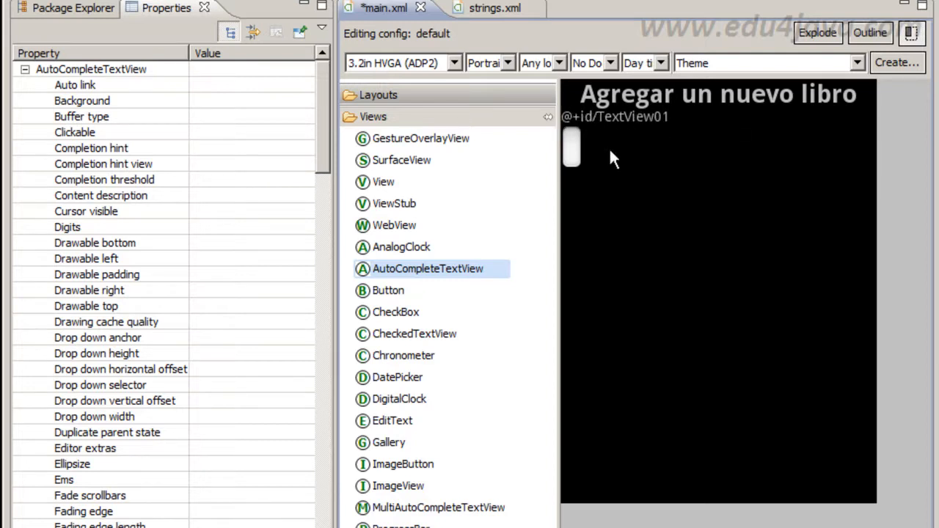
{"action": "mouse_move", "coordinate": [820, 205]}
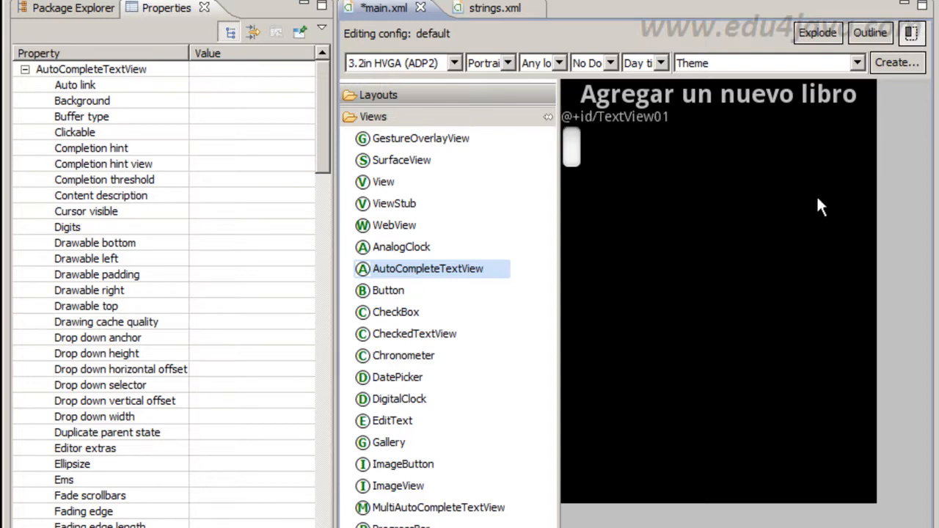
{"action": "mouse_move", "coordinate": [792, 296]}
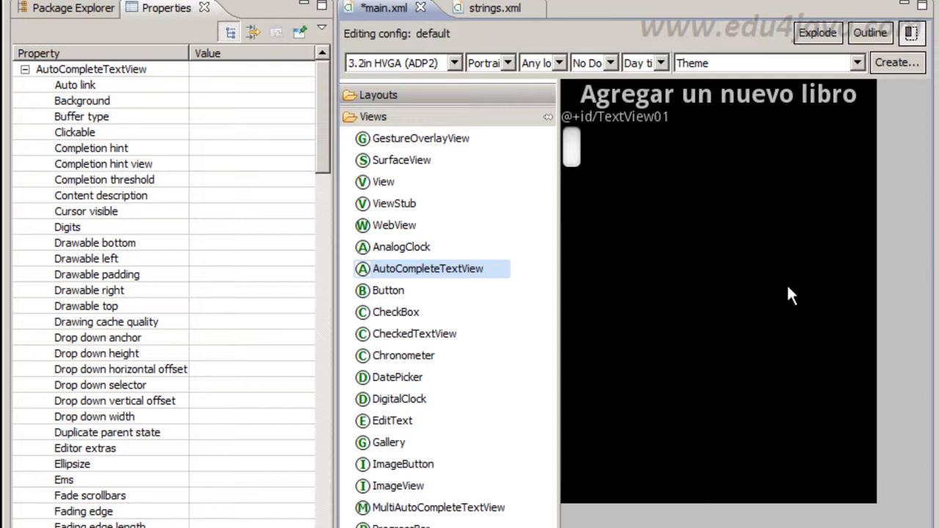
{"action": "mouse_move", "coordinate": [613, 130]}
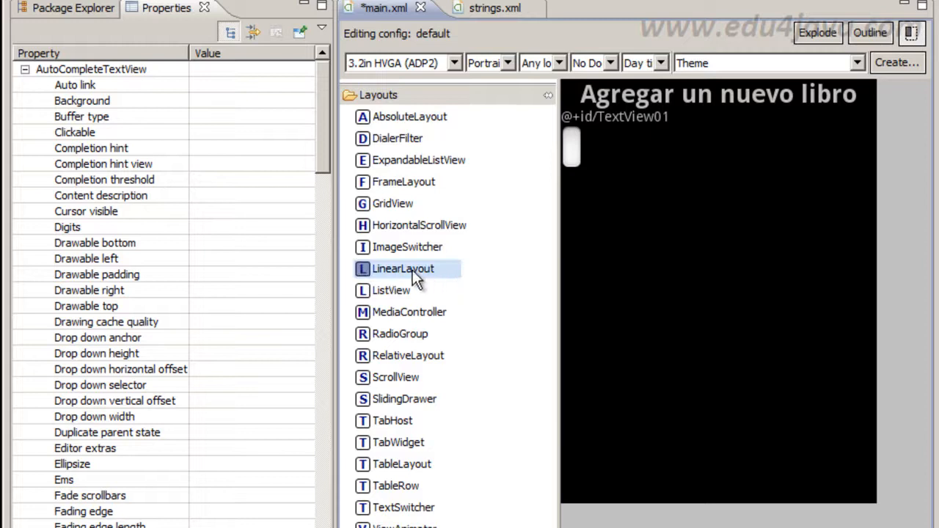
Drag a nested LinearLayout (LinearLayout01) onto the form below the title text.
{"action": "left_click_drag", "start_coordinate": [402, 269], "coordinate": [697, 117]}
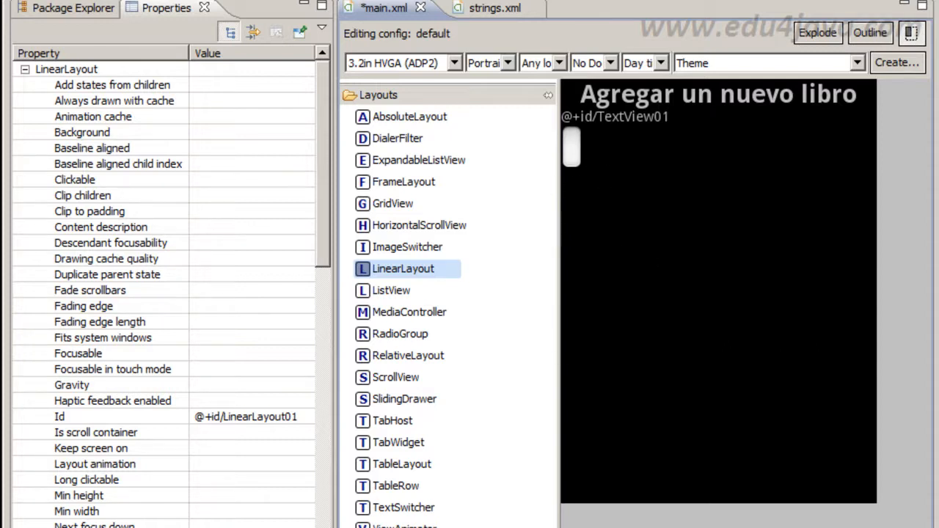
{"action": "mouse_move", "coordinate": [594, 132]}
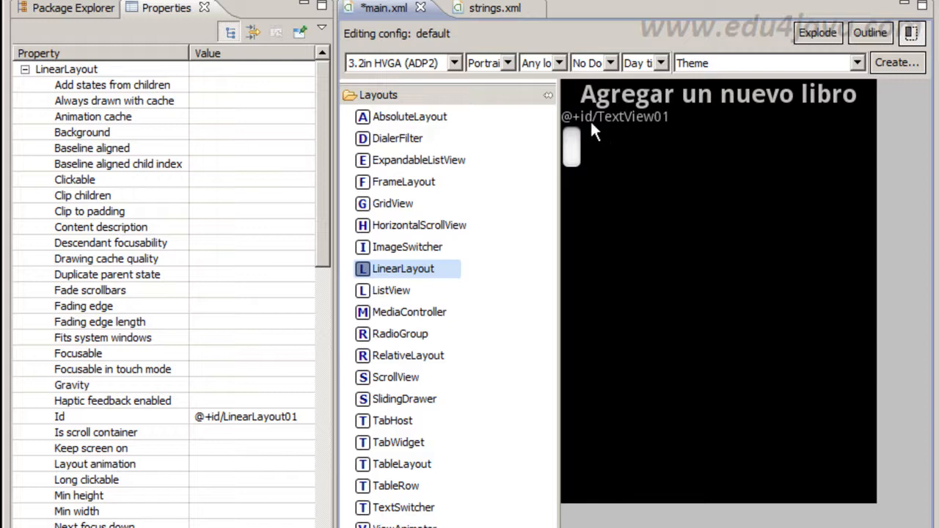
{"action": "mouse_move", "coordinate": [558, 185]}
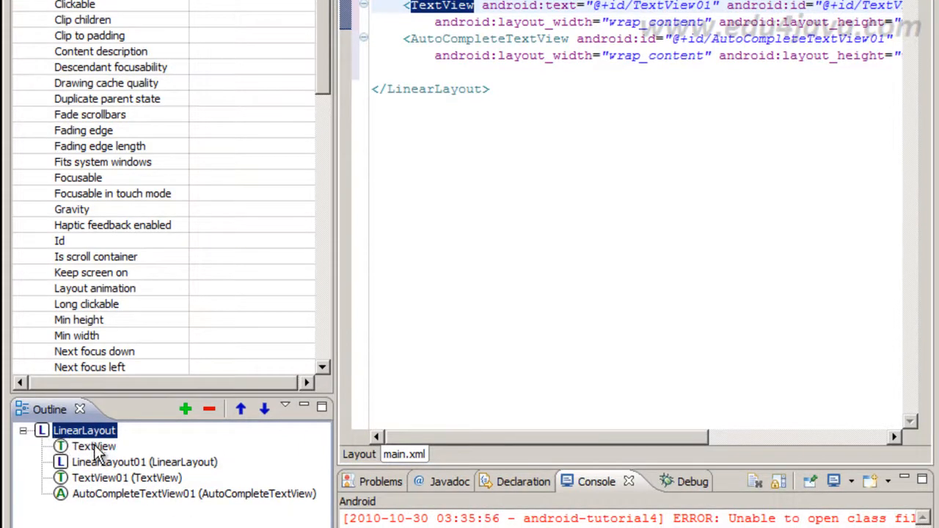
Move TextView01 and AutoCompleteTextView01 into LinearLayout01 so they share one row.
{"action": "left_click", "coordinate": [144, 461]}
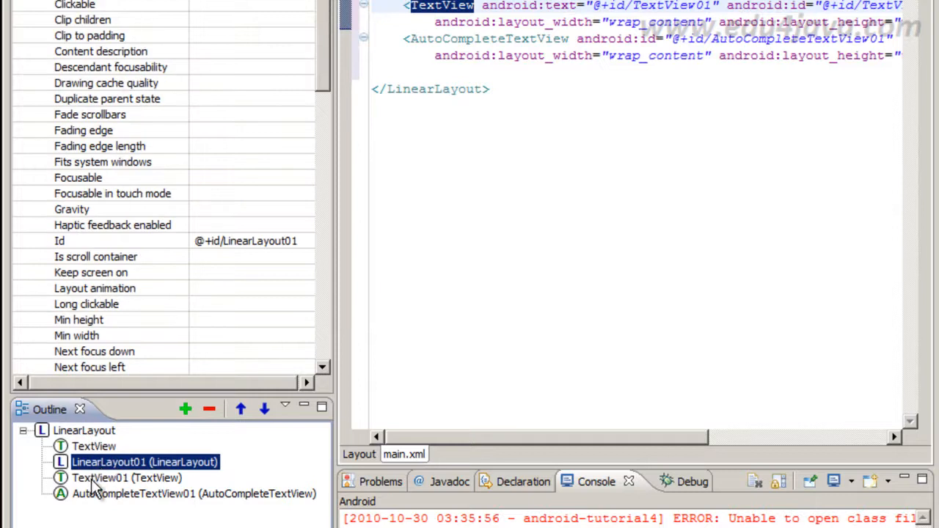
{"action": "left_click", "coordinate": [126, 478]}
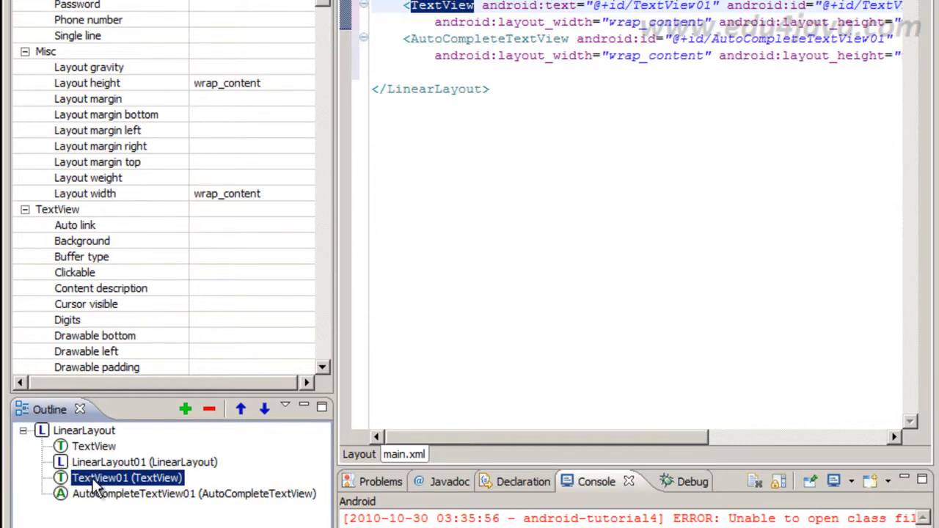
{"action": "left_click", "coordinate": [241, 408]}
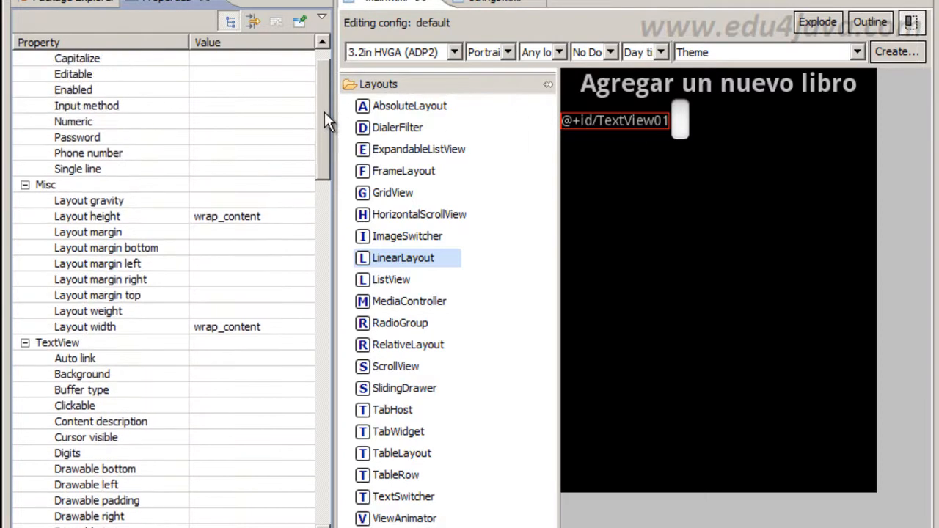
Back TextView01's text with a new string resource 'title' holding 'Título'.
{"action": "scroll", "scroll_direction": "down", "scroll_amount": 3}
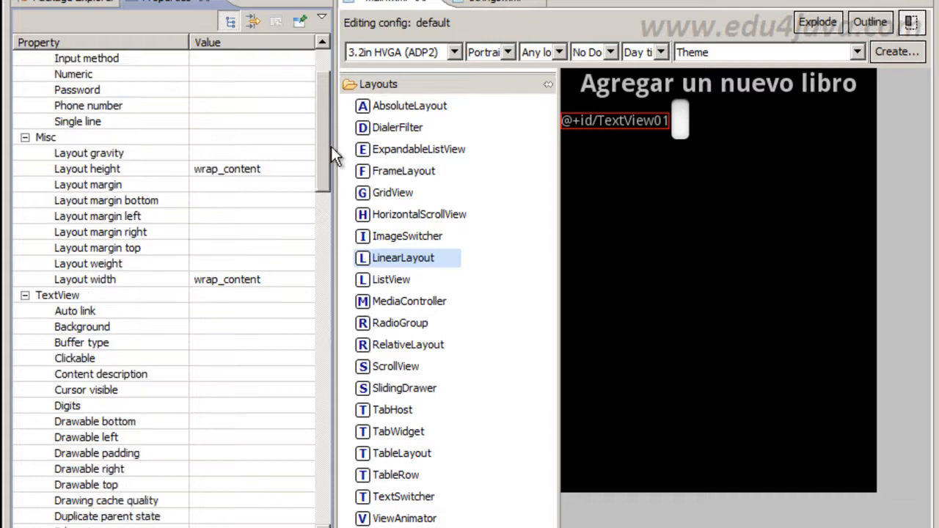
{"action": "scroll", "scroll_direction": "down", "scroll_amount": 3}
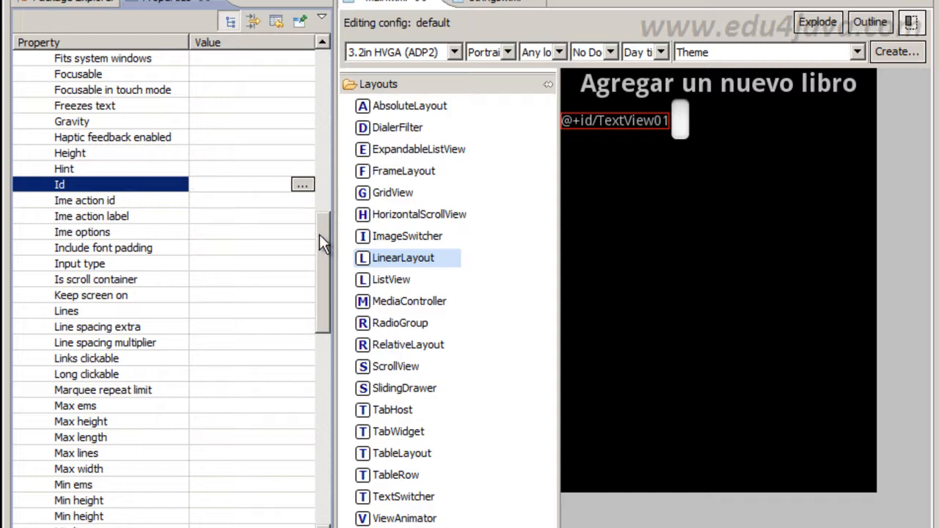
{"action": "scroll", "scroll_direction": "down", "scroll_amount": 3}
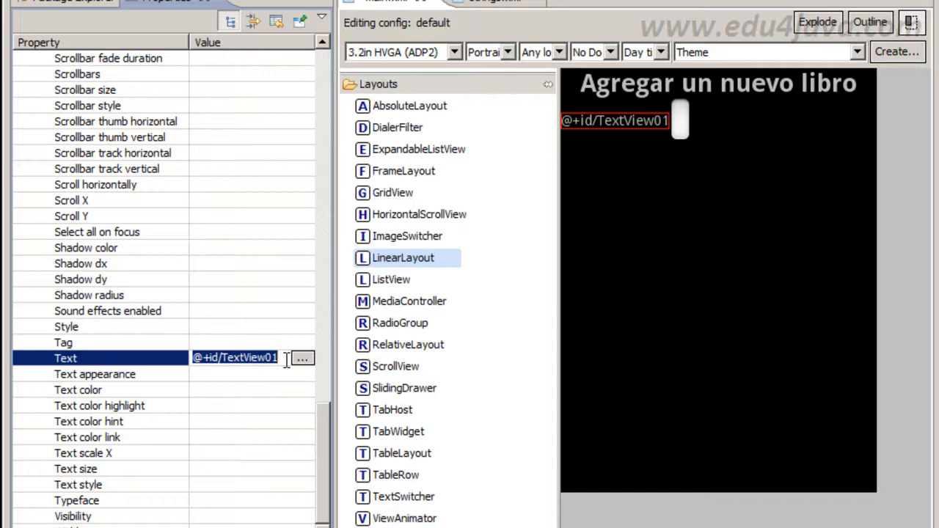
{"action": "left_click", "coordinate": [303, 358]}
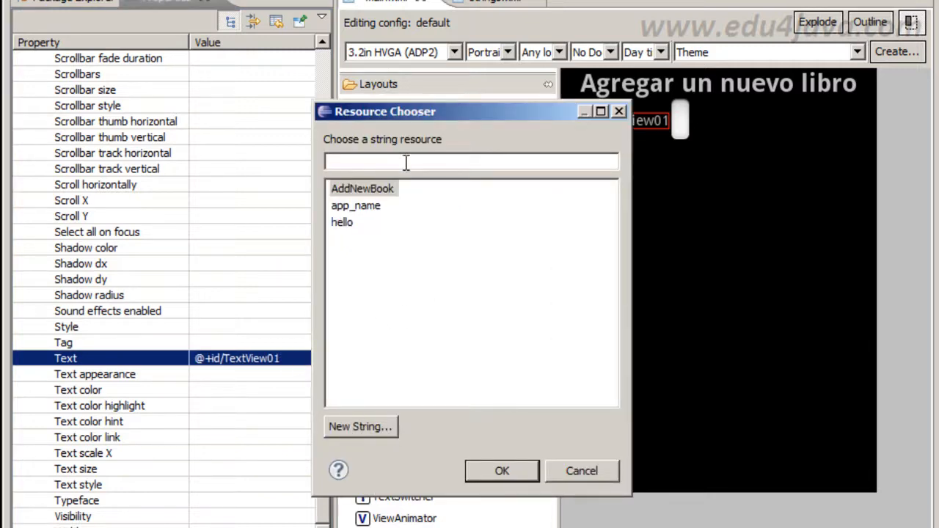
{"action": "left_click", "coordinate": [360, 426]}
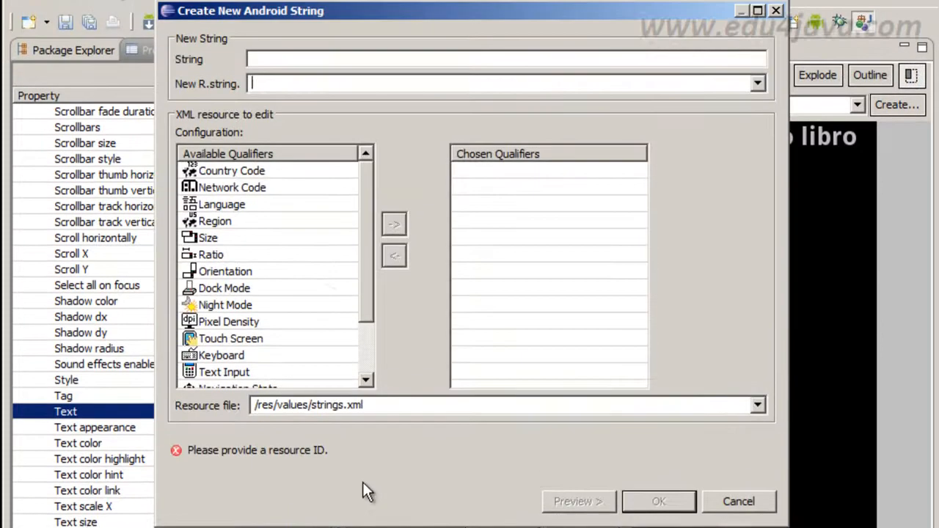
{"action": "type", "text": "title"}
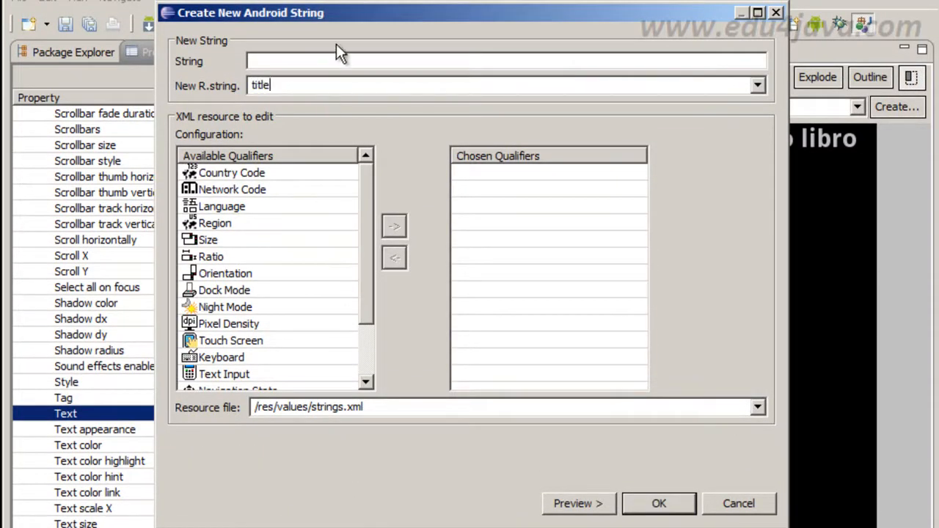
{"action": "type", "text": "Título"}
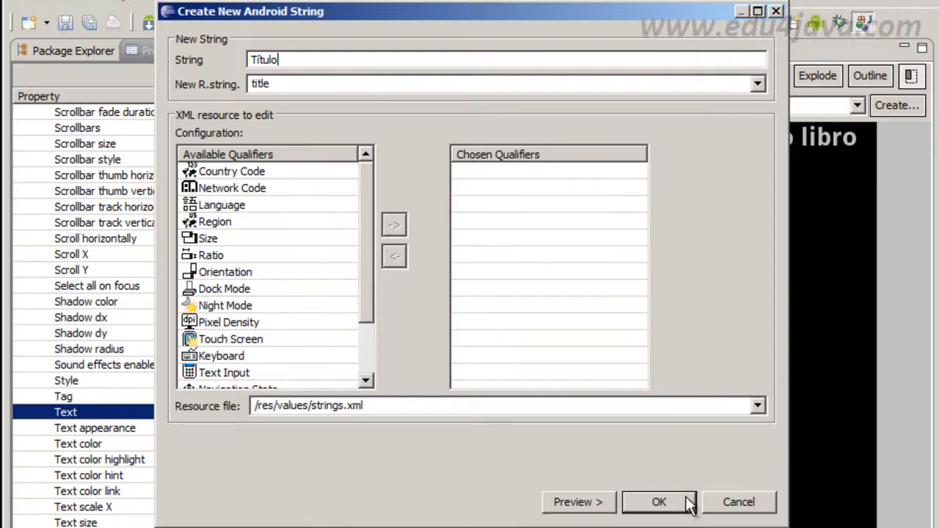
{"action": "left_click", "coordinate": [658, 502]}
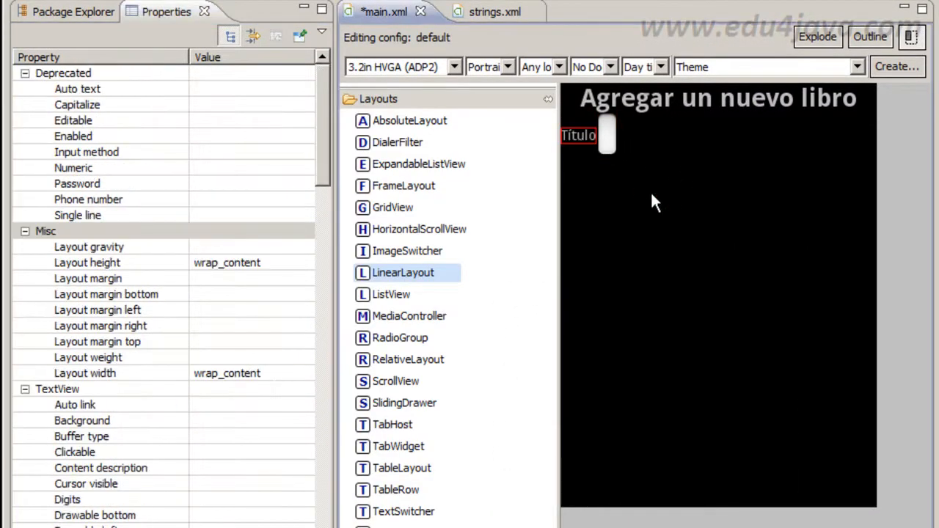
Make the Título label bold, text size 20sp, padding 5sp.
{"action": "scroll", "scroll_direction": "down", "scroll_amount": 3}
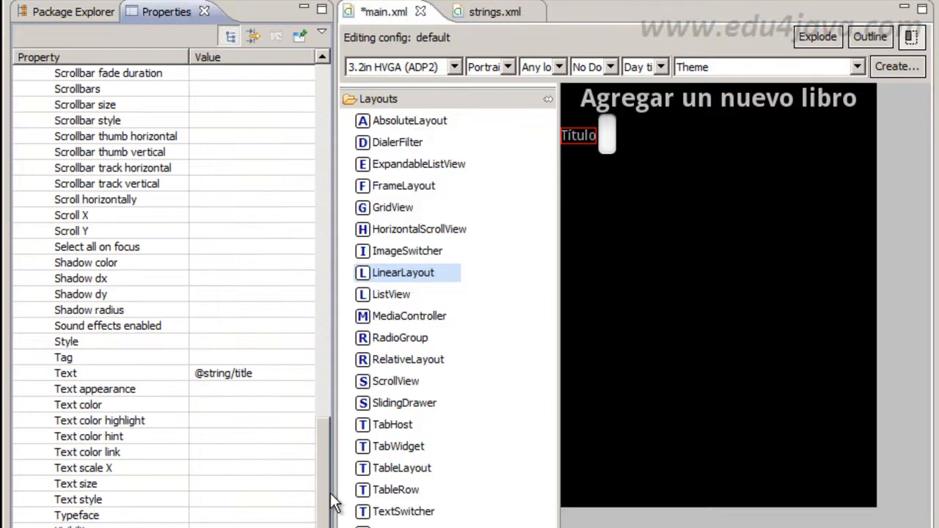
{"action": "mouse_move", "coordinate": [132, 506]}
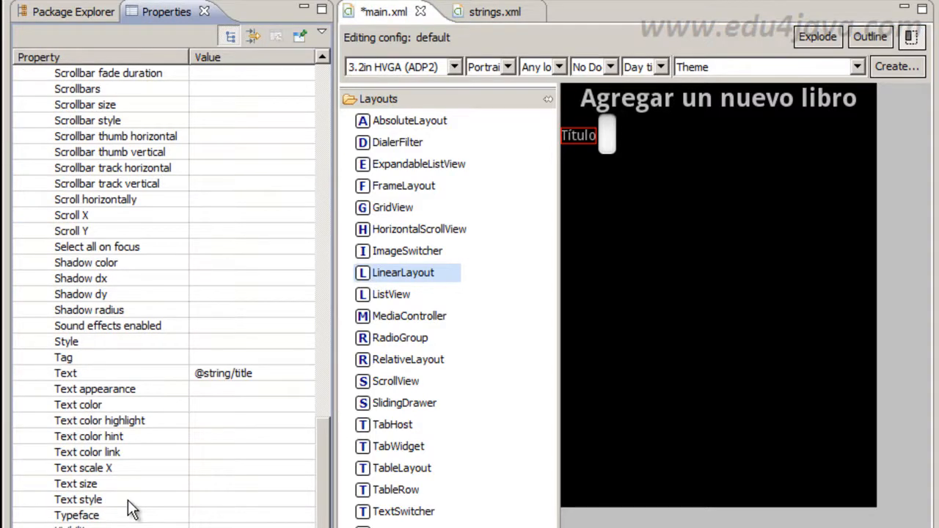
{"action": "left_click", "coordinate": [77, 499]}
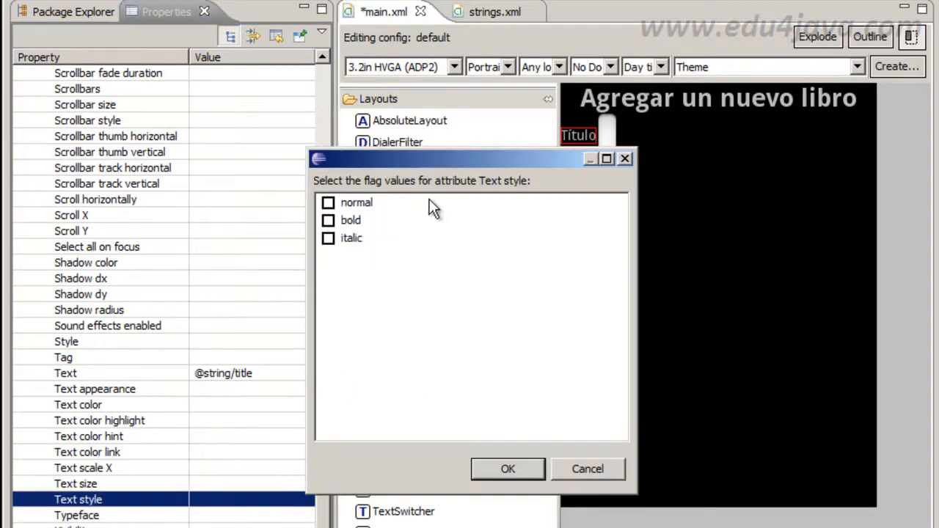
{"action": "left_click", "coordinate": [507, 469]}
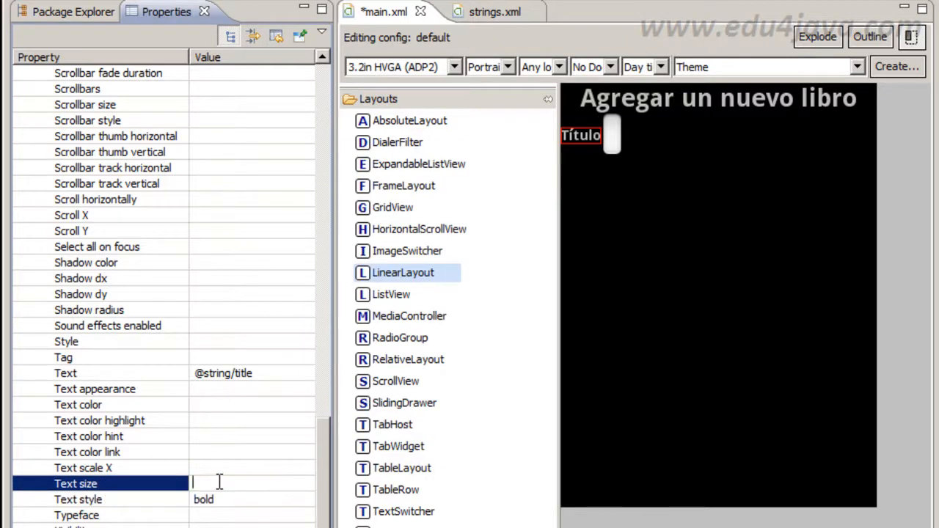
{"action": "type", "text": "20sp"}
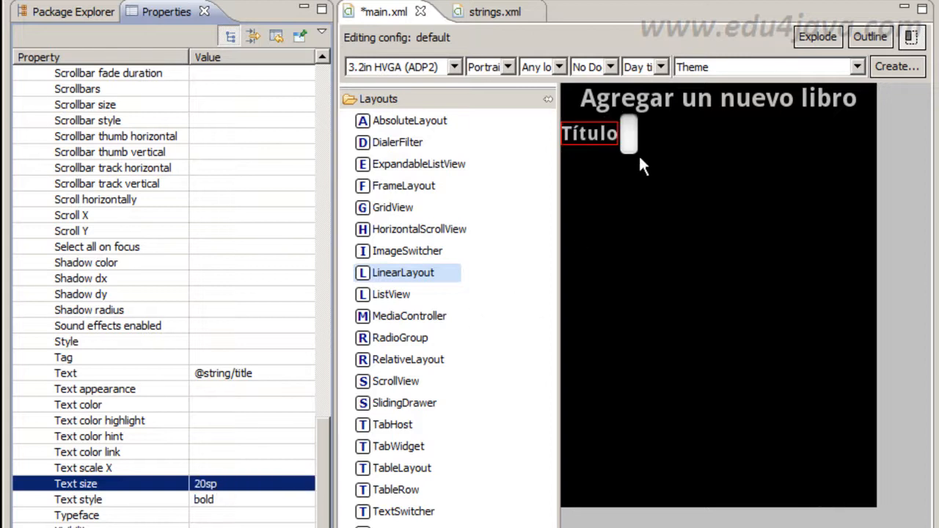
{"action": "mouse_move", "coordinate": [552, 194]}
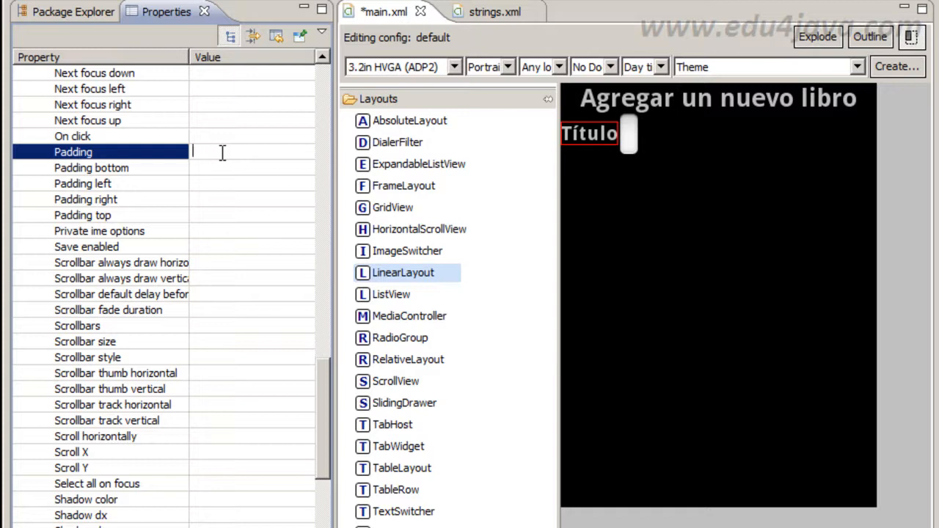
{"action": "type", "text": "5"}
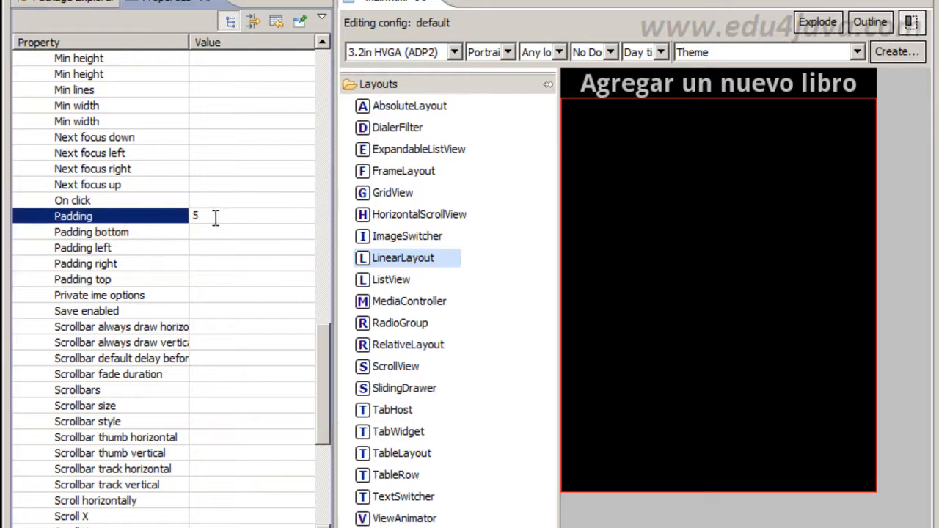
{"action": "type", "text": "sp"}
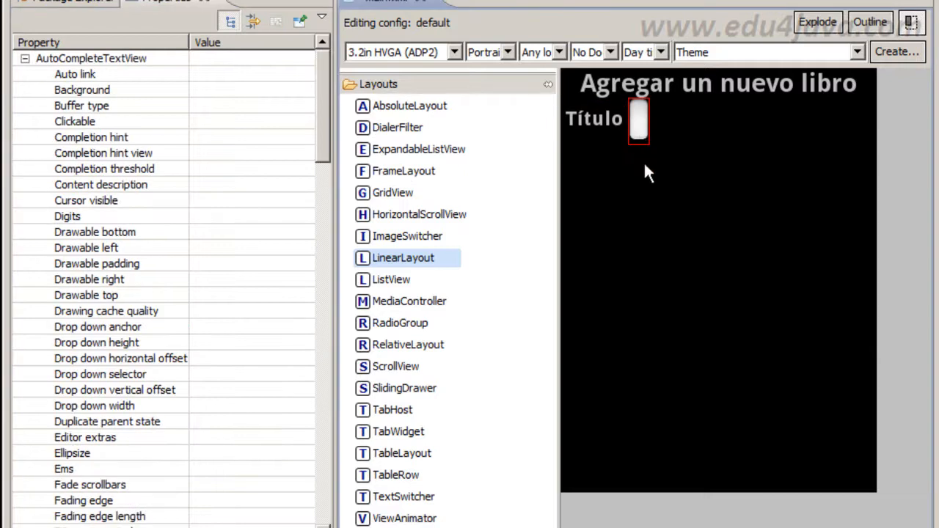
Set the AutoCompleteTextView's Width to 500 so it fills the rest of the row.
{"action": "scroll", "scroll_direction": "down", "scroll_amount": 3}
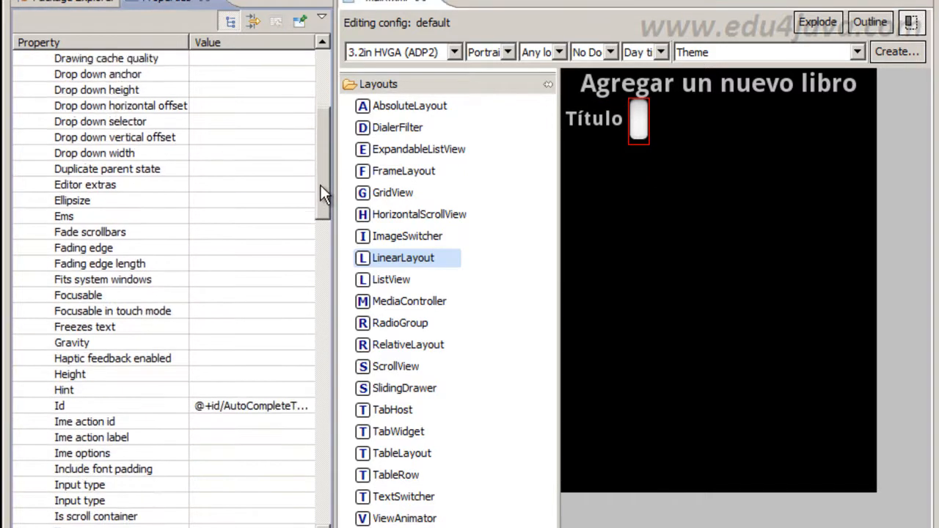
{"action": "scroll", "scroll_direction": "down", "scroll_amount": 3}
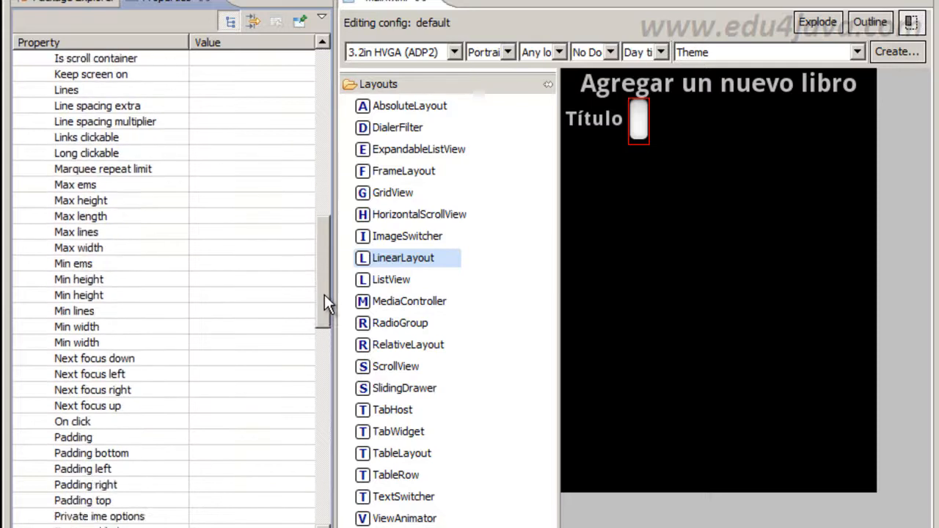
{"action": "scroll", "scroll_direction": "down", "scroll_amount": 3}
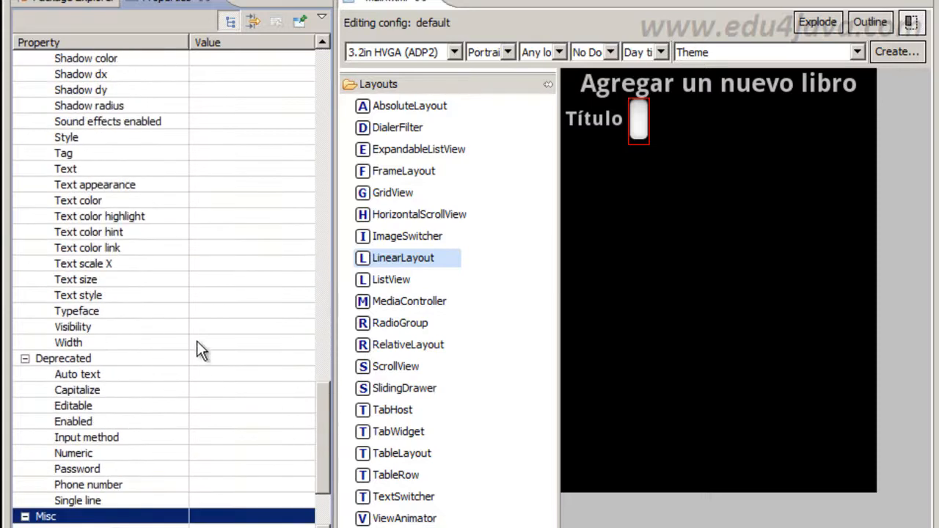
{"action": "left_click", "coordinate": [67, 343]}
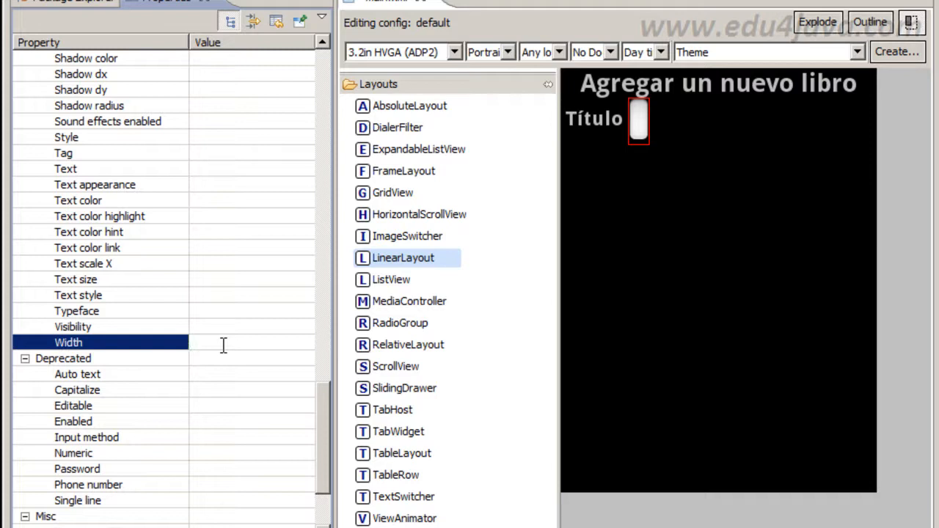
{"action": "type", "text": "500"}
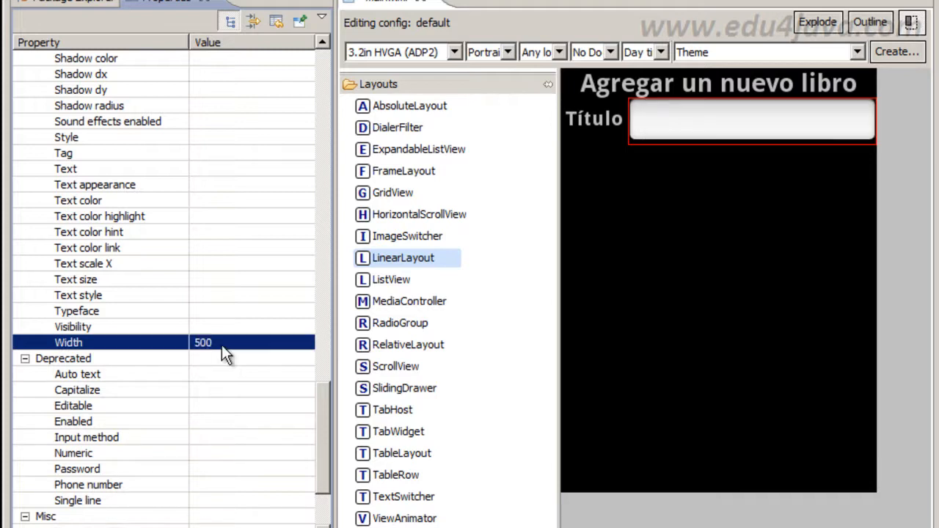
{"action": "mouse_move", "coordinate": [302, 306]}
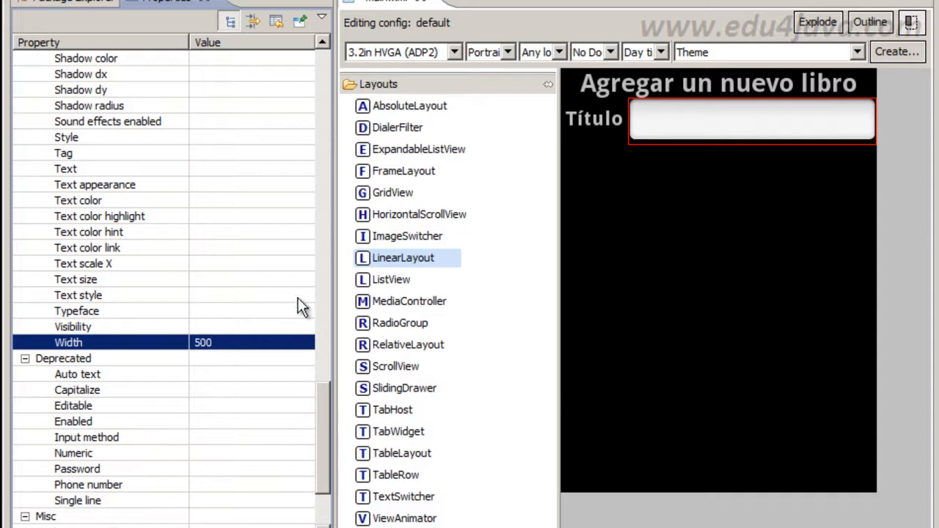
{"action": "mouse_move", "coordinate": [565, 162]}
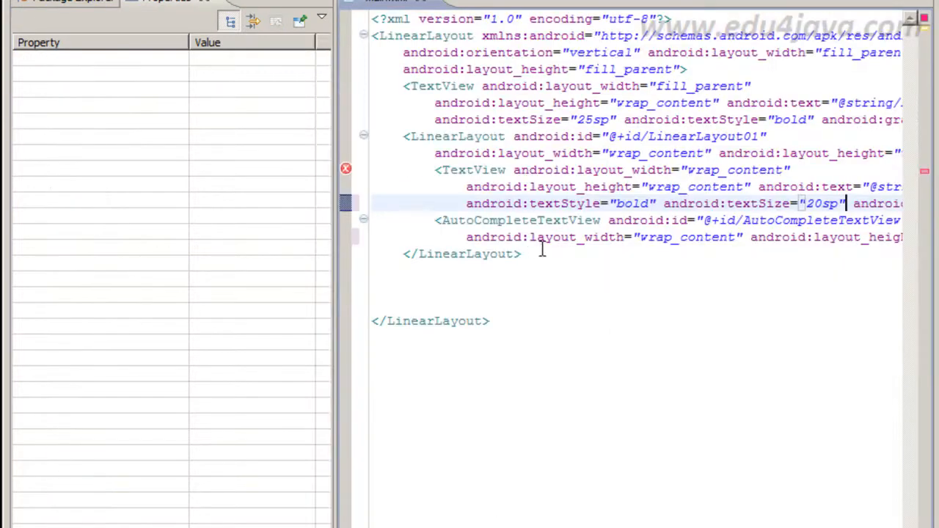
Duplicate the inner LinearLayout row markup twice to get three Título rows.
{"action": "left_click_drag", "start_coordinate": [404, 135], "coordinate": [521, 253]}
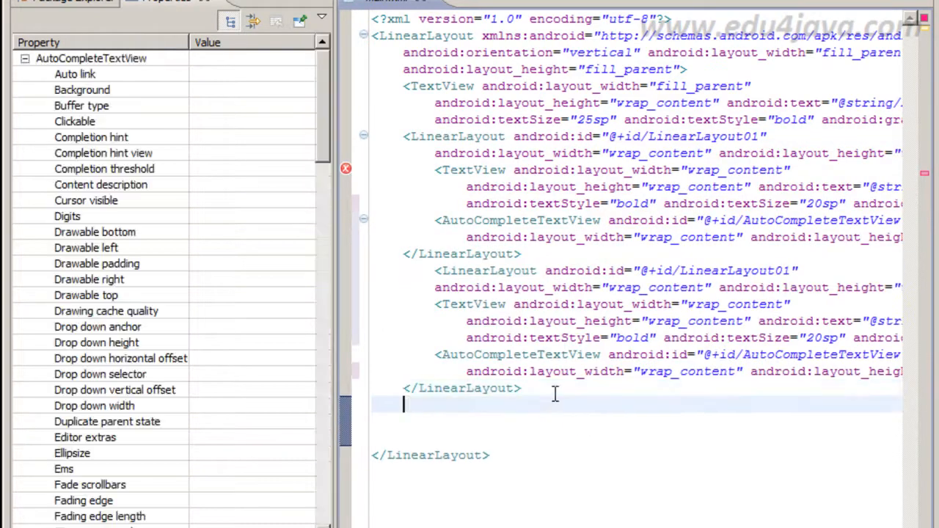
{"action": "scroll", "scroll_direction": "down", "scroll_amount": 3}
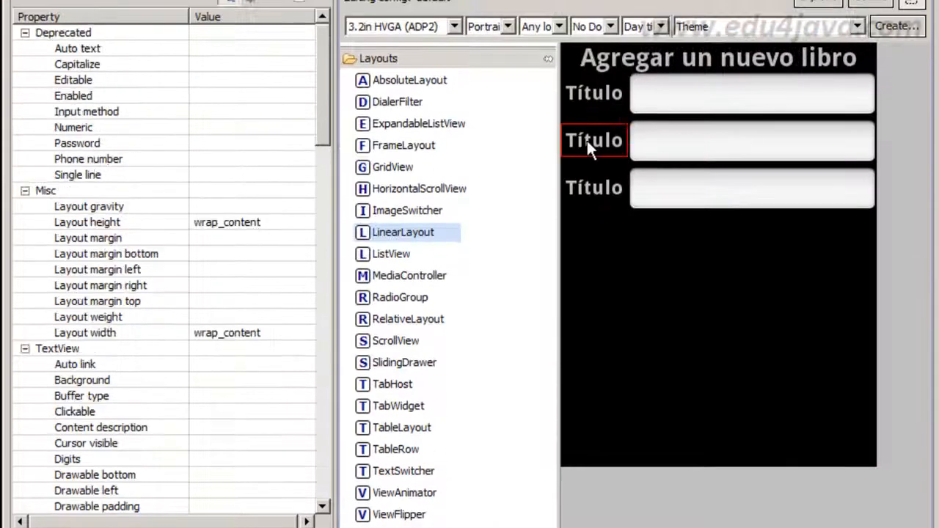
{"action": "scroll", "scroll_direction": "down", "scroll_amount": 3}
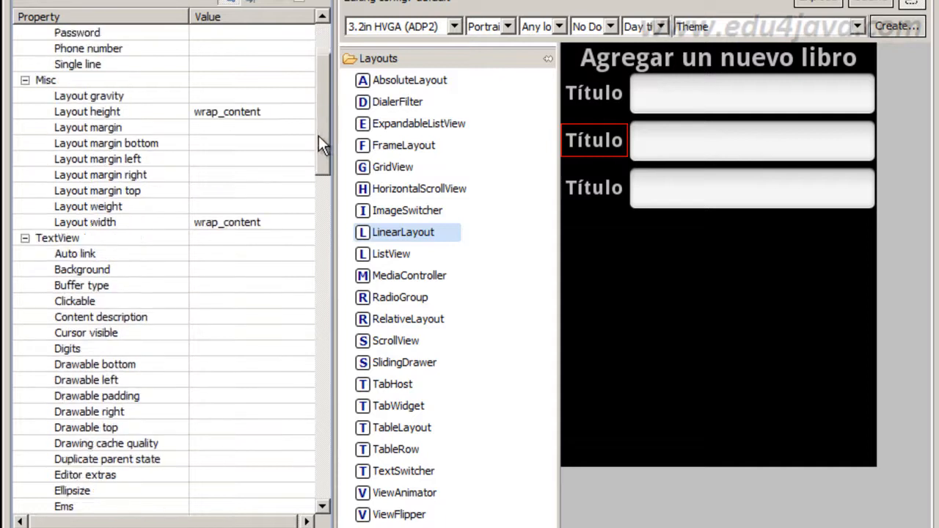
{"action": "scroll", "scroll_direction": "down", "scroll_amount": 3}
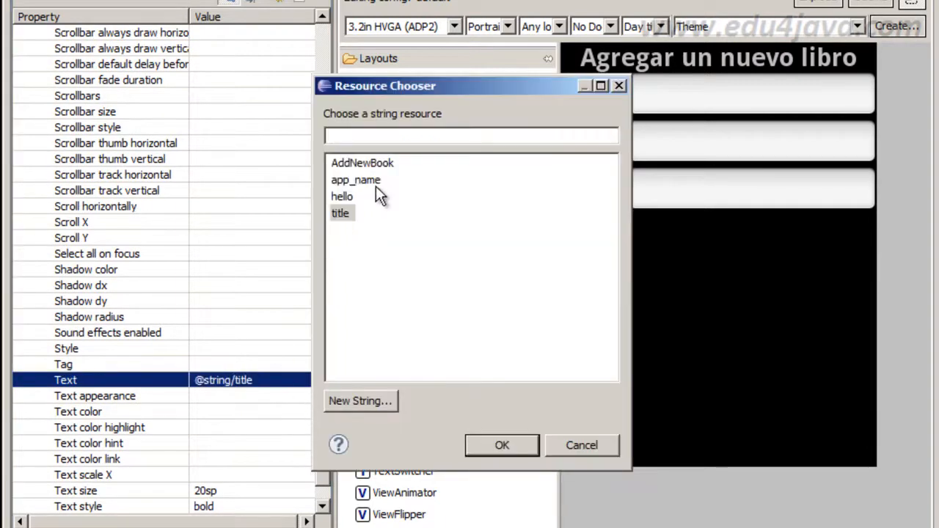
Label the second row 'Autor' from a new string resource 'author'.
{"action": "left_click", "coordinate": [359, 400]}
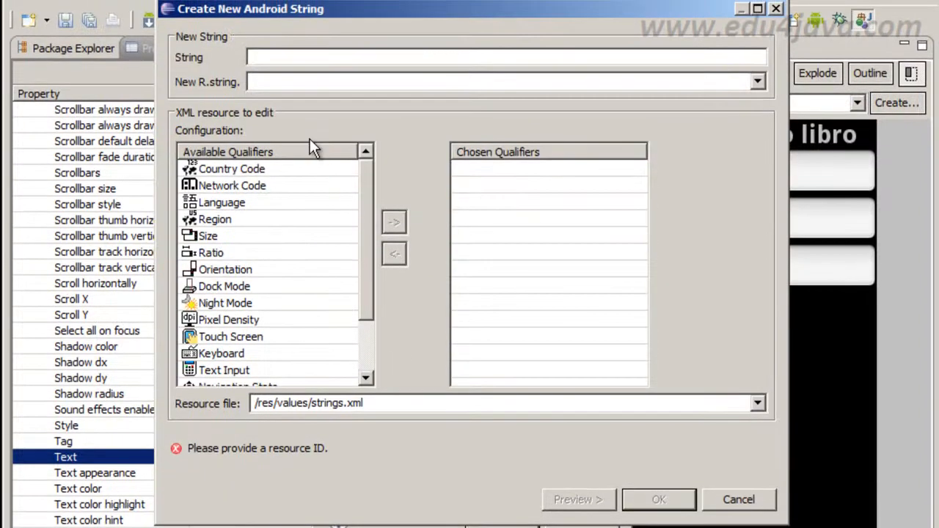
{"action": "type", "text": "author"}
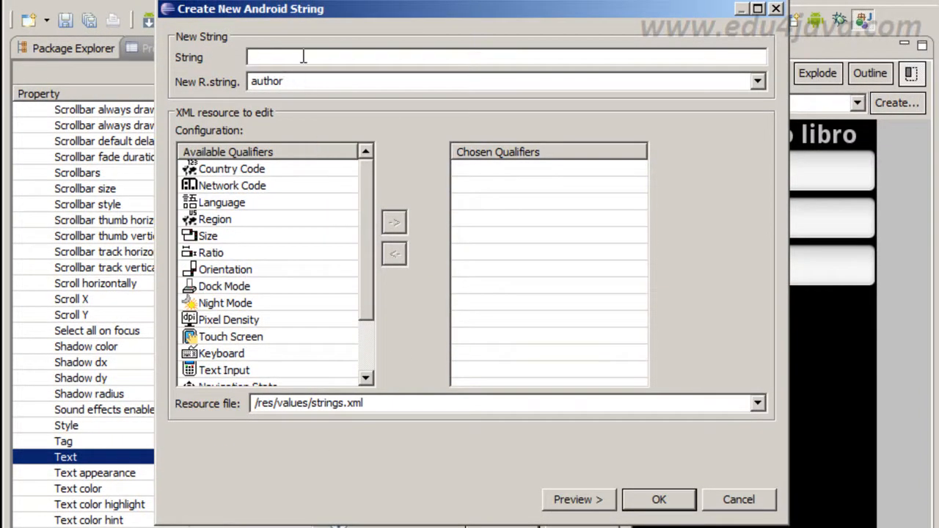
{"action": "type", "text": "Autor"}
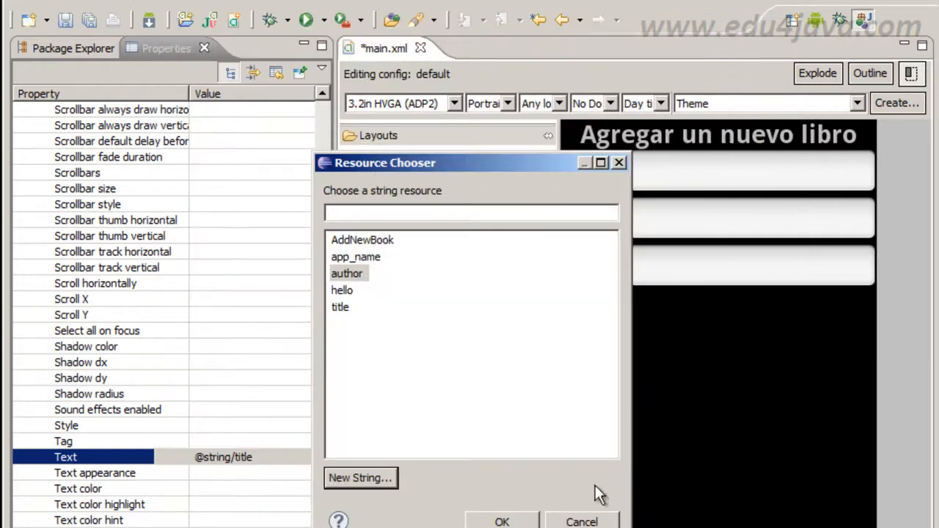
{"action": "left_click", "coordinate": [502, 522]}
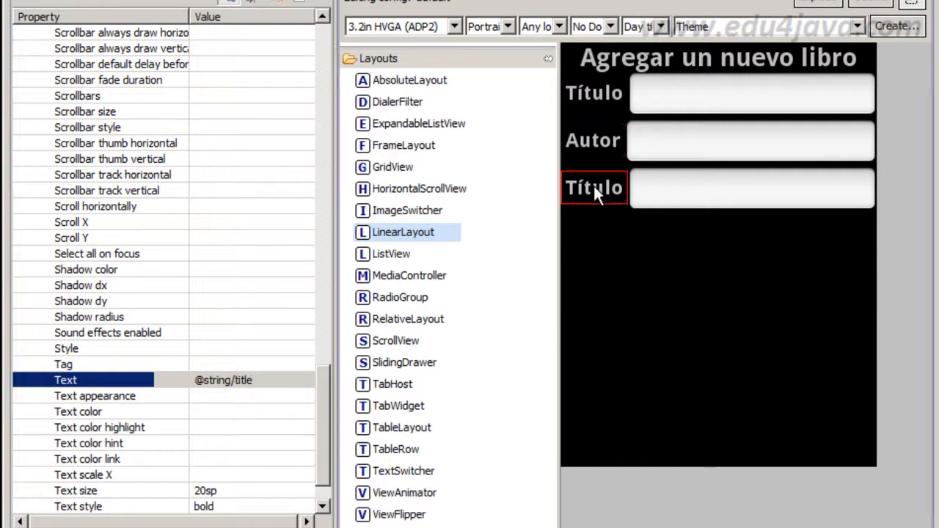
{"action": "mouse_move", "coordinate": [190, 389]}
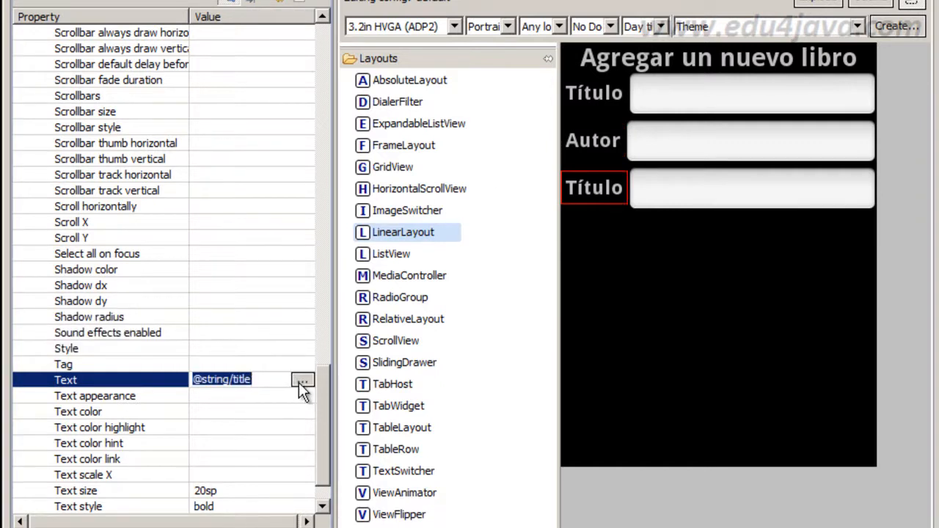
Label the third row 'ISBN' from a new string resource 'ISBN'.
{"action": "left_click", "coordinate": [302, 380]}
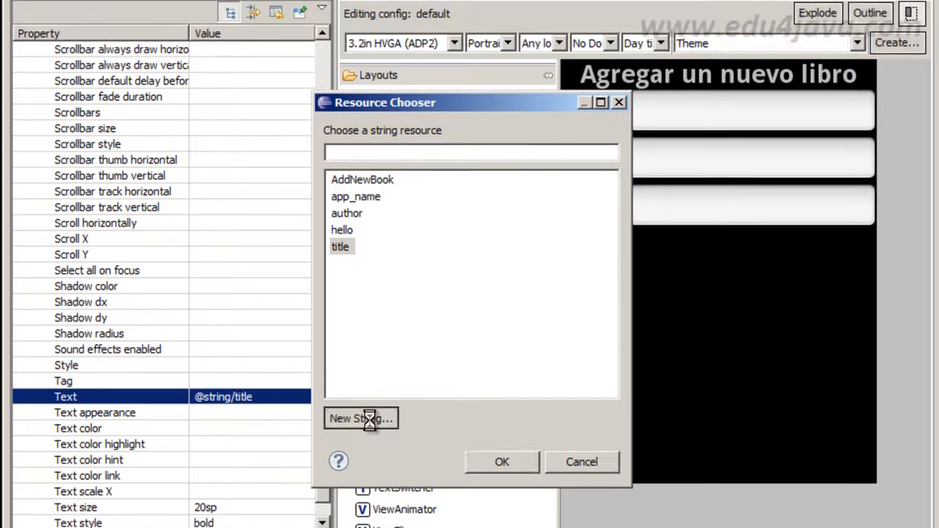
{"action": "left_click", "coordinate": [361, 418]}
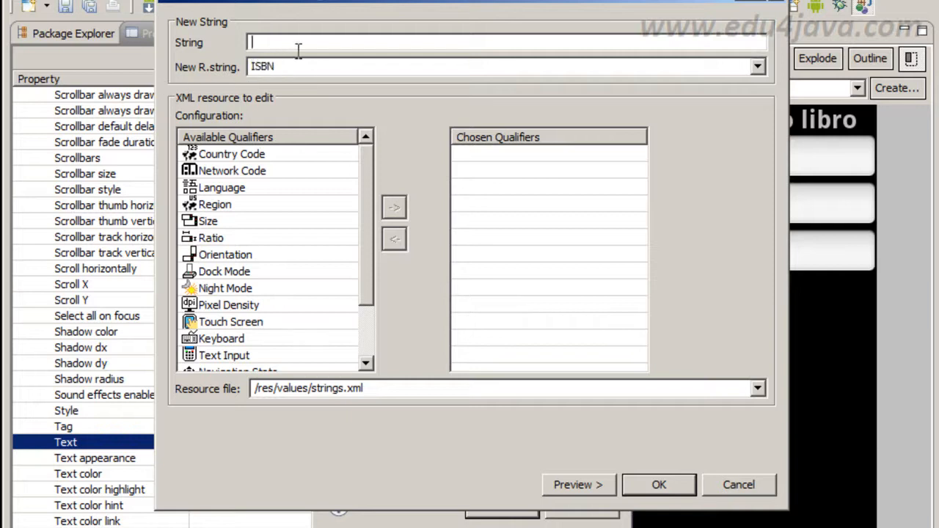
{"action": "type", "text": "ISBN"}
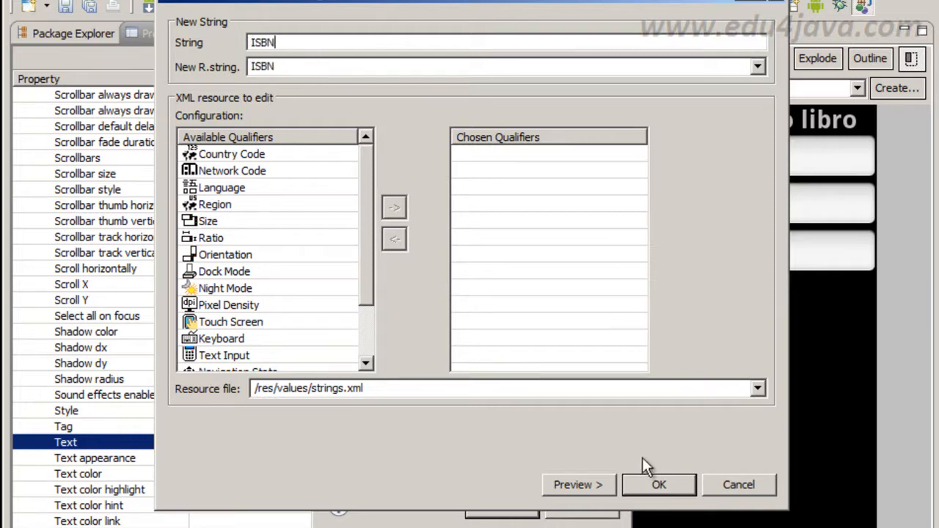
{"action": "left_click", "coordinate": [658, 484]}
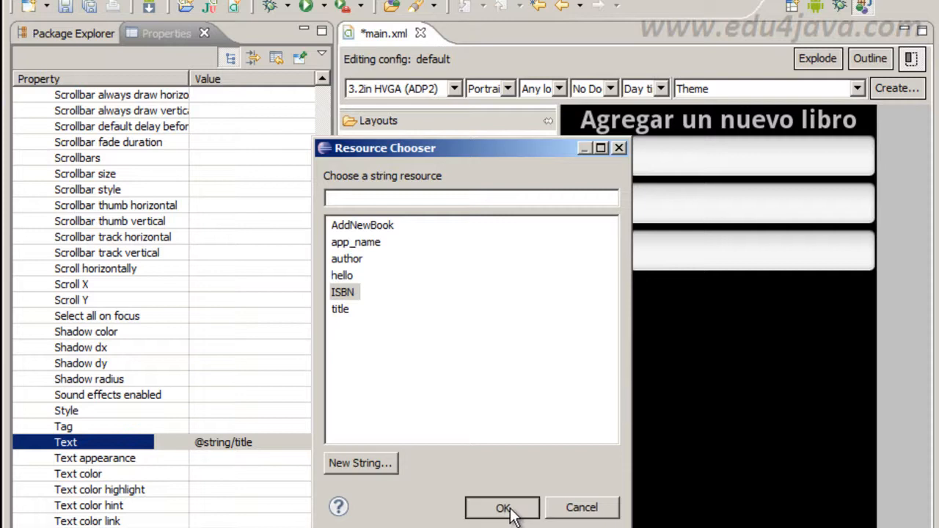
{"action": "left_click", "coordinate": [502, 508]}
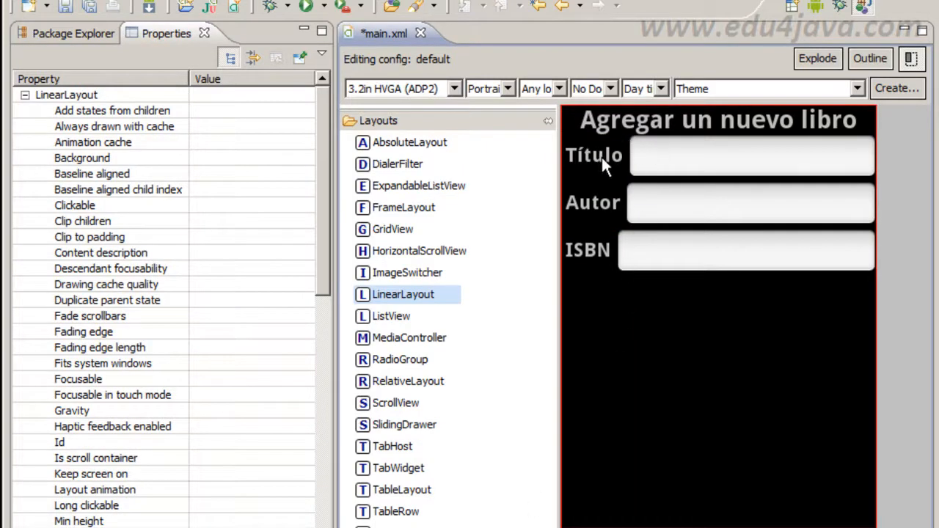
Set the Título, Autor and ISBN labels' Width to 70sp so the input boxes align.
{"action": "left_click", "coordinate": [595, 154]}
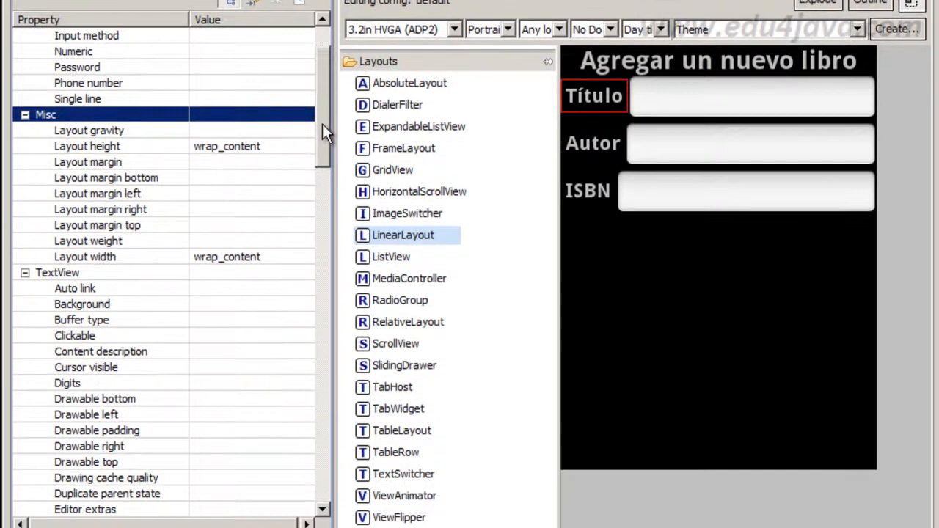
{"action": "scroll", "scroll_direction": "down", "scroll_amount": 3}
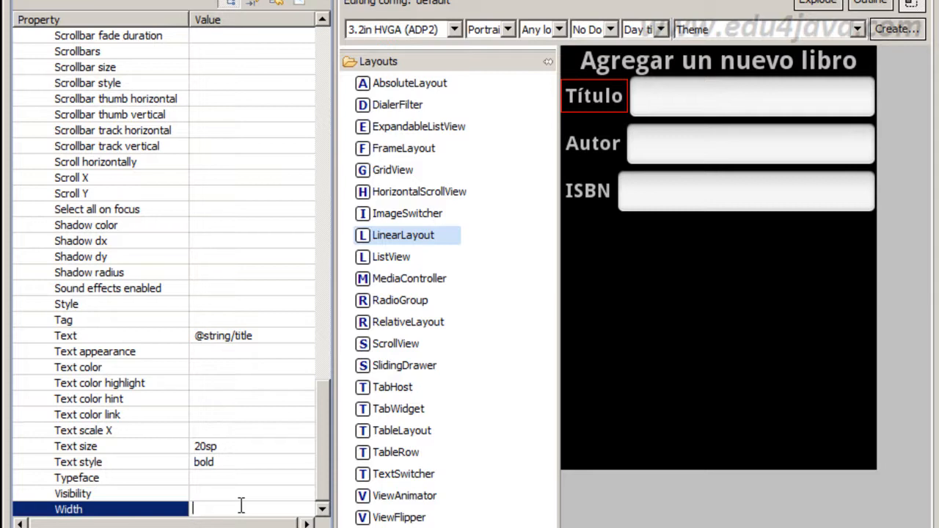
{"action": "type", "text": "70"}
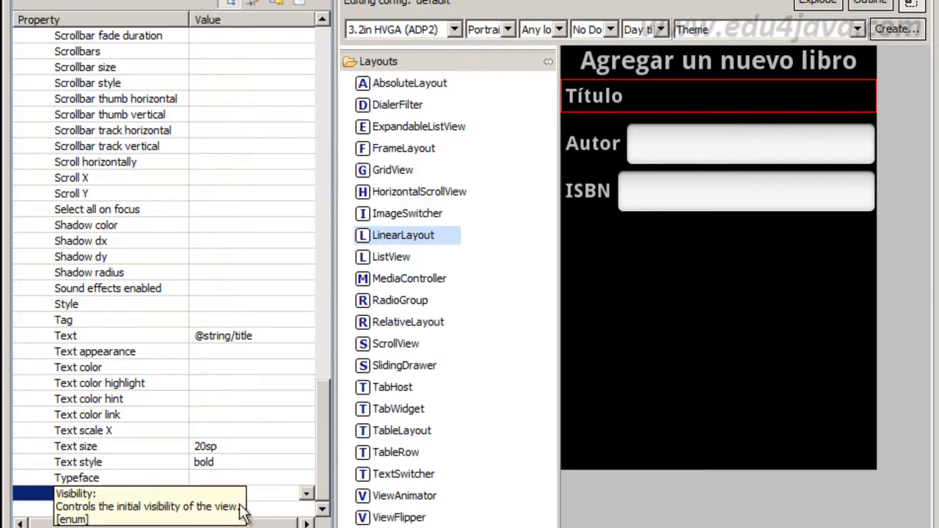
{"action": "type", "text": "70"}
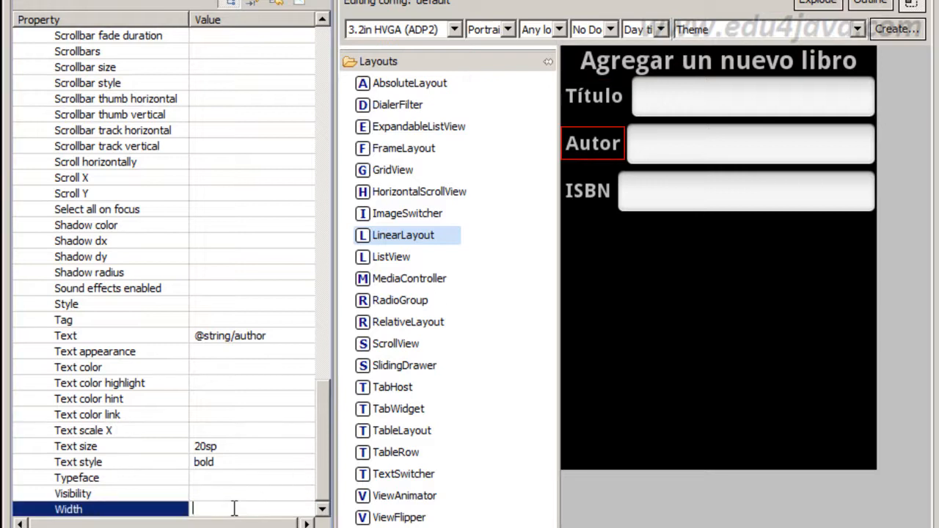
{"action": "type", "text": "70"}
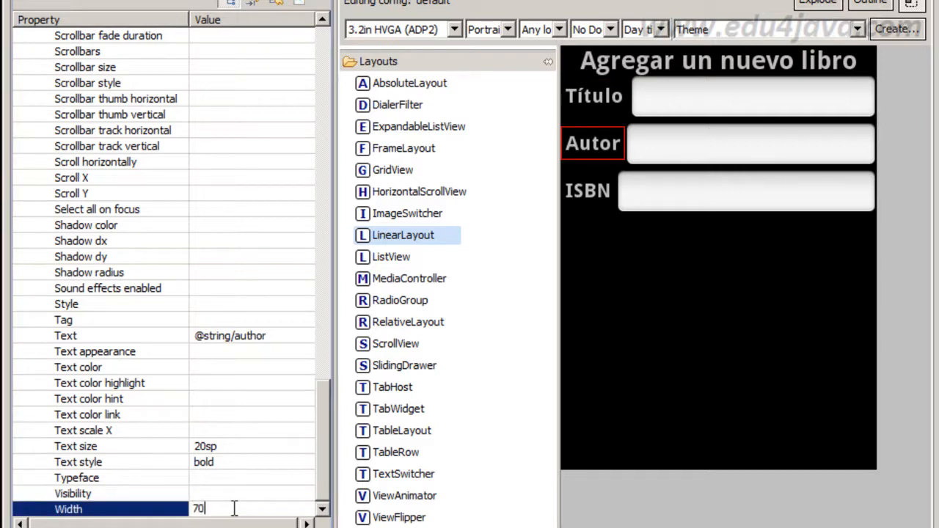
{"action": "type", "text": "sp"}
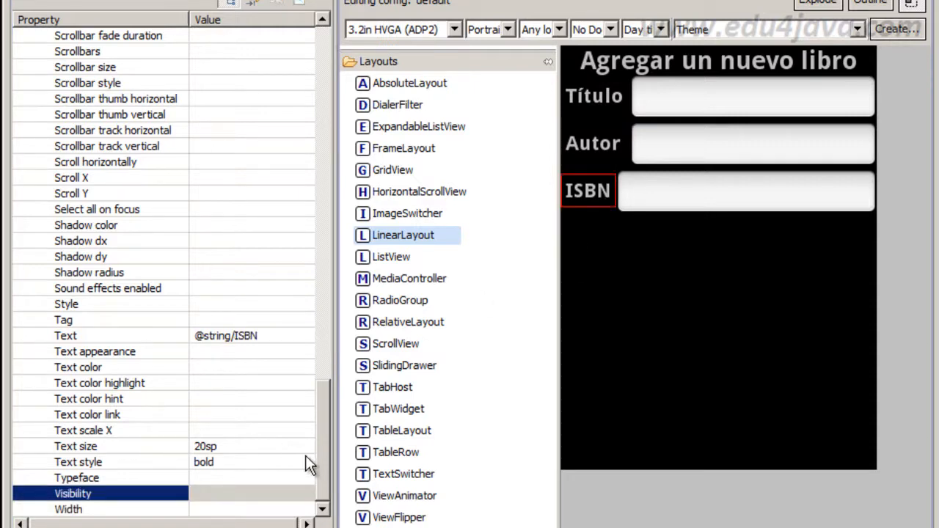
{"action": "left_click", "coordinate": [68, 510]}
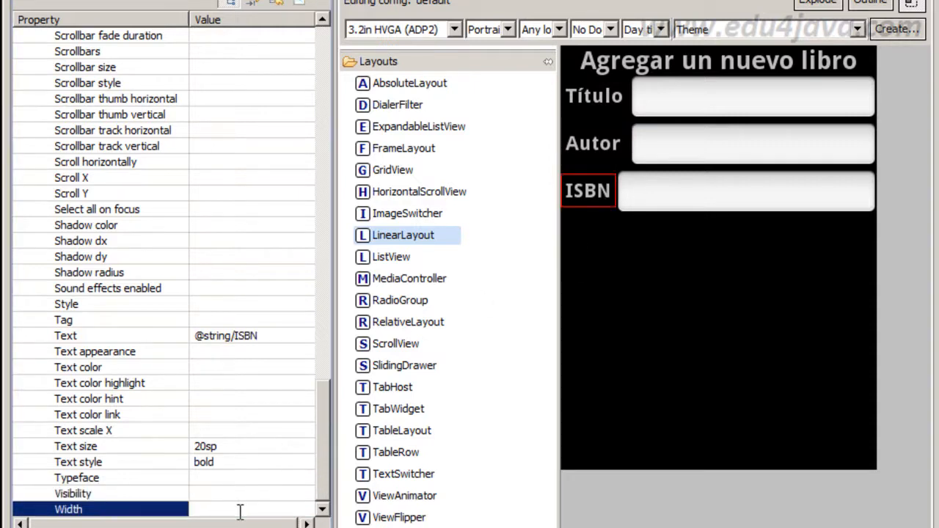
{"action": "type", "text": "70sp"}
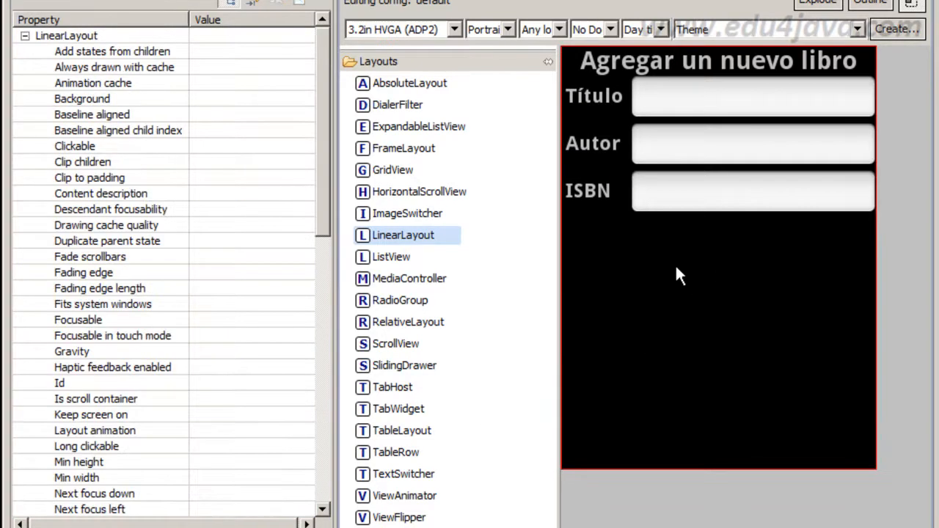
{"action": "mouse_move", "coordinate": [590, 114]}
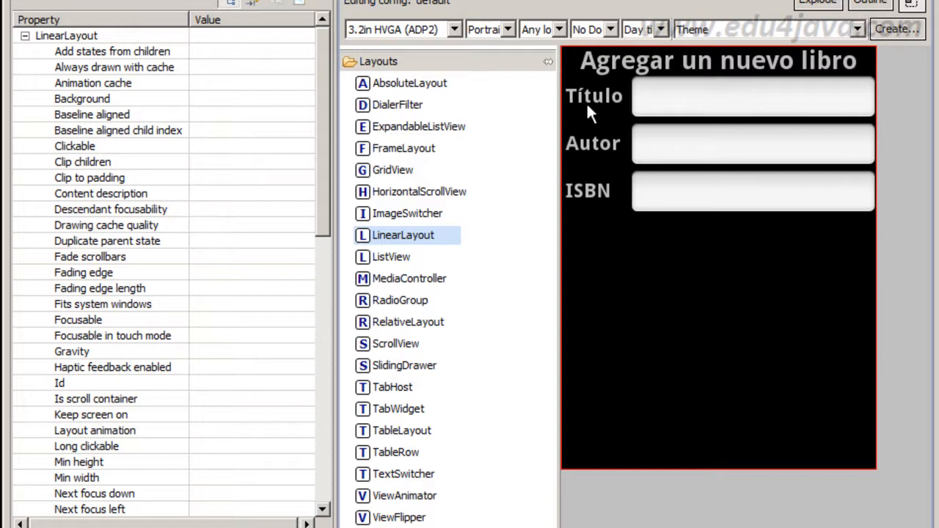
{"action": "mouse_move", "coordinate": [222, 347]}
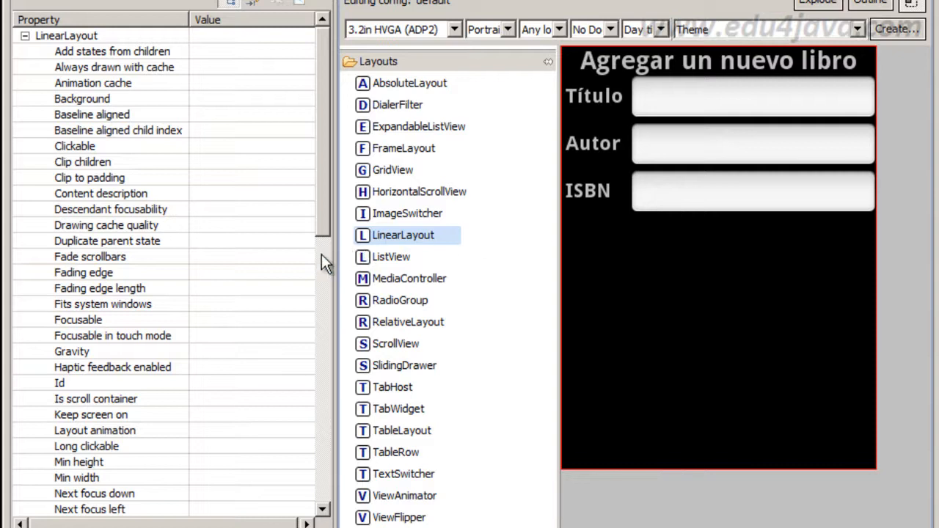
{"action": "mouse_move", "coordinate": [402, 139]}
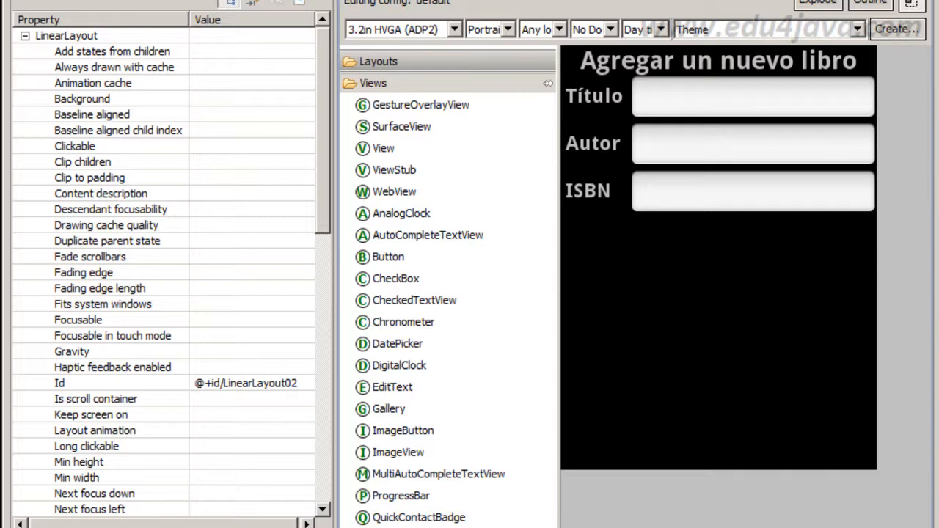
Place two Button widgets, Button01 and Button02, side by side below the ISBN row.
{"action": "left_click", "coordinate": [402, 432]}
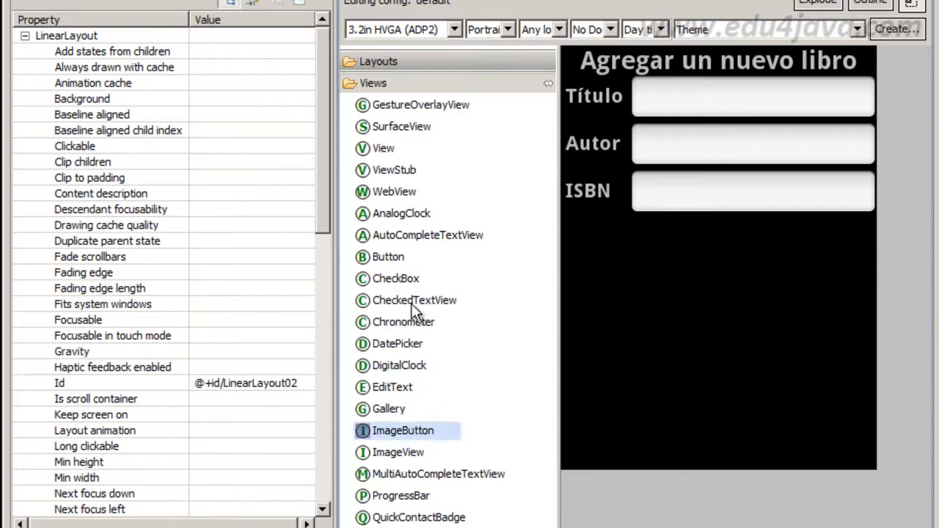
{"action": "mouse_move", "coordinate": [417, 425]}
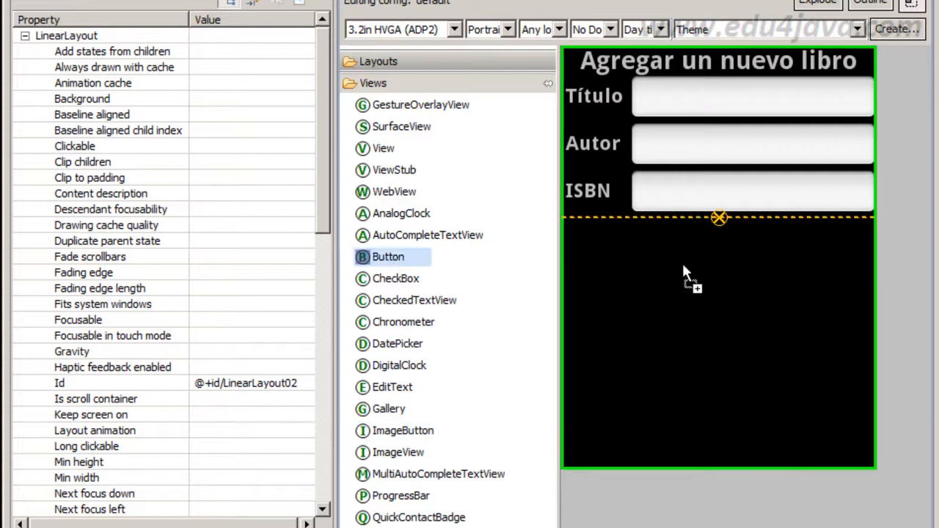
{"action": "left_click_drag", "start_coordinate": [387, 257], "coordinate": [619, 238]}
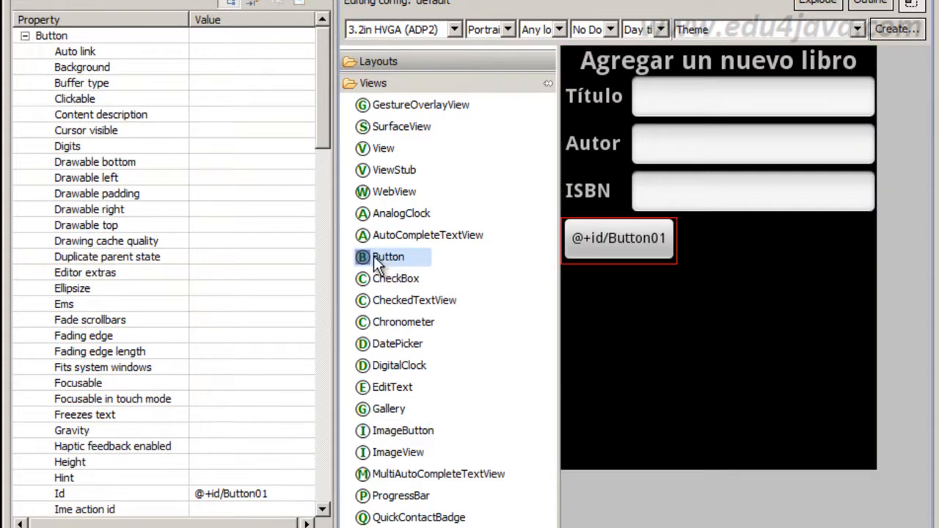
{"action": "left_click_drag", "start_coordinate": [388, 257], "coordinate": [619, 285]}
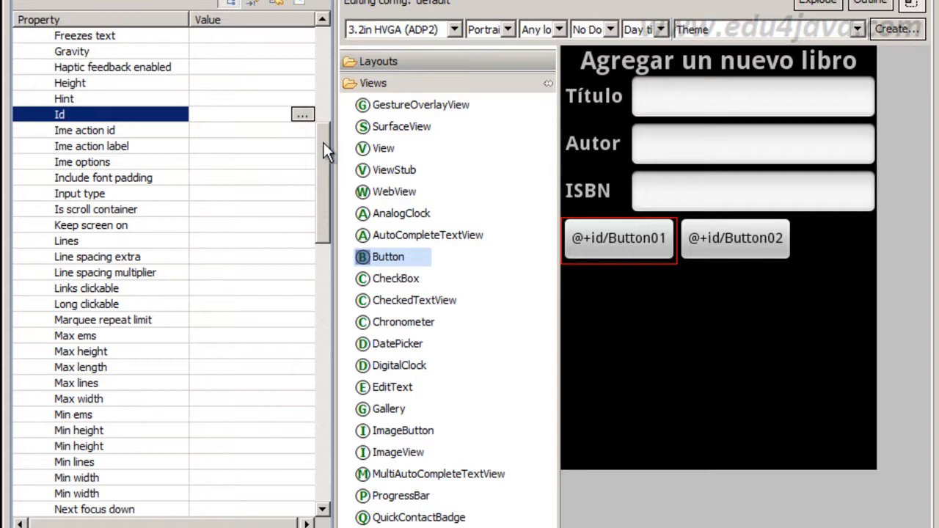
Give the first button a new 'cancel' string resource reading Cancelar.
{"action": "scroll", "scroll_direction": "down", "scroll_amount": 3}
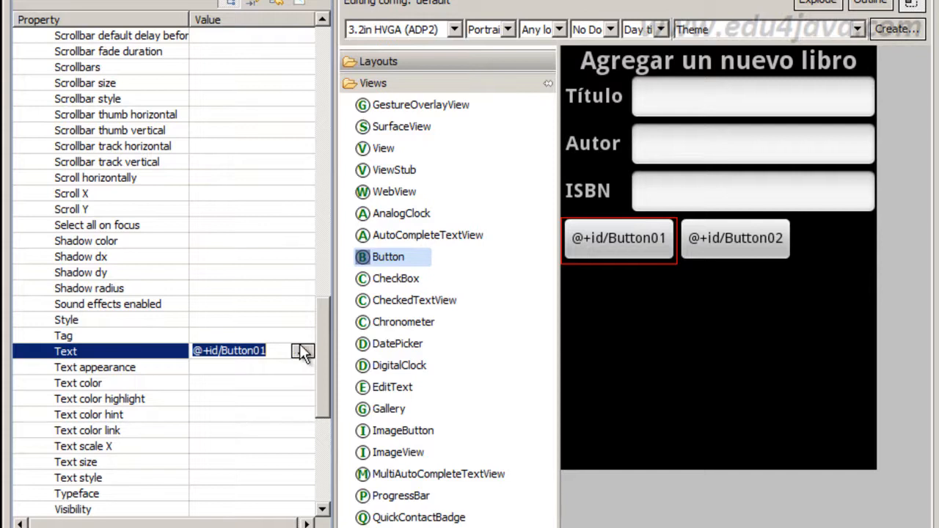
{"action": "left_click", "coordinate": [301, 351]}
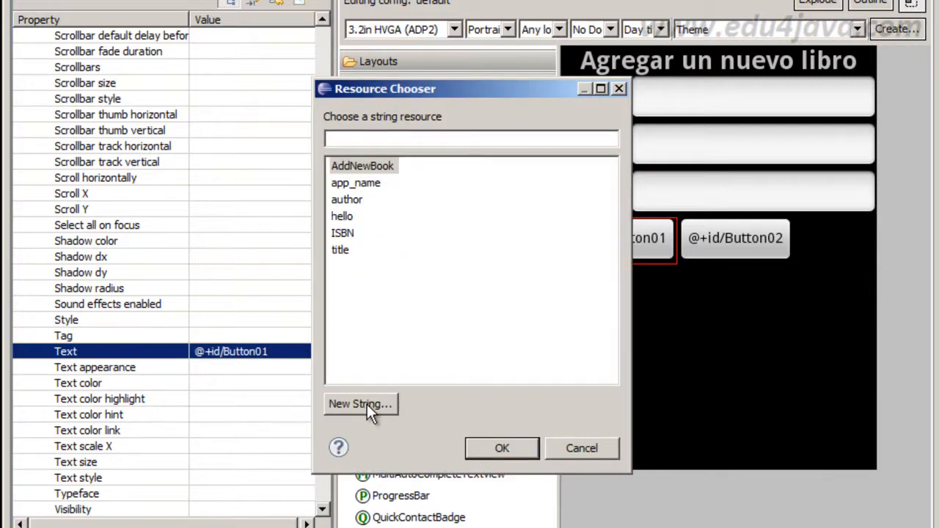
{"action": "left_click", "coordinate": [360, 404]}
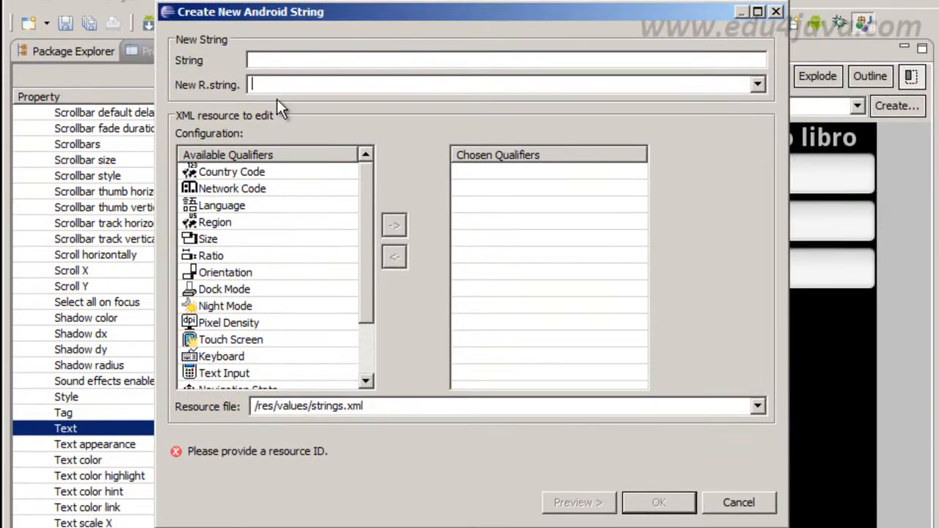
{"action": "type", "text": "cancel"}
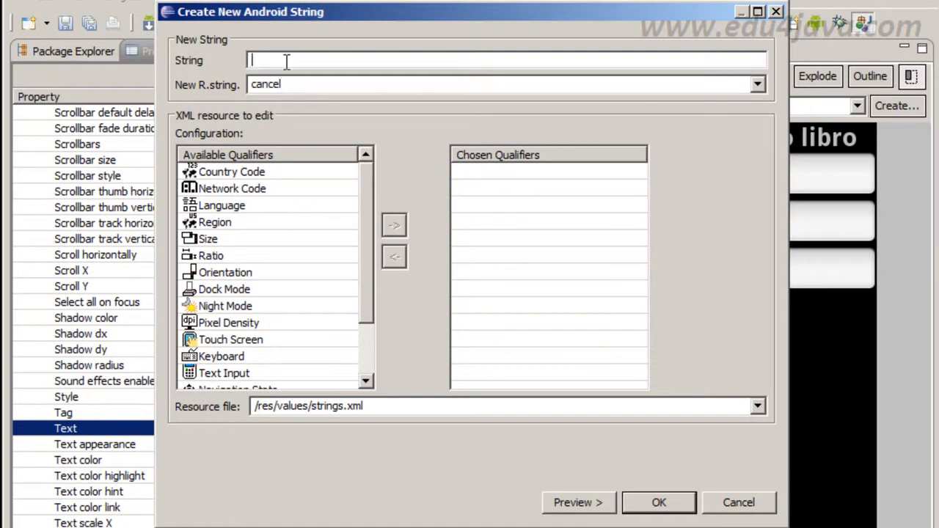
{"action": "type", "text": "Cancel"}
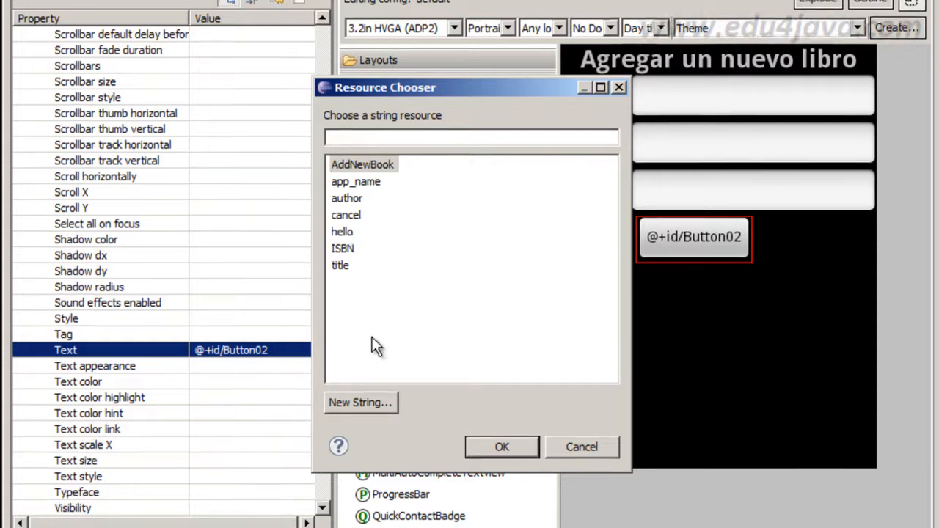
Give the second button a new 'add' string resource reading Agregar.
{"action": "left_click", "coordinate": [360, 402]}
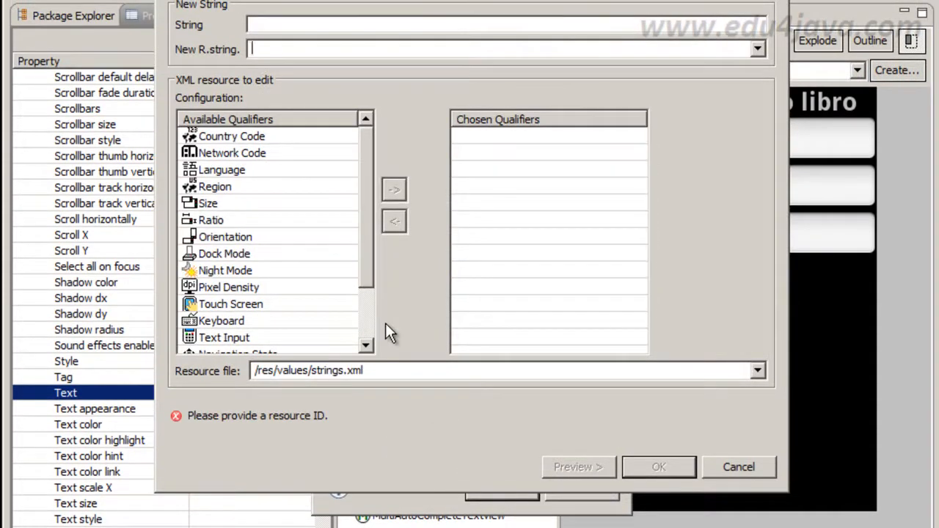
{"action": "type", "text": "ok"}
{"action": "type", "text": "add"}
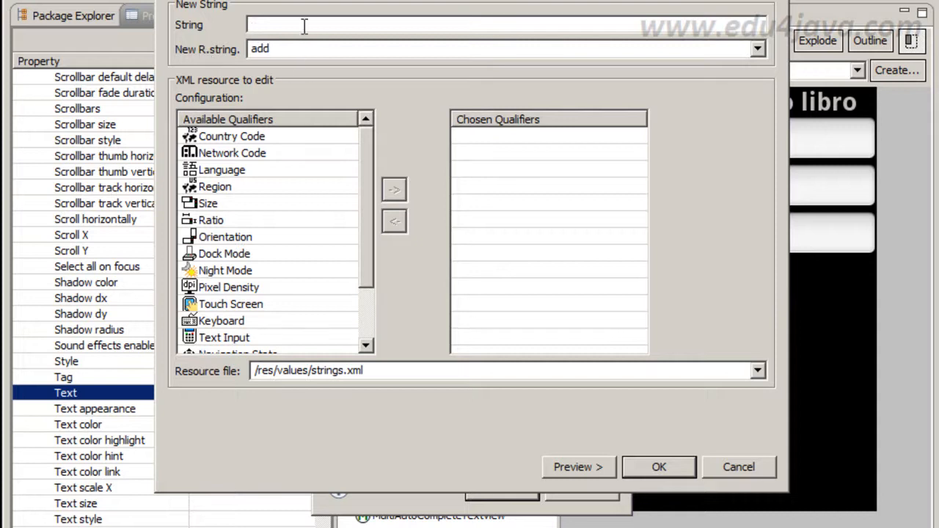
{"action": "type", "text": "Agregar"}
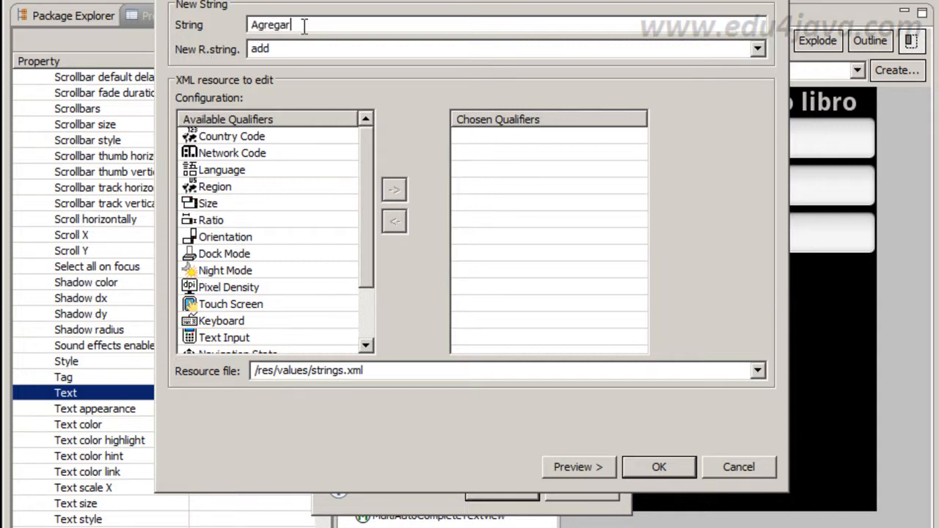
{"action": "left_click", "coordinate": [659, 466]}
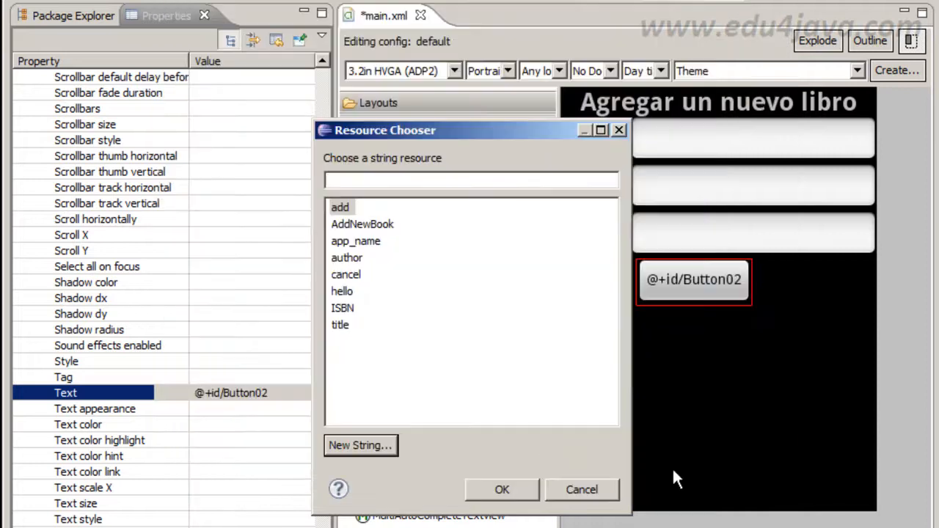
{"action": "left_click", "coordinate": [502, 490]}
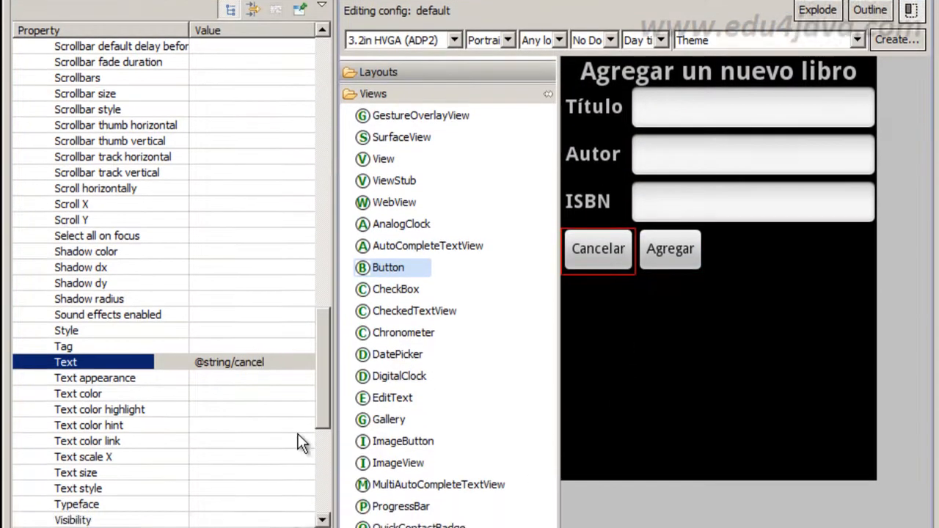
Set both Cancelar and Agregar buttons to a fixed Layout width of 100sp.
{"action": "scroll", "scroll_direction": "down", "scroll_amount": 3}
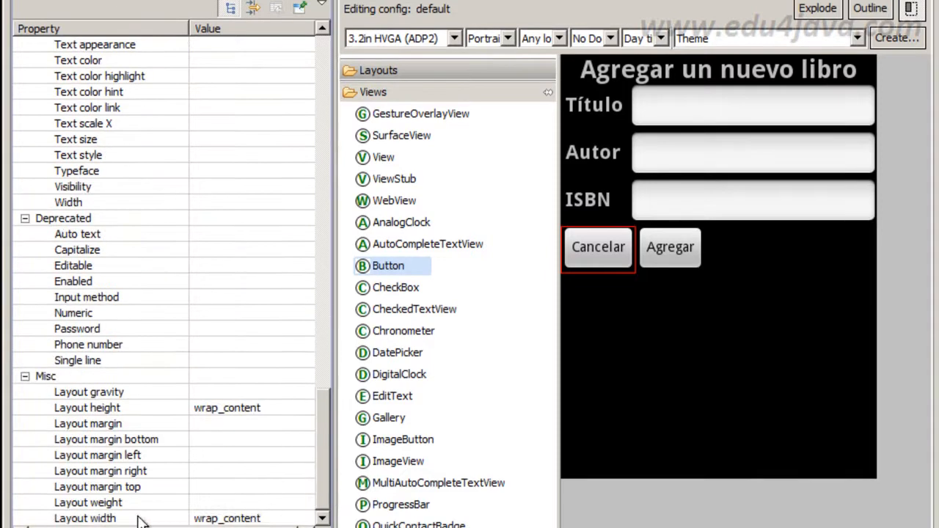
{"action": "left_click", "coordinate": [88, 502]}
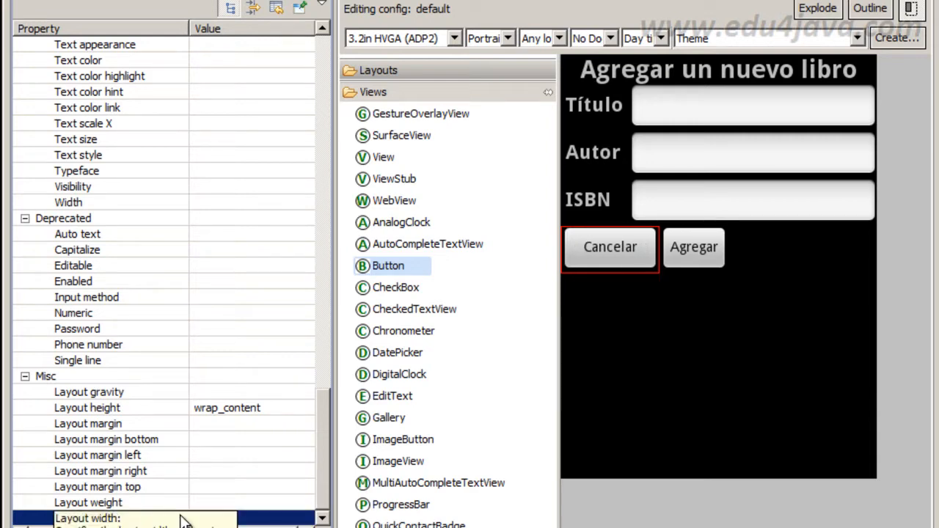
{"action": "left_click", "coordinate": [693, 247]}
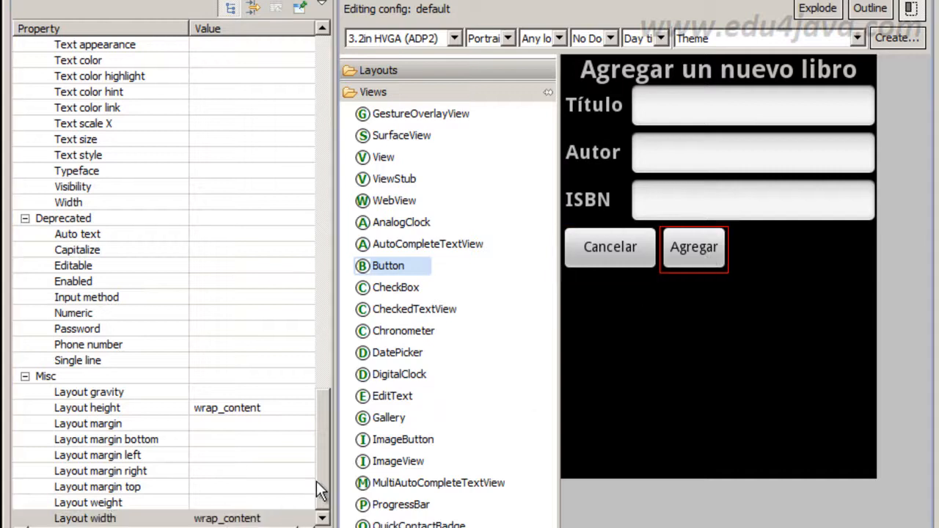
{"action": "left_click", "coordinate": [85, 518]}
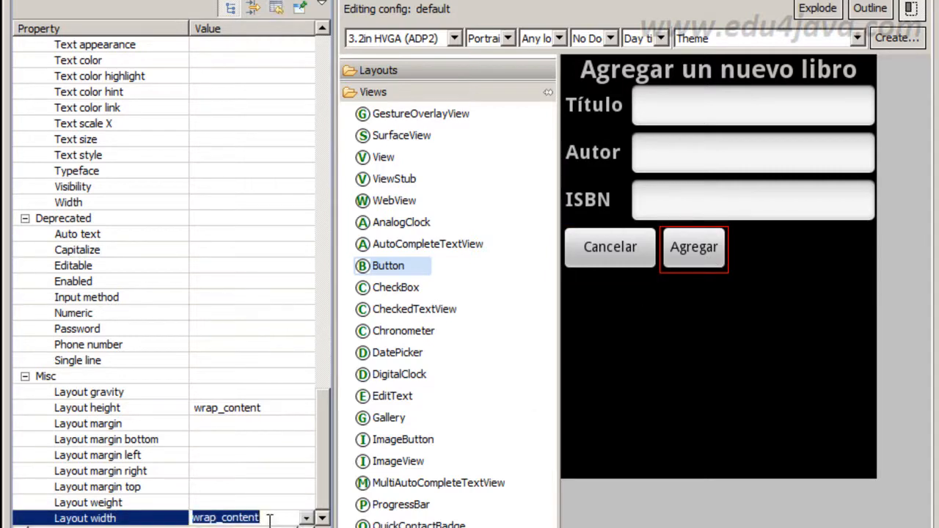
{"action": "type", "text": "10sp"}
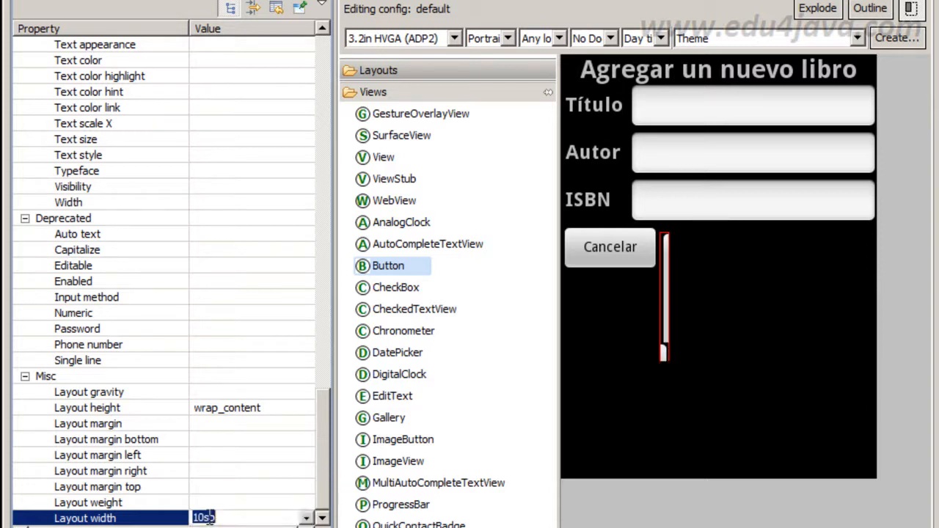
{"action": "type", "text": "100sp"}
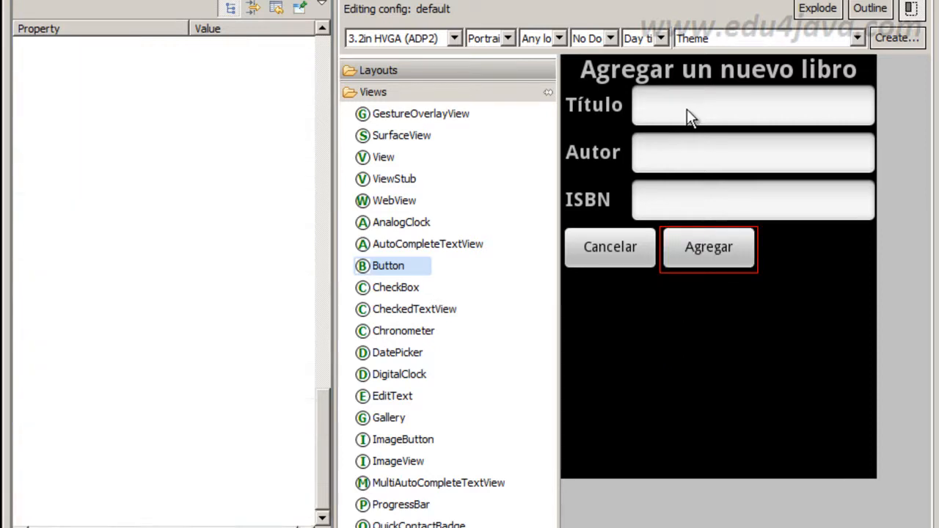
{"action": "left_click", "coordinate": [751, 104]}
{"action": "type", "text": "500sp"}
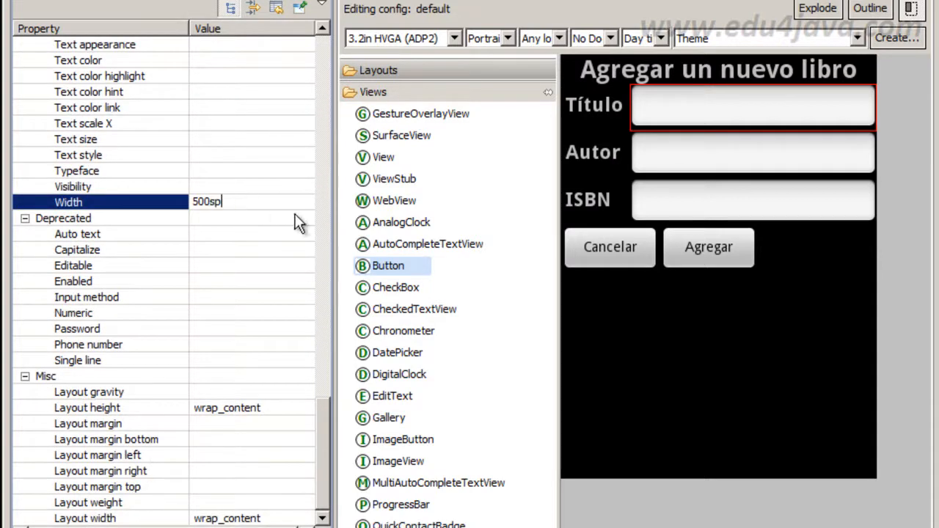
{"action": "left_click", "coordinate": [751, 153]}
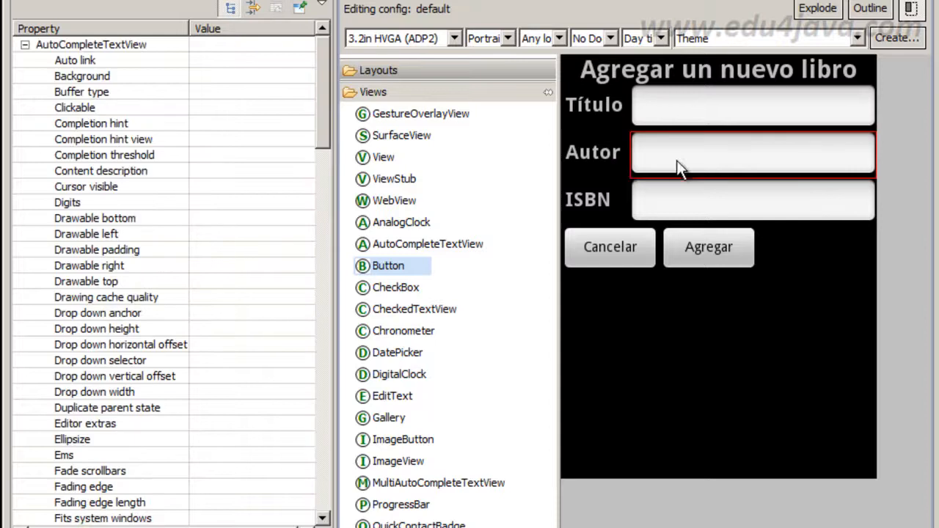
{"action": "scroll", "scroll_direction": "down", "scroll_amount": 3}
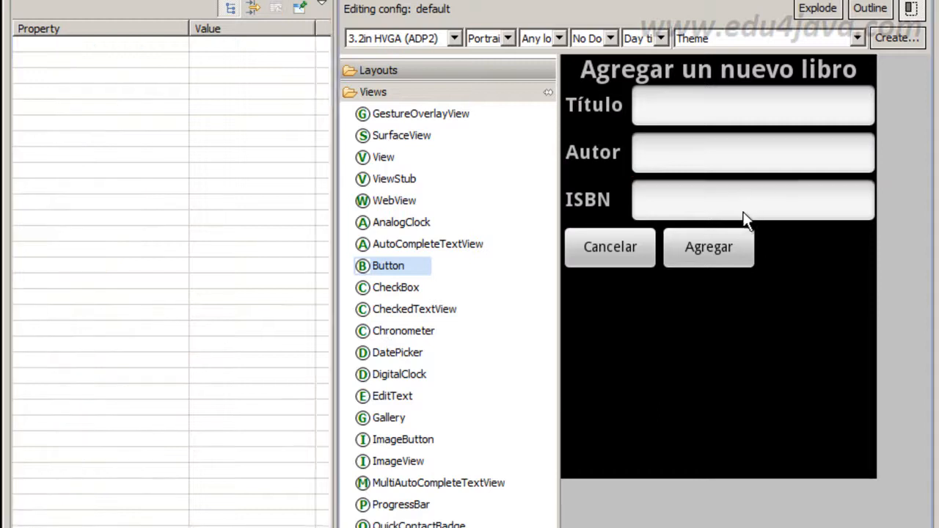
{"action": "left_click", "coordinate": [752, 200]}
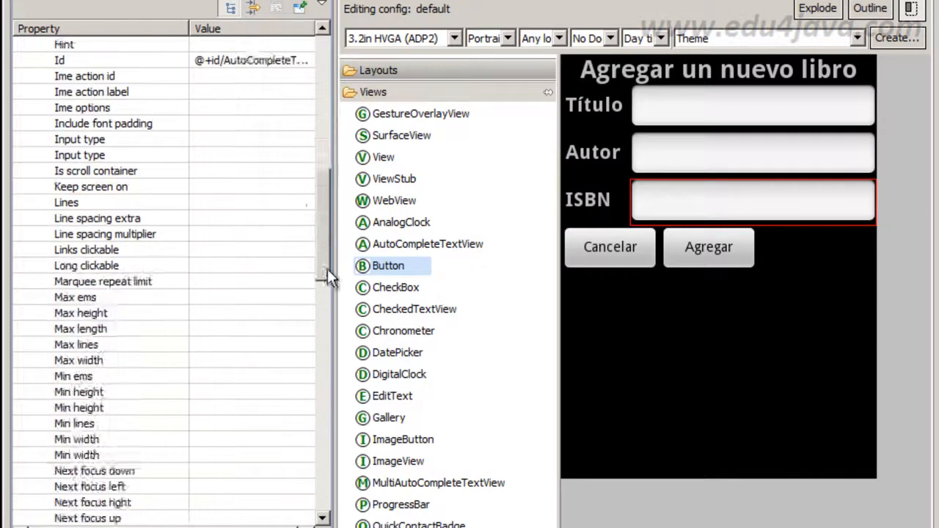